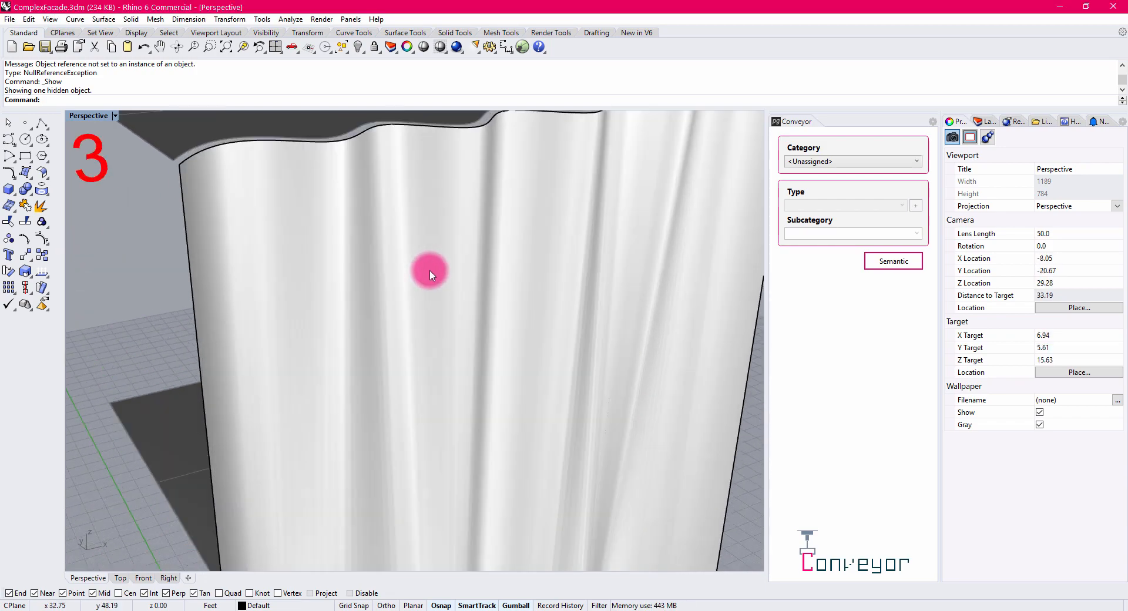
# - Select the wavy facade surface and the three level texts, confirming Conveyor lists them under Category Levels
pyautogui.click(431, 274)
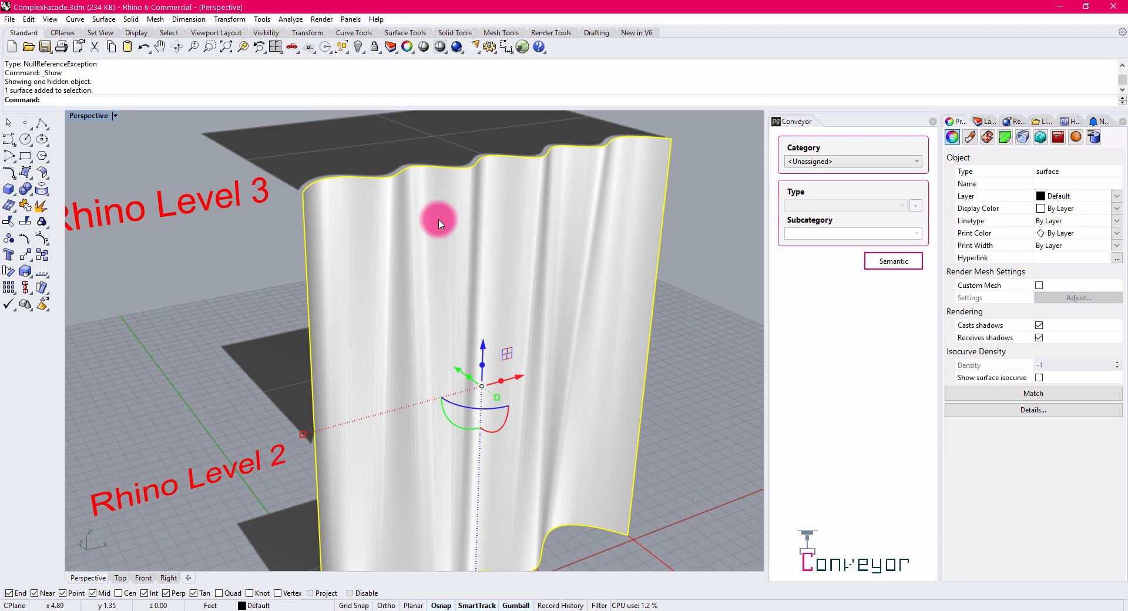
pyautogui.moveTo(438, 223); pyautogui.dragTo(511, 309)
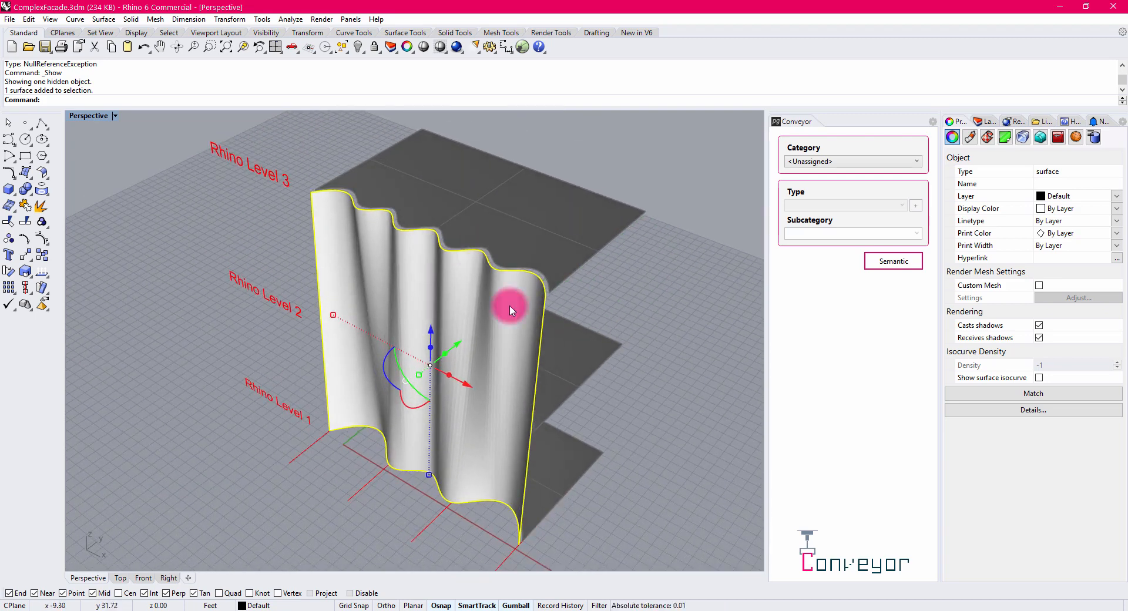
pyautogui.moveTo(582, 332)
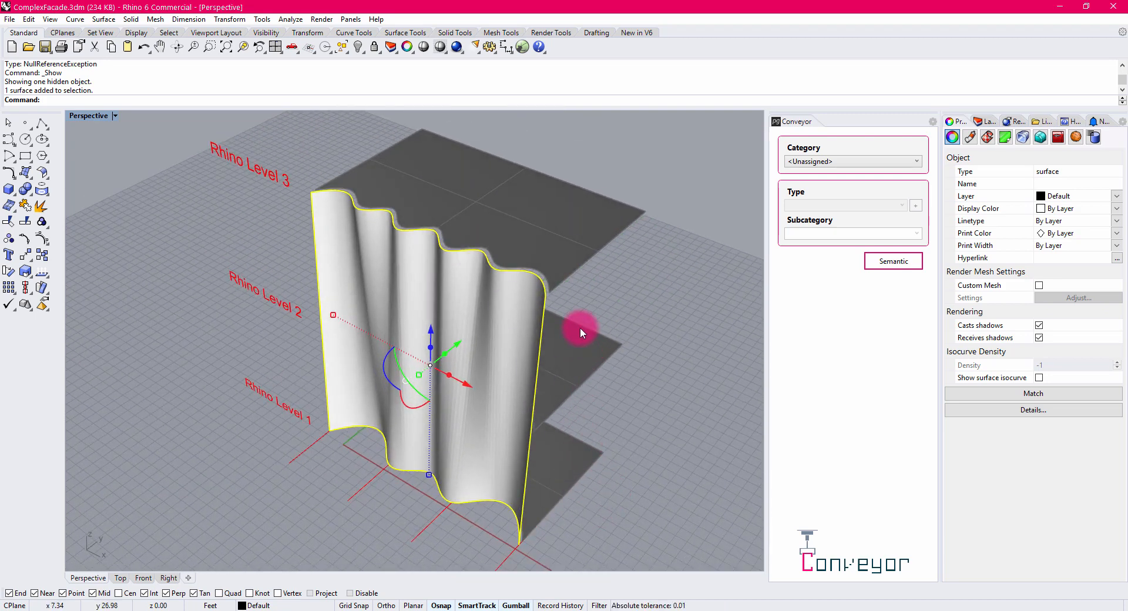
pyautogui.moveTo(576, 393)
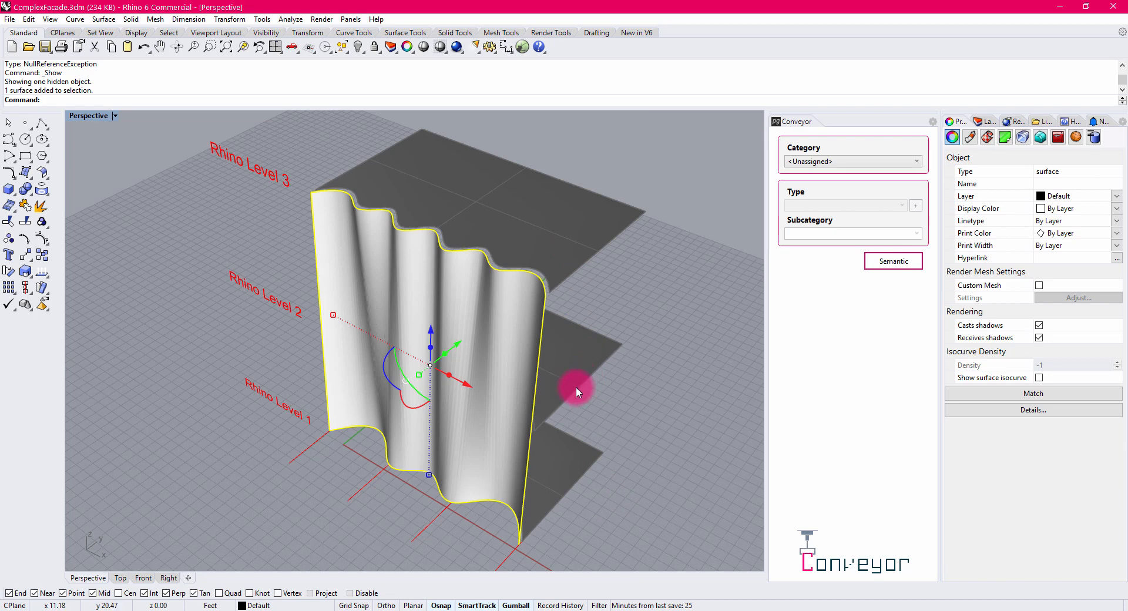
pyautogui.moveTo(377, 276)
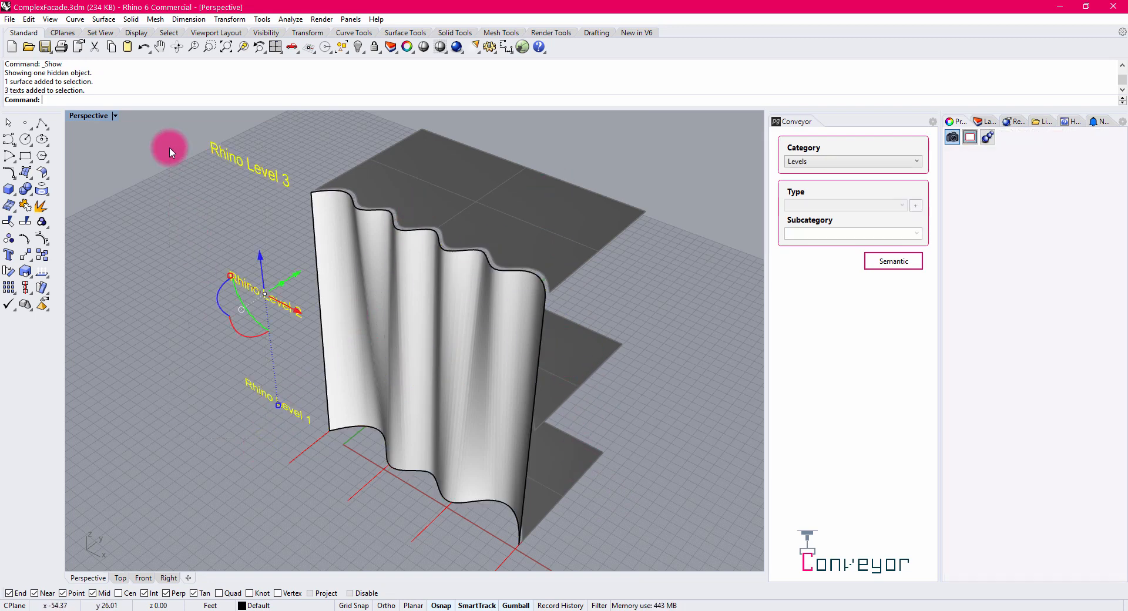
pyautogui.click(958, 121)
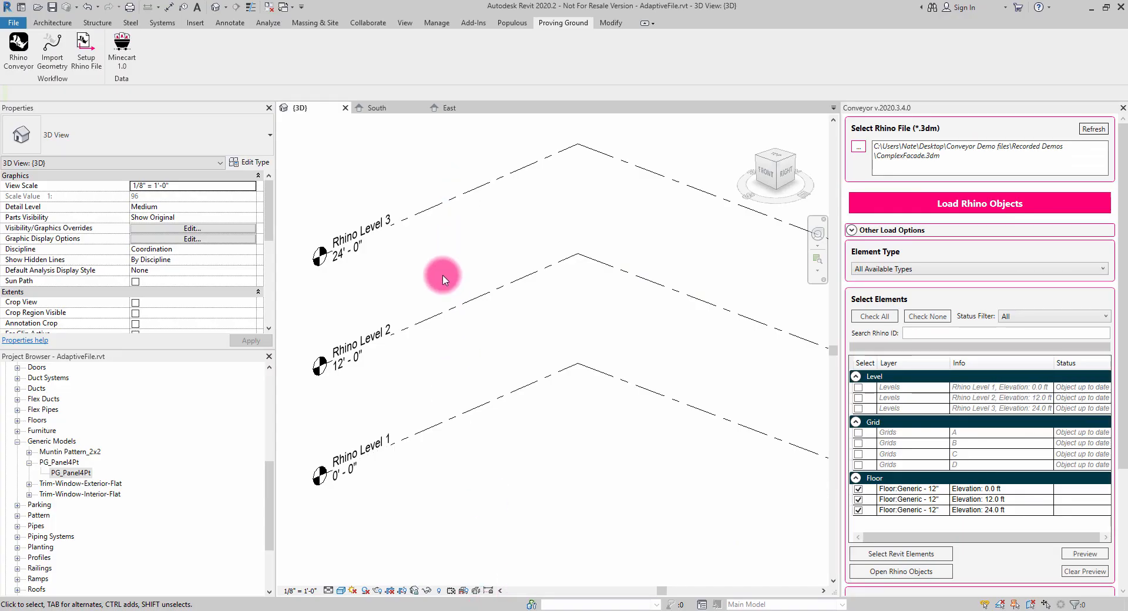
pyautogui.moveTo(467, 446)
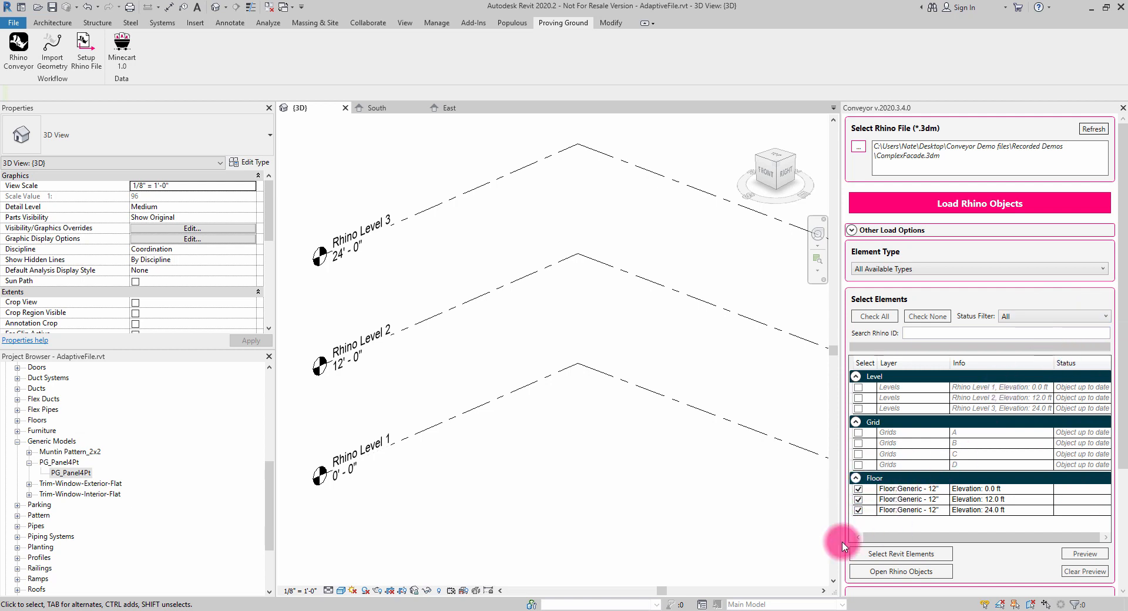
# - Load the three checked Rhino floors into Revit, confirming the Update Replace Notice with Yes
pyautogui.click(977, 204)
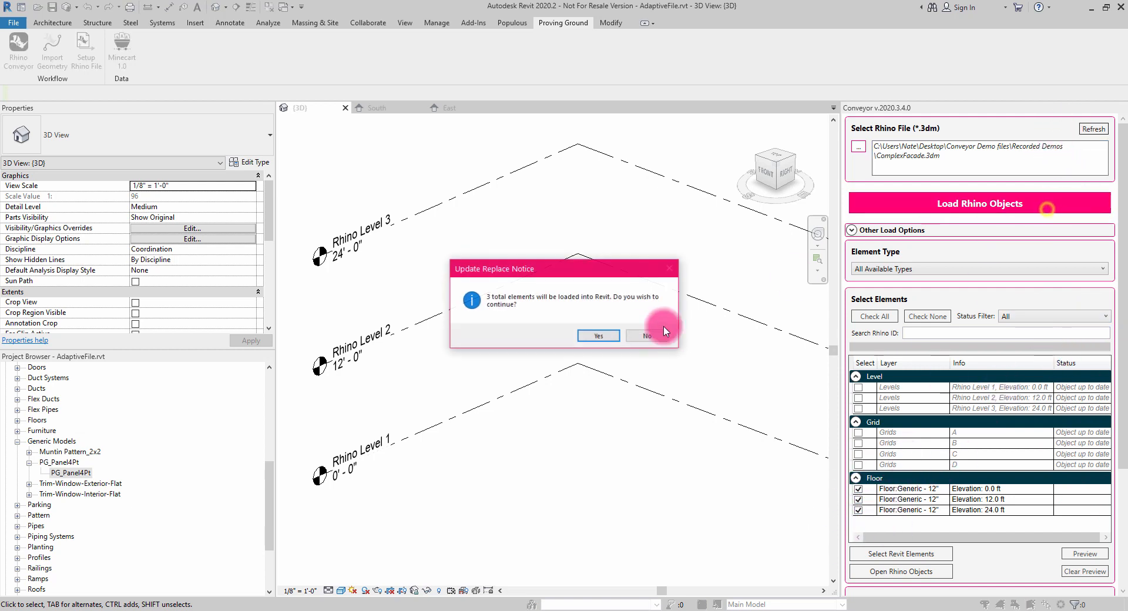
pyautogui.click(599, 335)
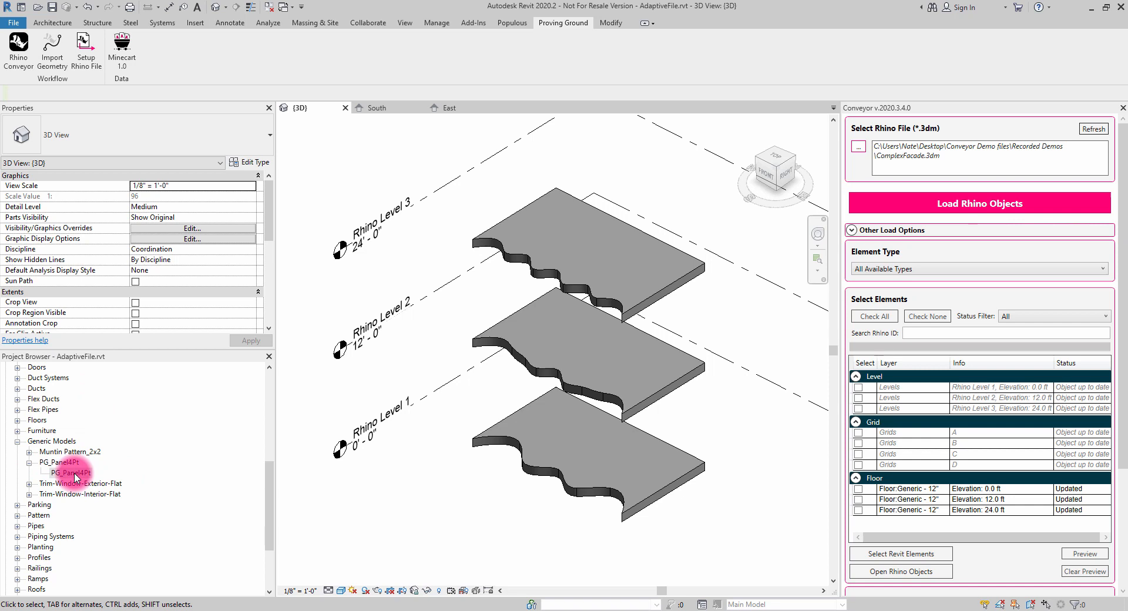
# - Place a four-point PG_Panel4Pt adaptive panel in the 3D view in front of the lowest floor
pyautogui.doubleClick(72, 472)
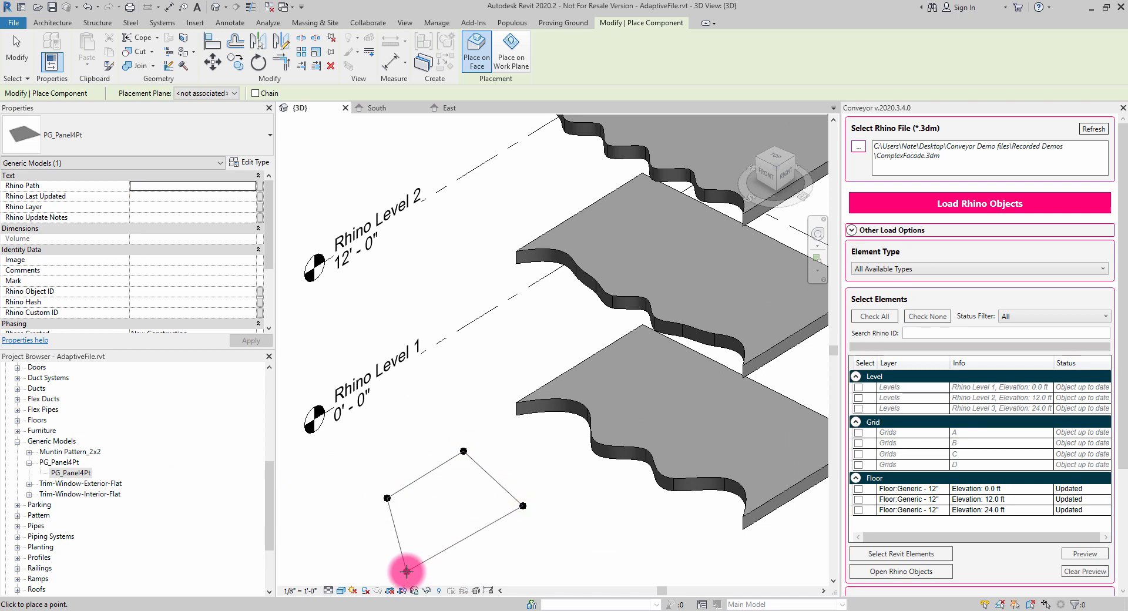
pyautogui.click(406, 572)
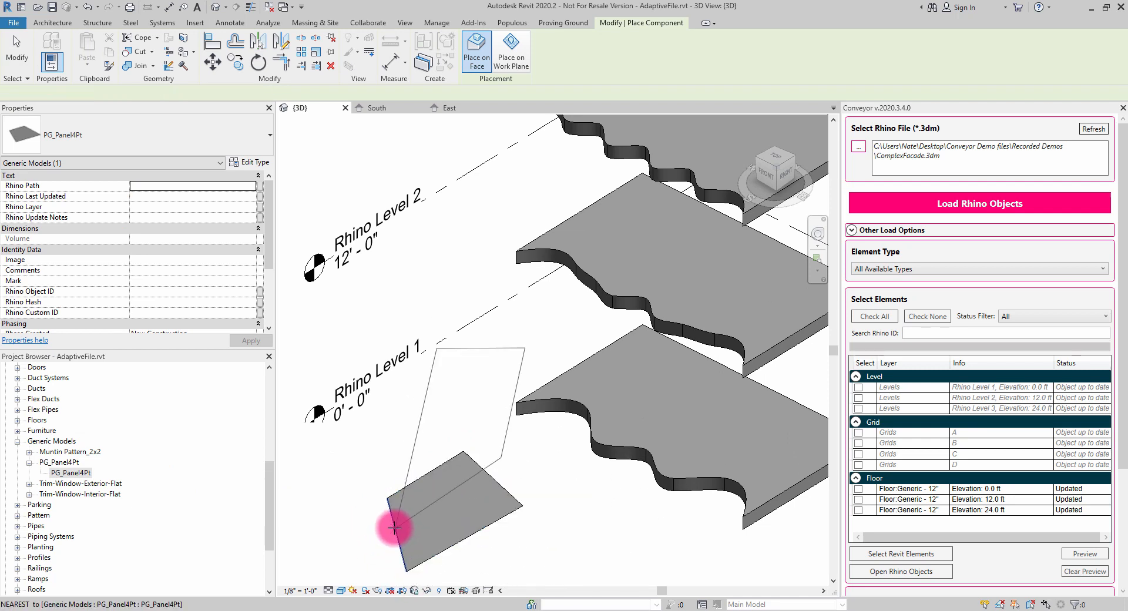
pyautogui.click(396, 529)
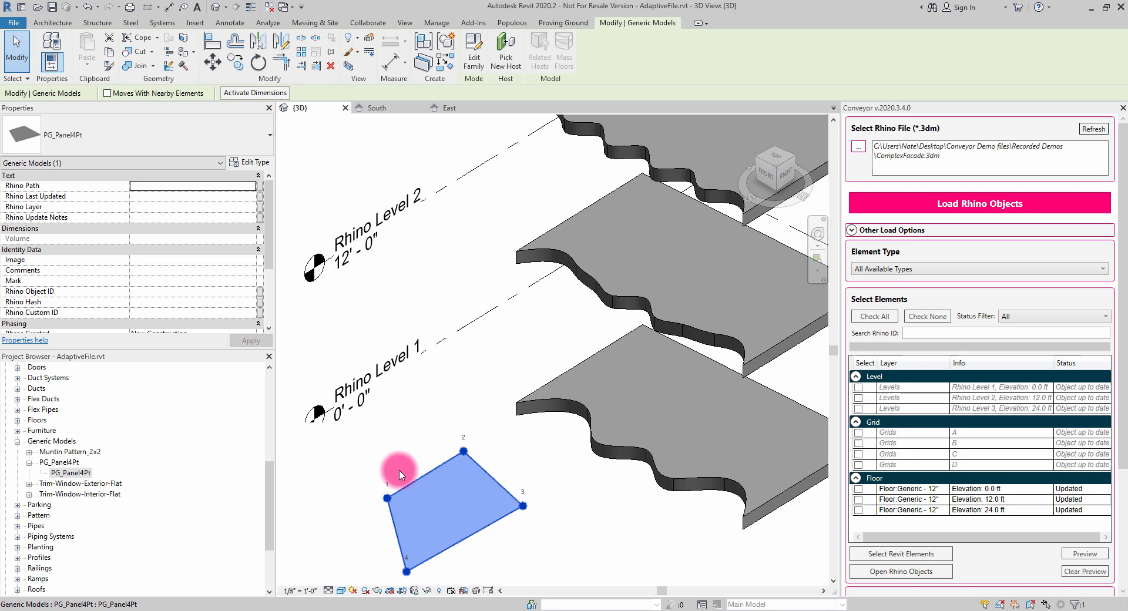
pyautogui.moveTo(410, 533)
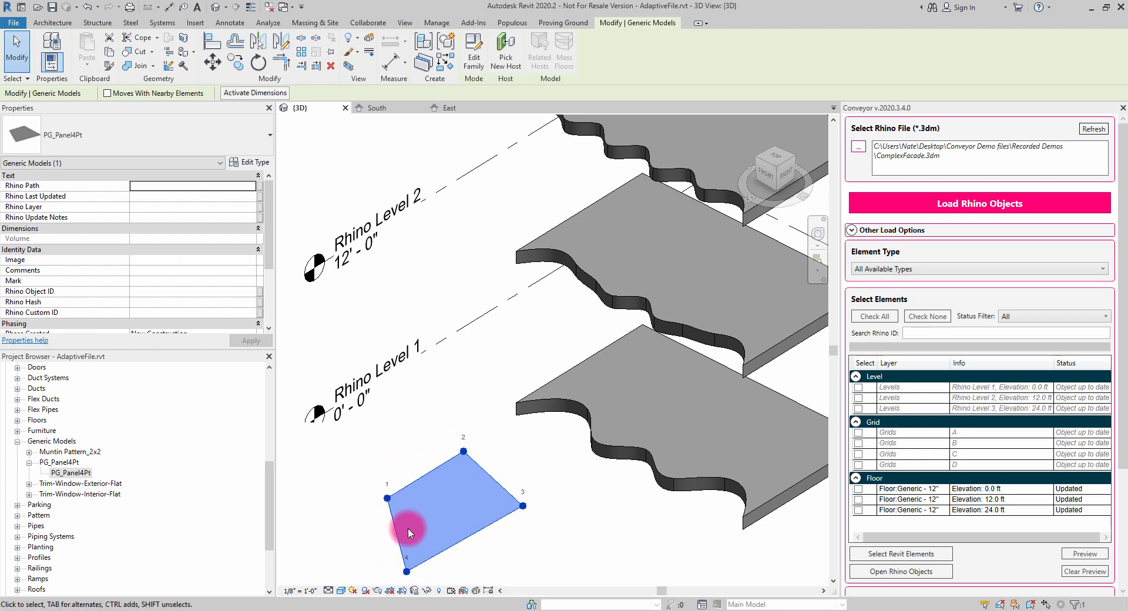
pyautogui.moveTo(473, 527)
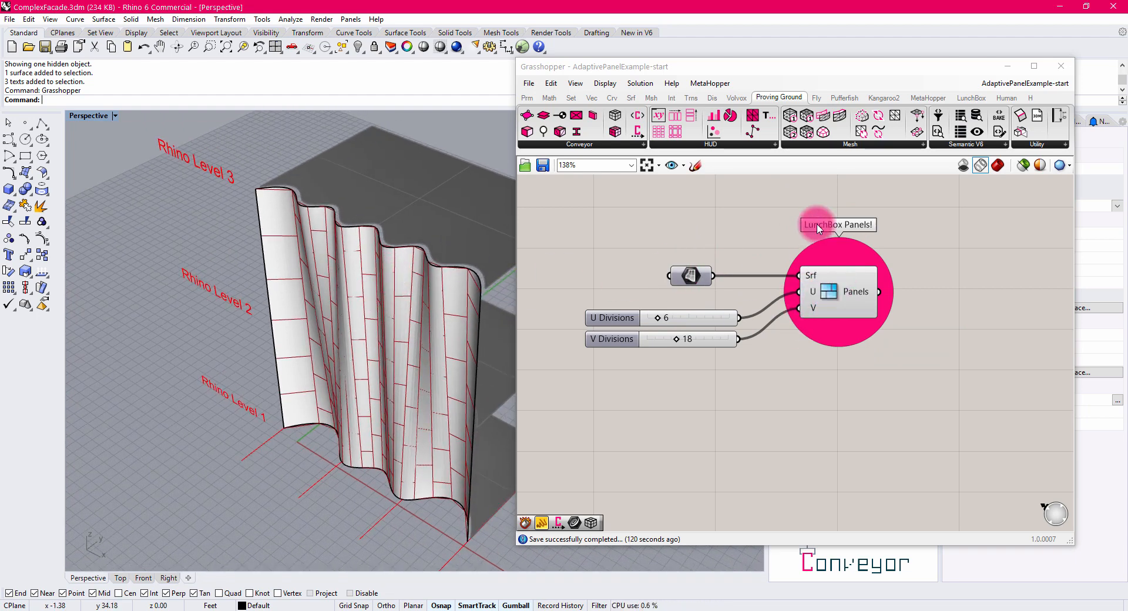
# - Inspect the LunchBox Panels component with U 6 and V 18 divisions and face the red panel grid in Rhino
pyautogui.click(392, 273)
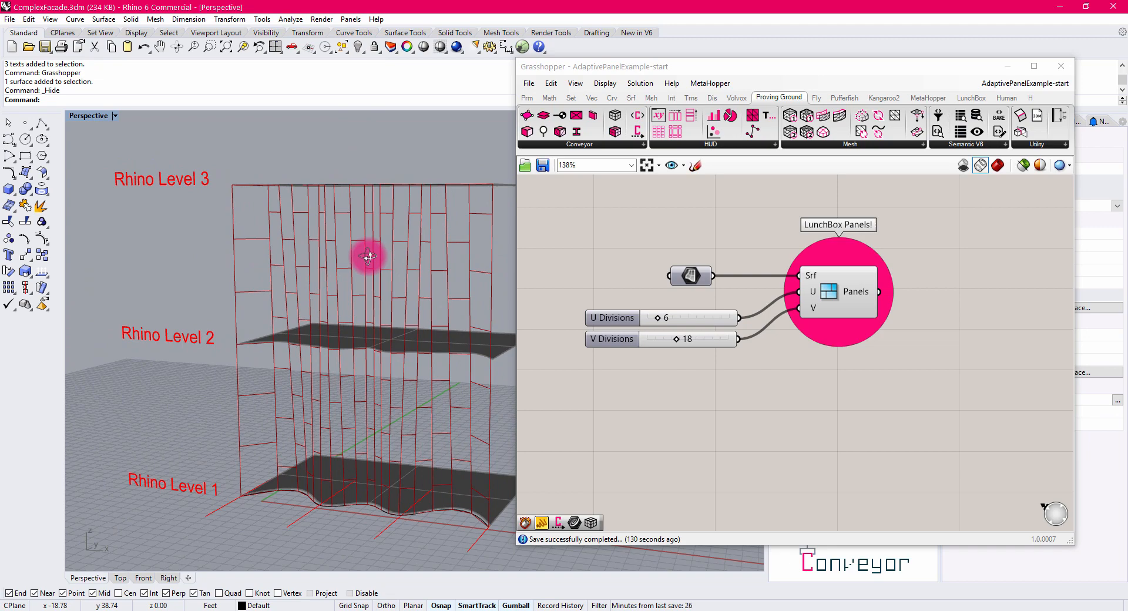
pyautogui.moveTo(367, 257); pyautogui.dragTo(444, 327)
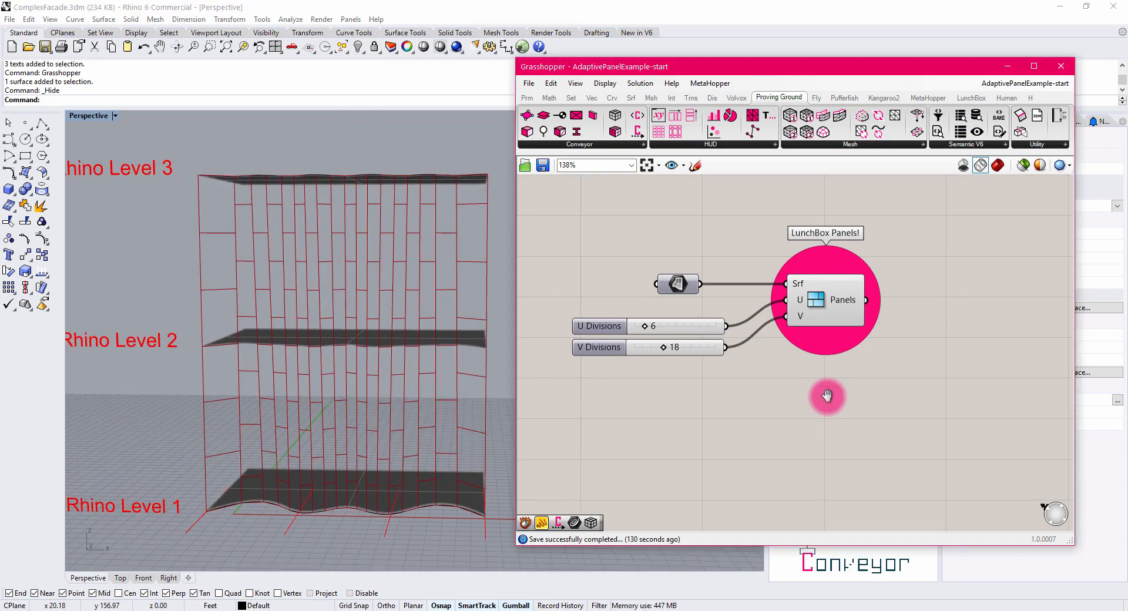
pyautogui.scroll(3)
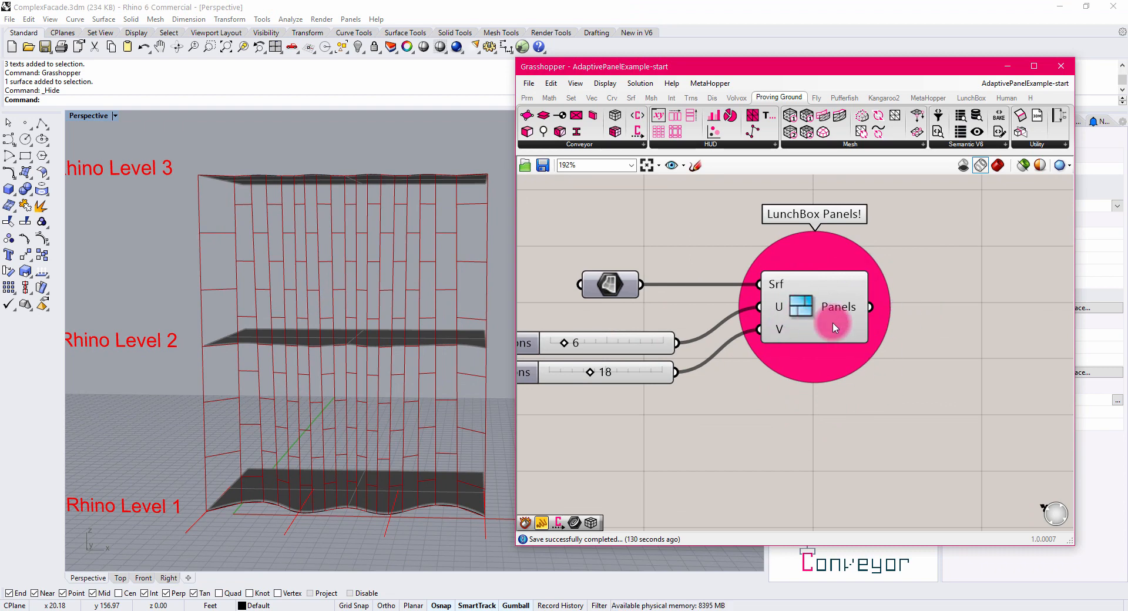
pyautogui.moveTo(838, 309)
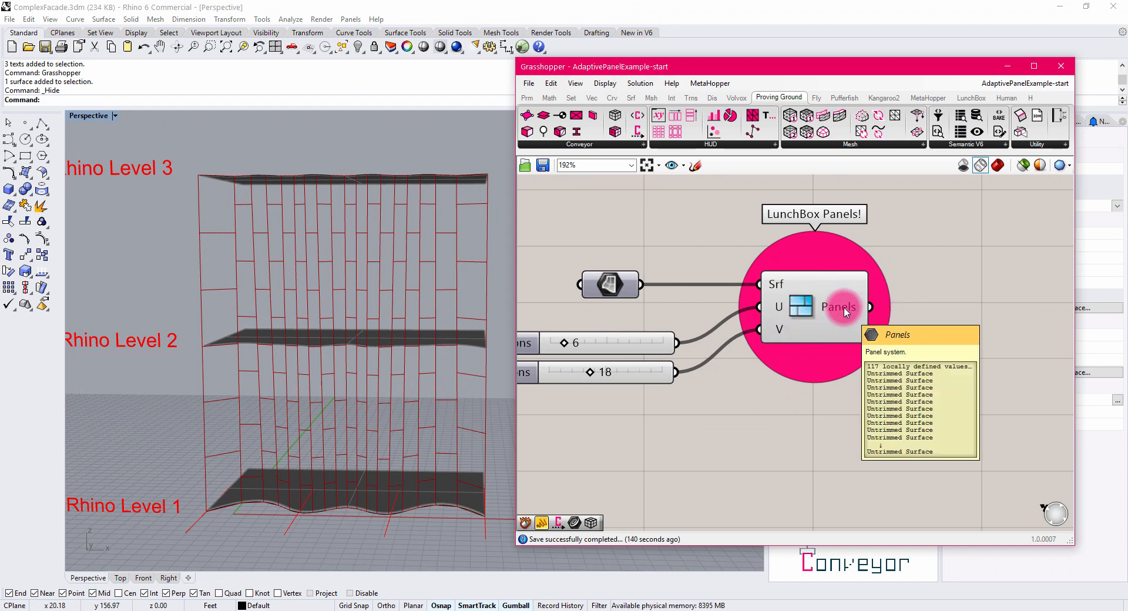
pyautogui.moveTo(776, 315)
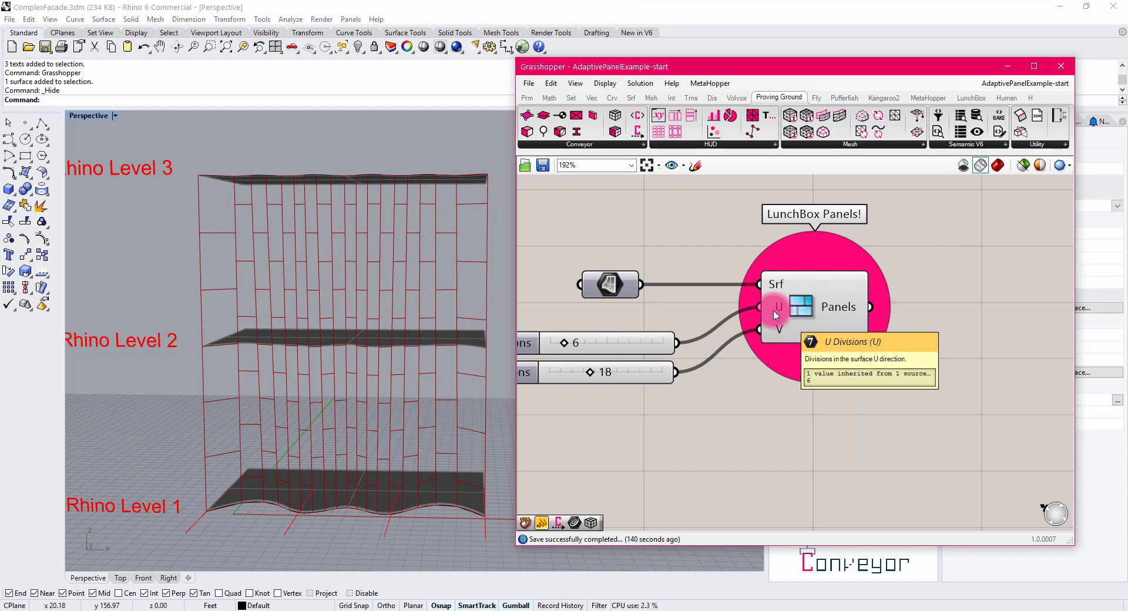
pyautogui.moveTo(776, 244)
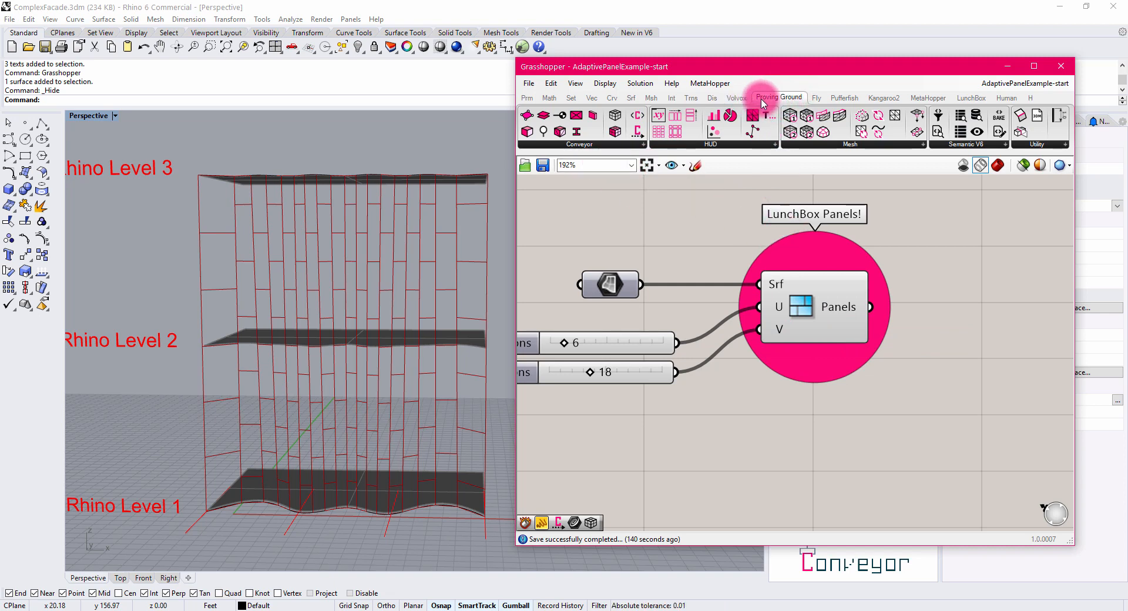
pyautogui.moveTo(787, 97)
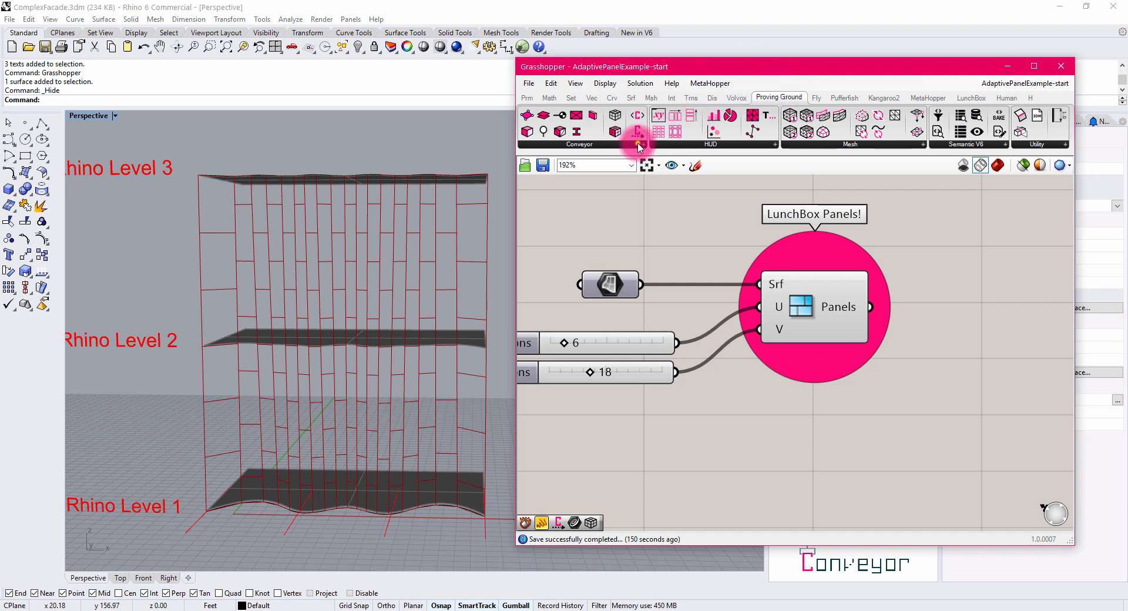
# - Expand the Proving Ground Conveyor dropdown to reach the Conveyor element component
pyautogui.click(638, 132)
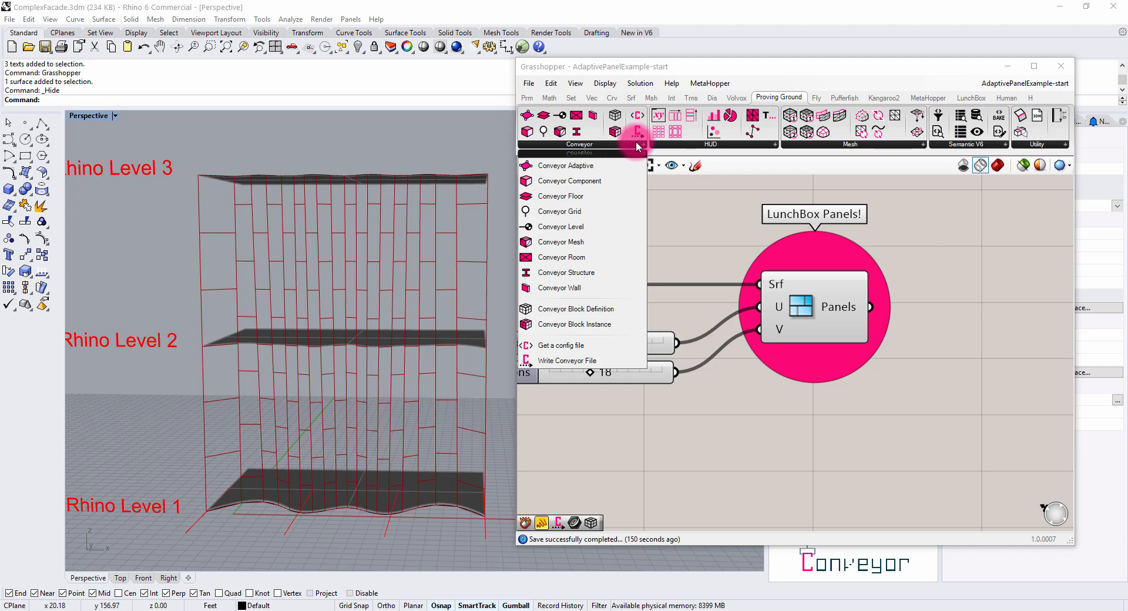
pyautogui.moveTo(583, 196)
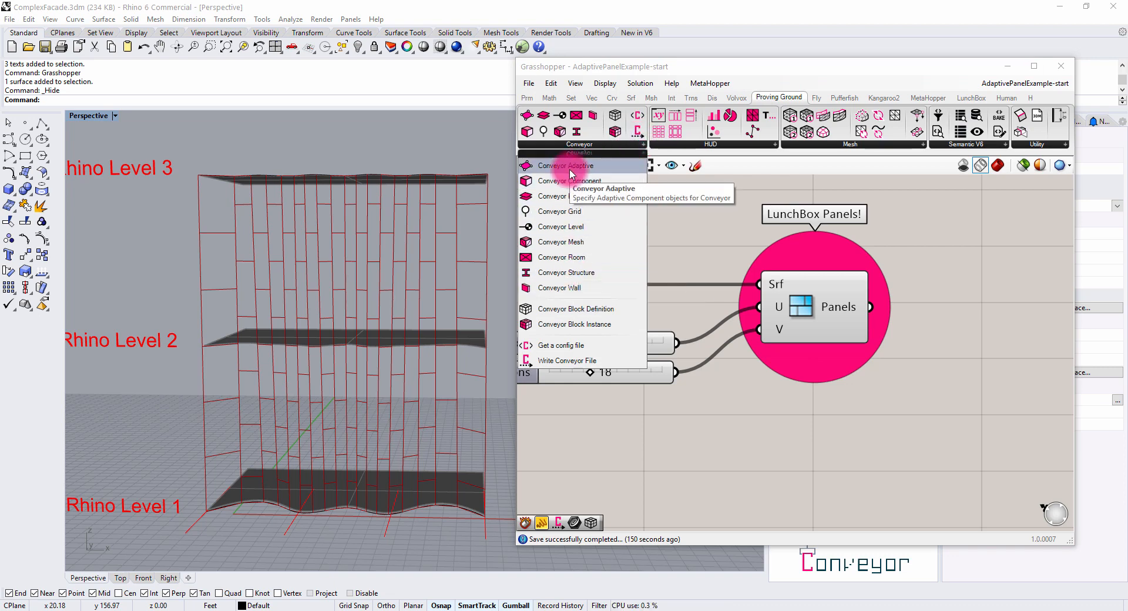
pyautogui.moveTo(560, 287)
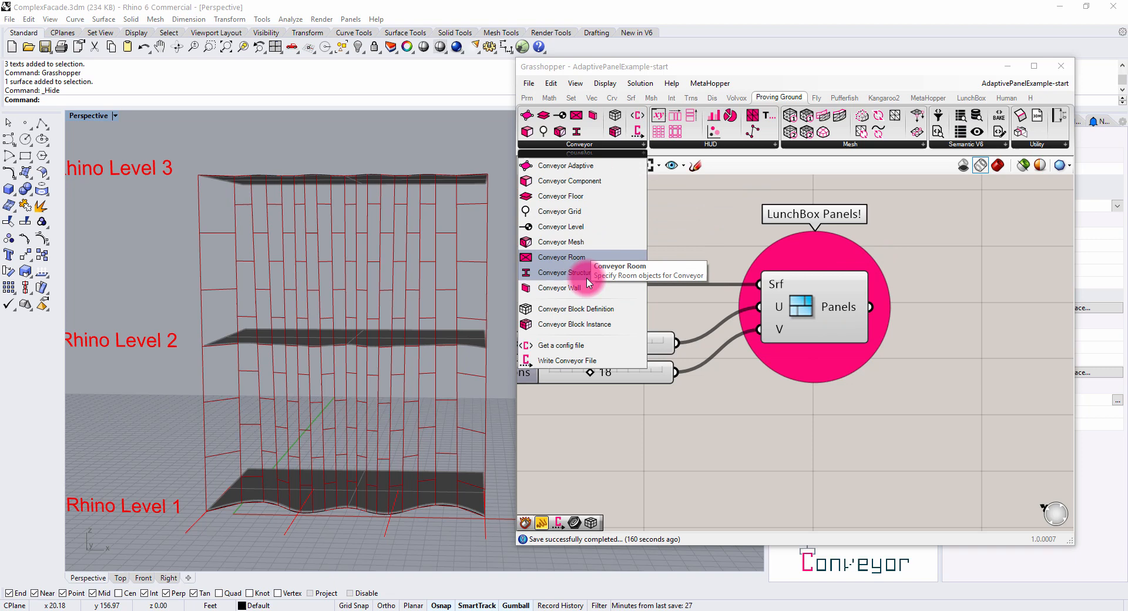
pyautogui.moveTo(584, 165)
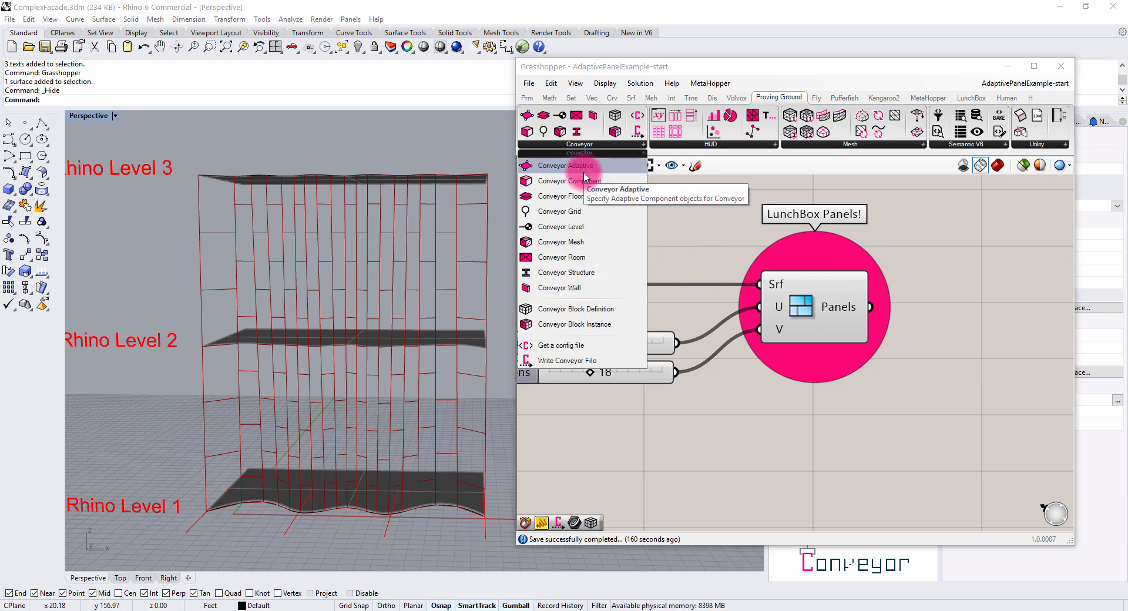
pyautogui.moveTo(582, 197)
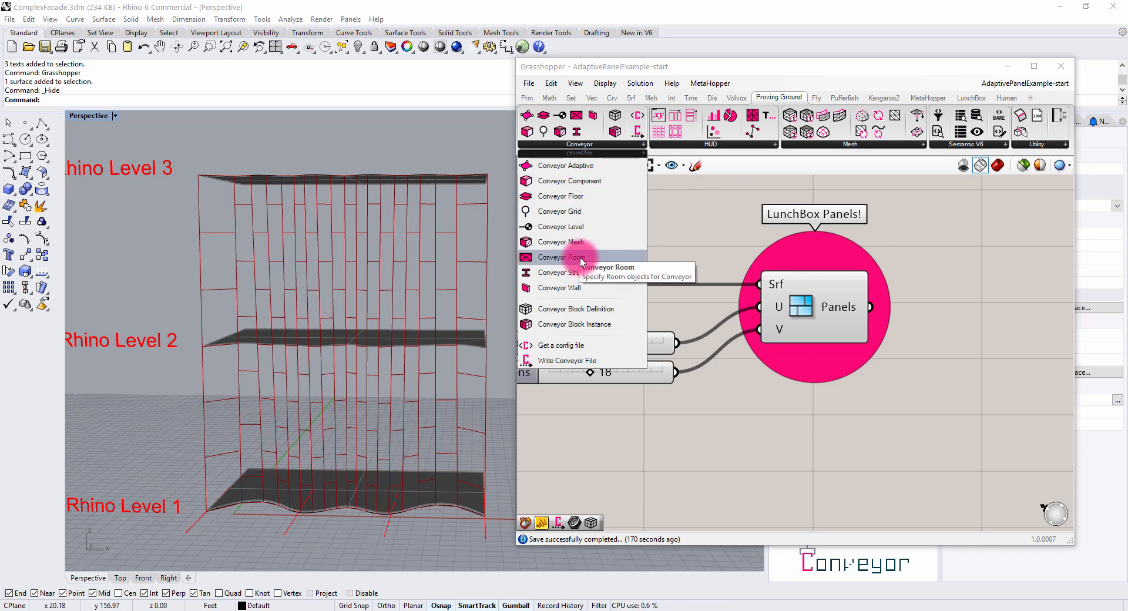
pyautogui.moveTo(567, 361)
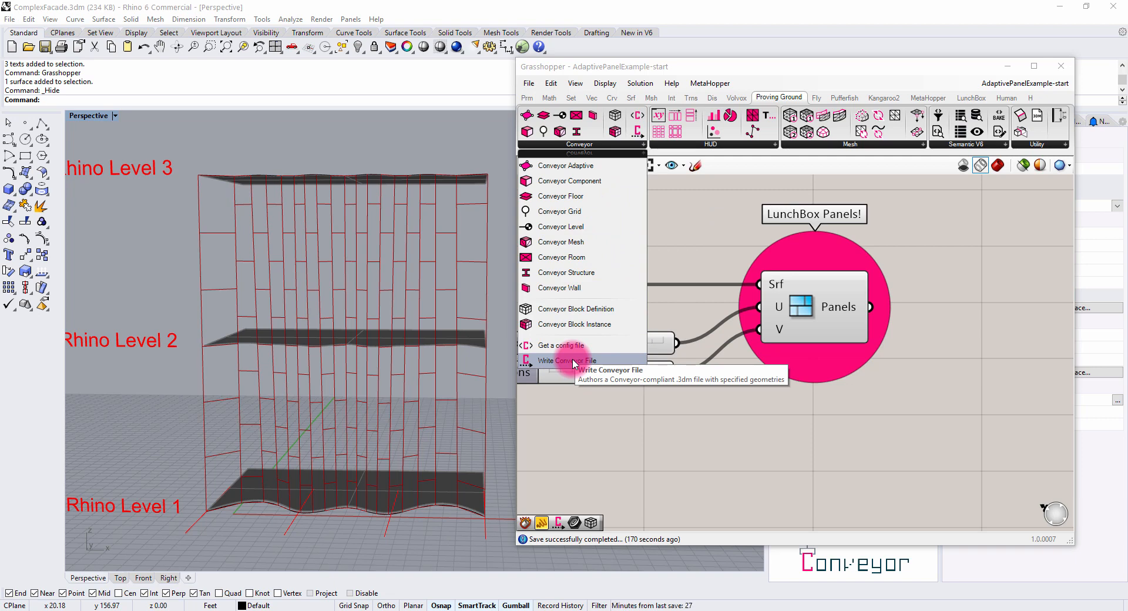
pyautogui.moveTo(565, 345)
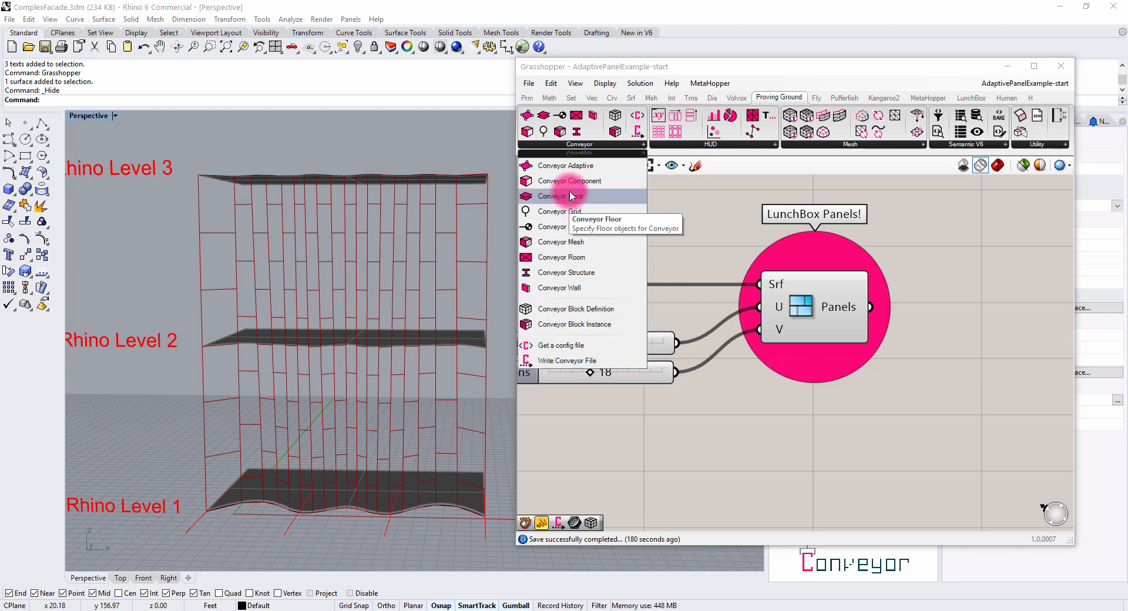
pyautogui.moveTo(589, 169)
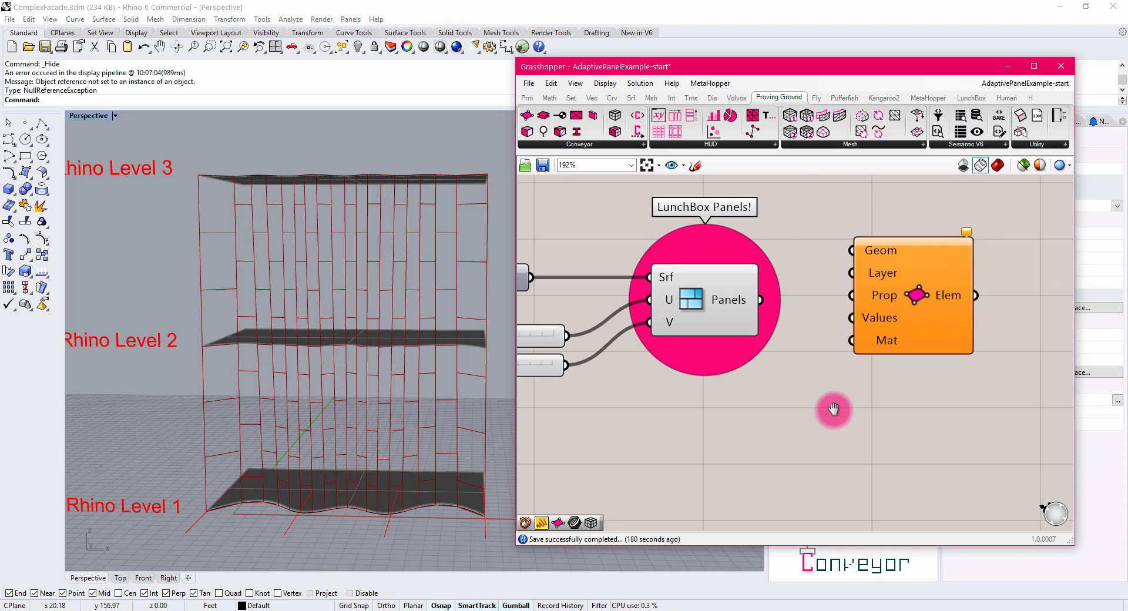
# - Move the Conveyor component farther right of LunchBox Panels to free canvas space
pyautogui.moveTo(834, 410); pyautogui.dragTo(791, 359)
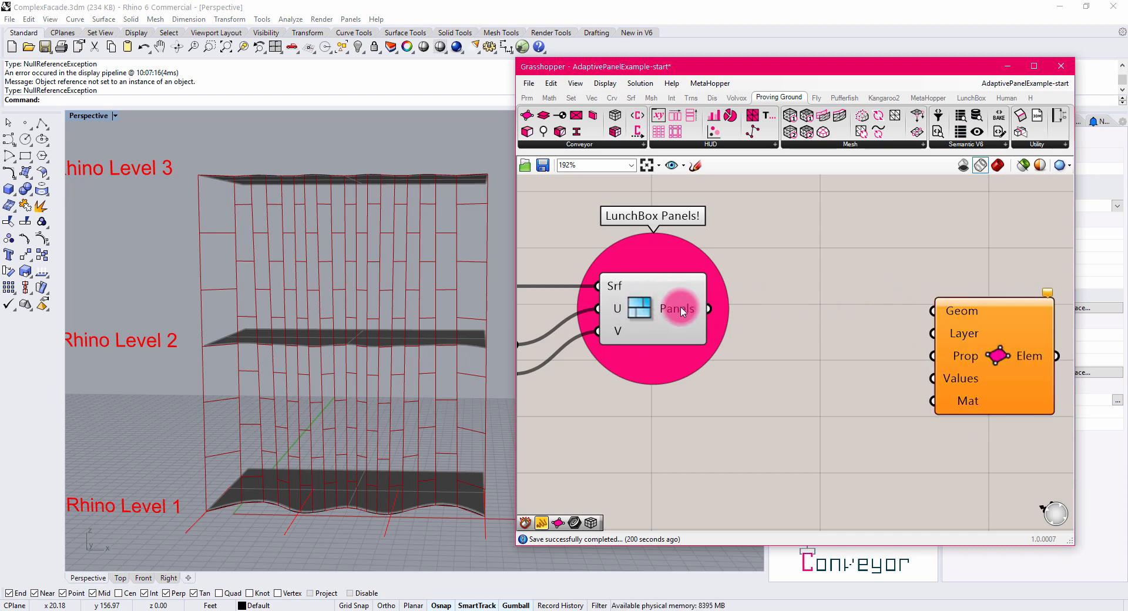
pyautogui.moveTo(904, 323)
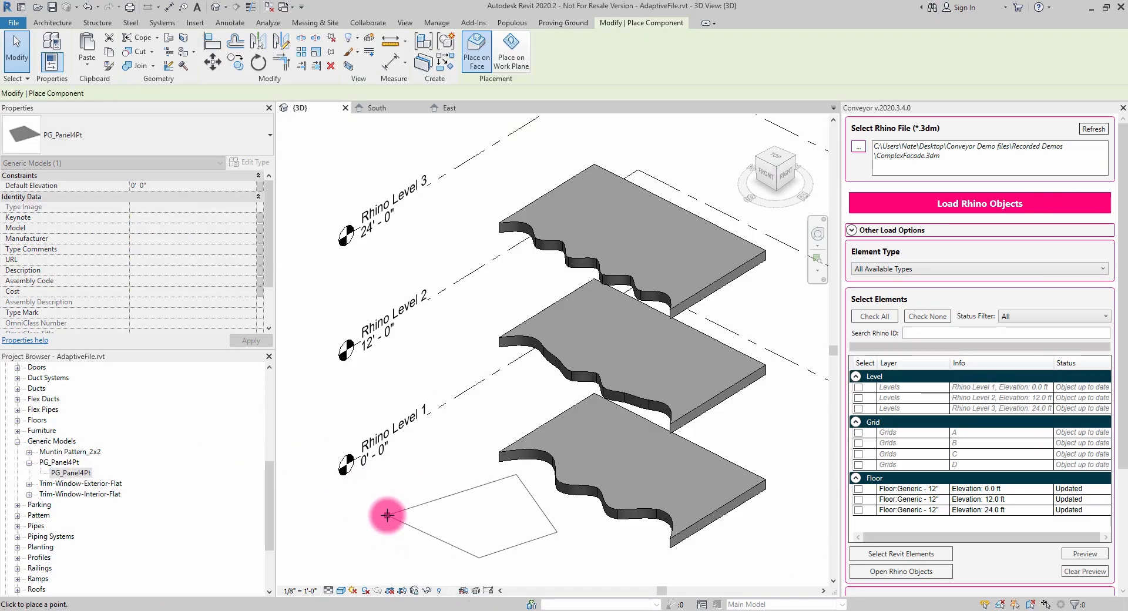
# - Place a PG_Panel4Pt adaptive panel by its four corner points near Rhino Level 1
pyautogui.click(386, 517)
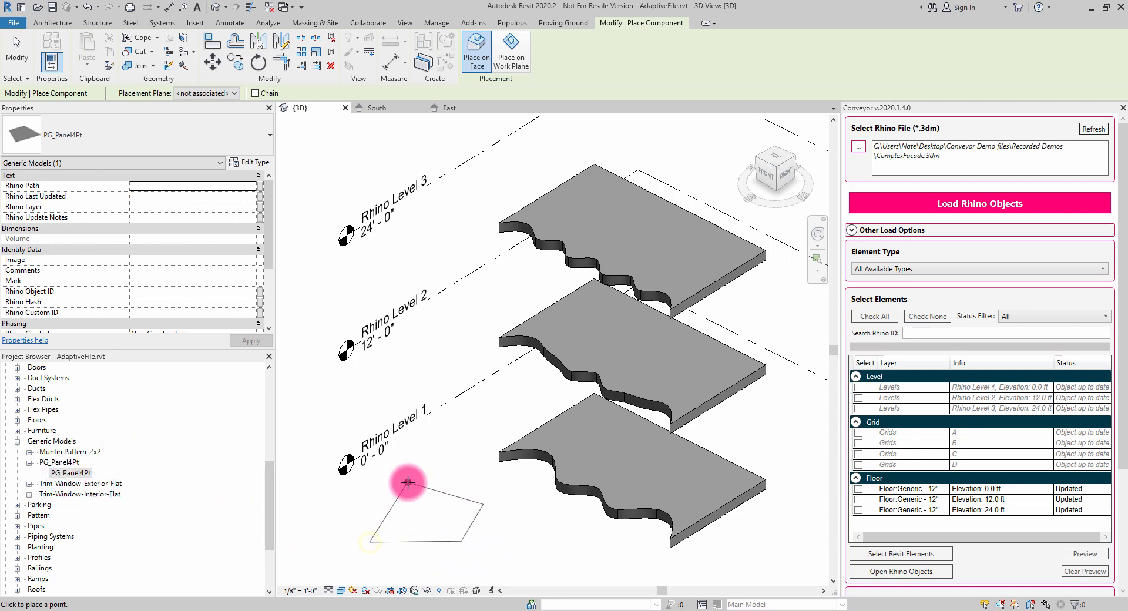
pyautogui.click(440, 565)
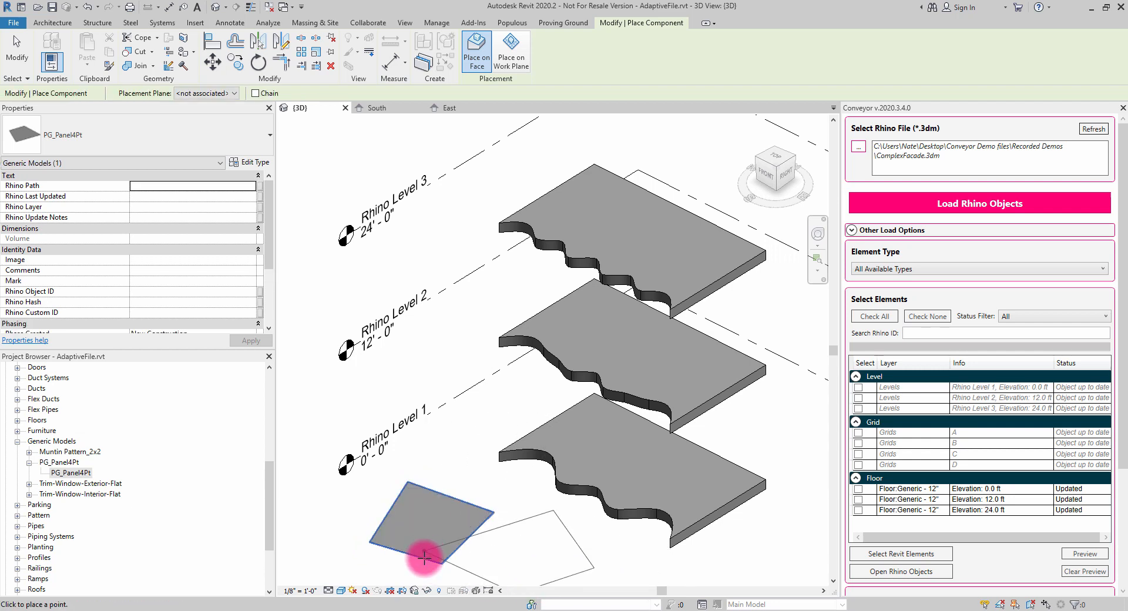
pyautogui.click(424, 553)
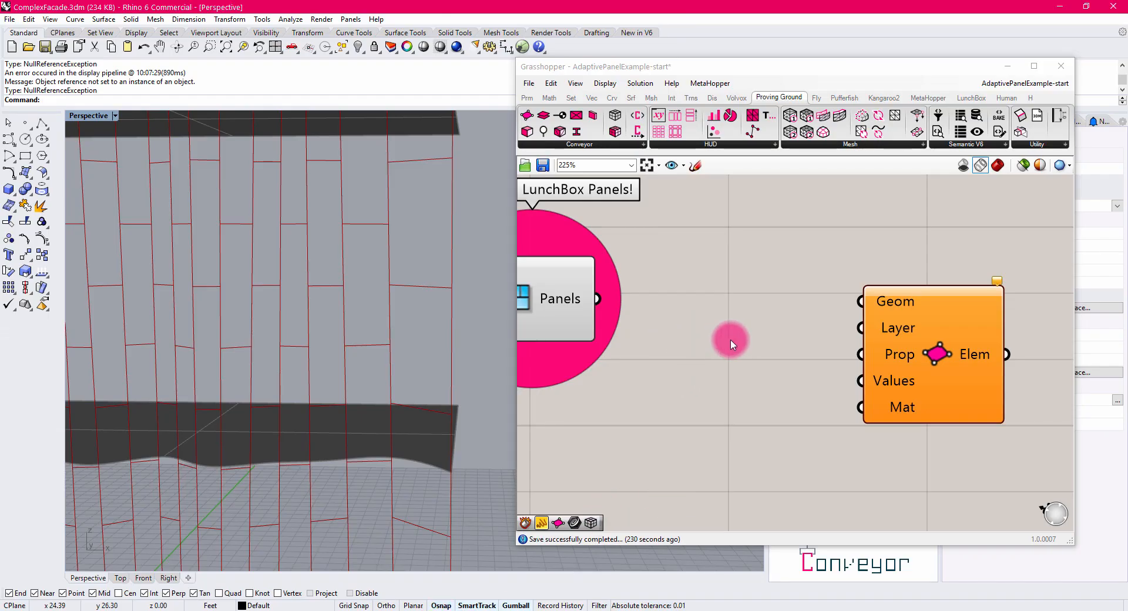
# - Zoom the Rhino viewport into a close-up of the facade panels
pyautogui.scroll(-3)
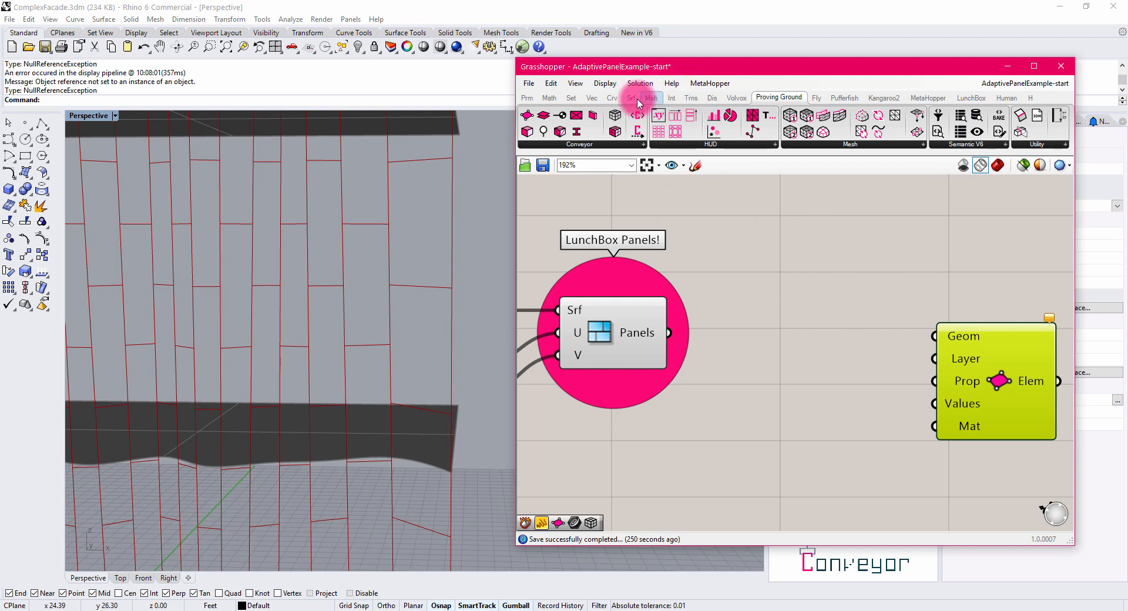
# - Add Deconstruct Brep and Join Curves components to route panel edges into 117 joined curves
pyautogui.click(630, 97)
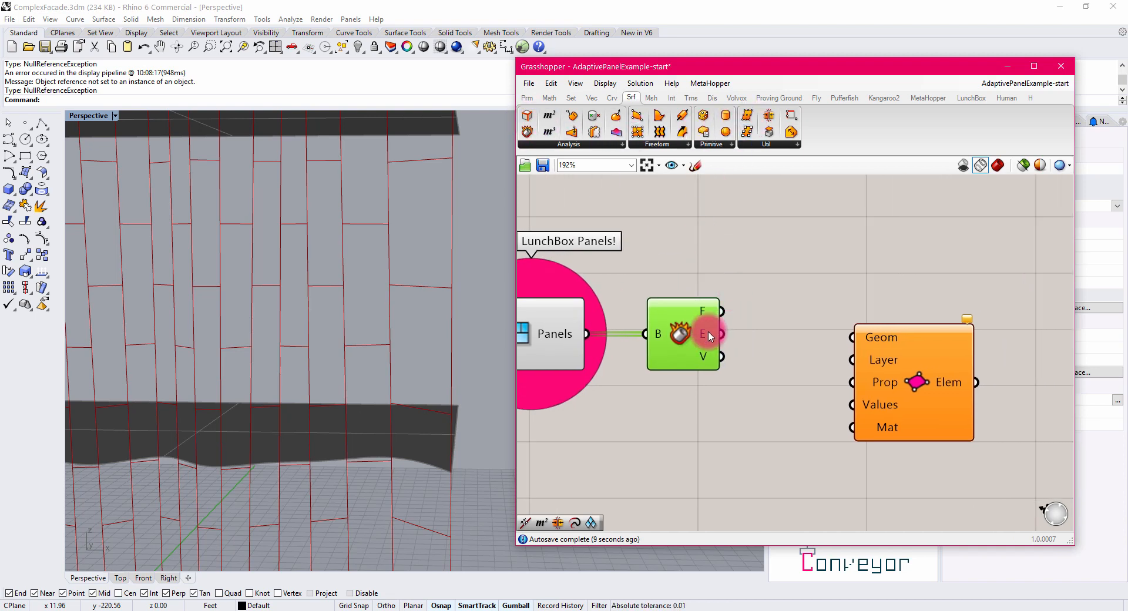
pyautogui.moveTo(718, 335)
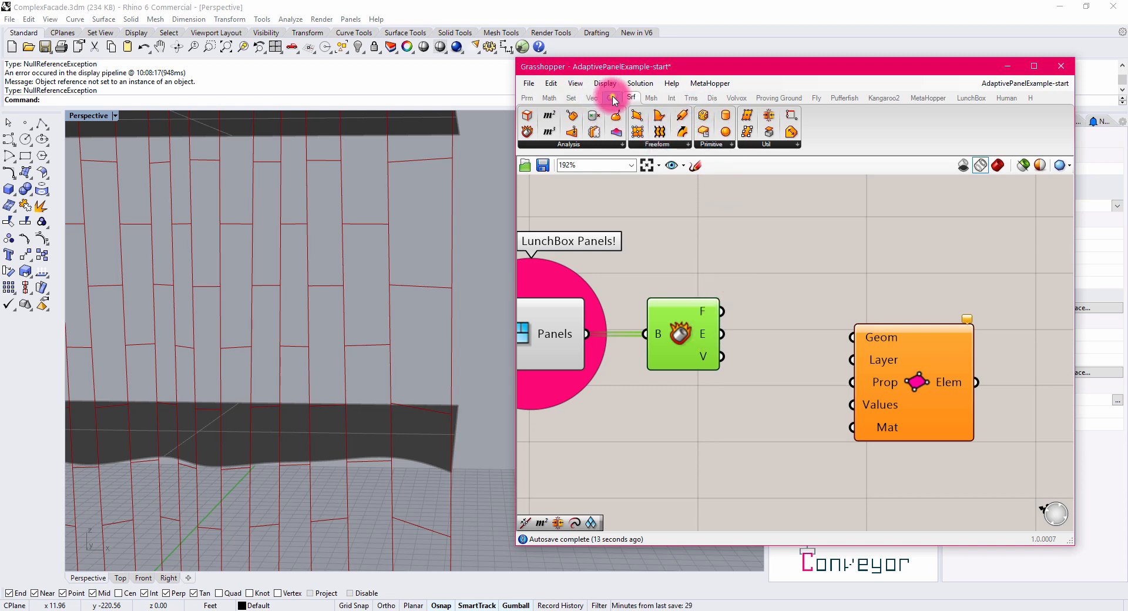
pyautogui.click(611, 97)
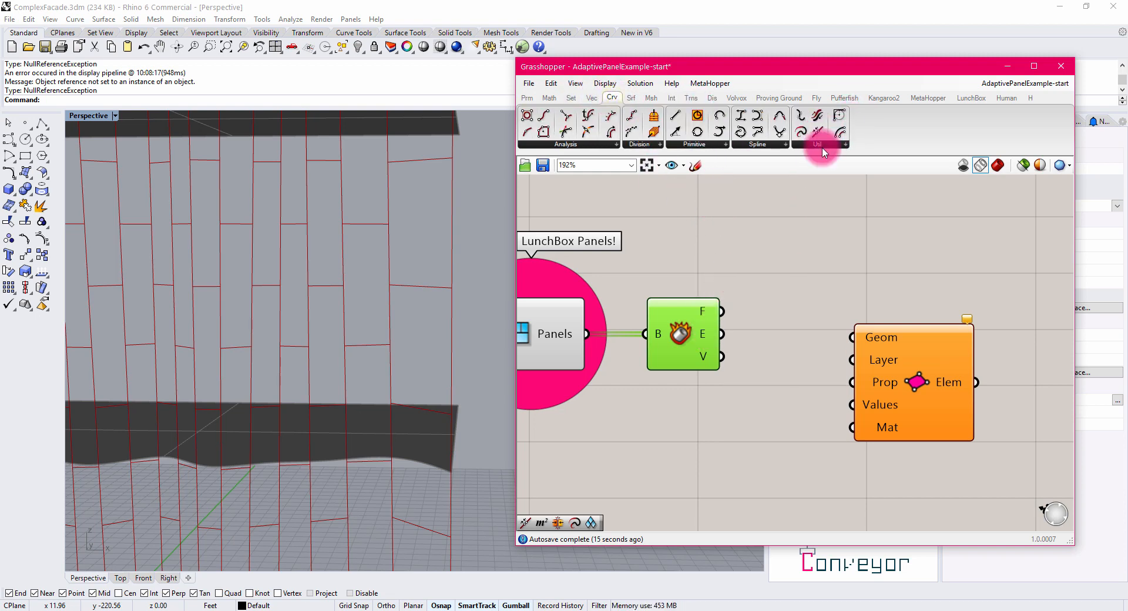
pyautogui.click(817, 133)
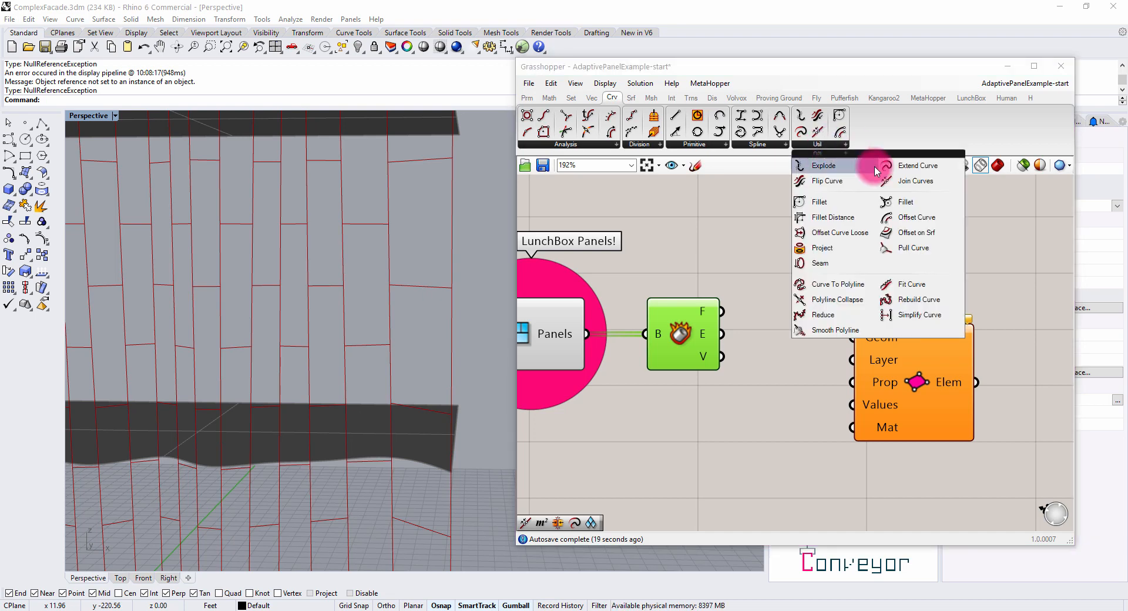
pyautogui.click(823, 165)
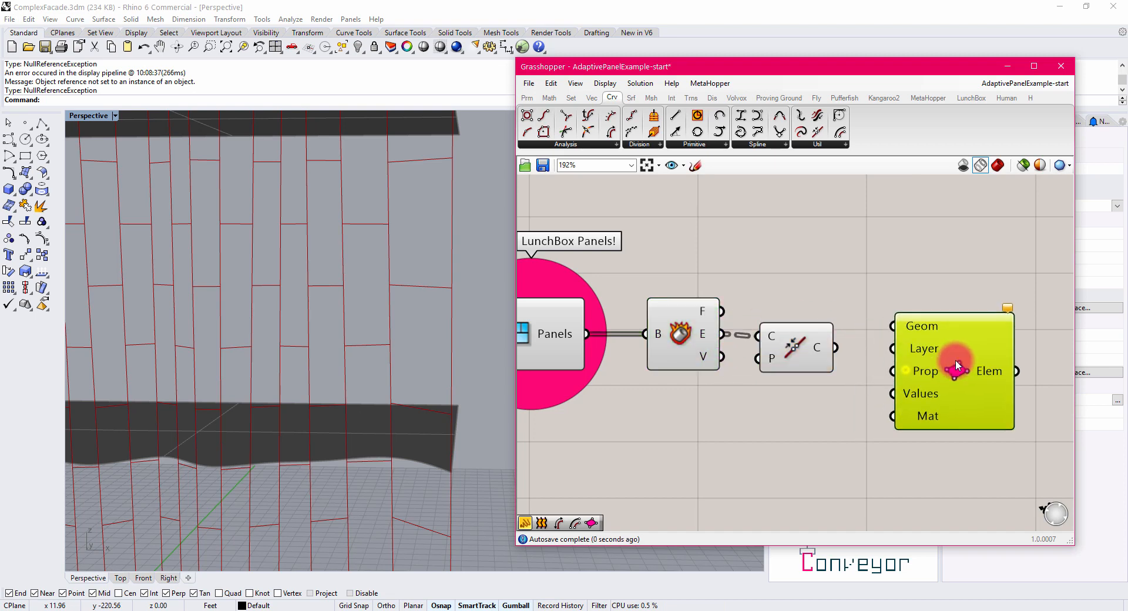
pyautogui.moveTo(812, 340)
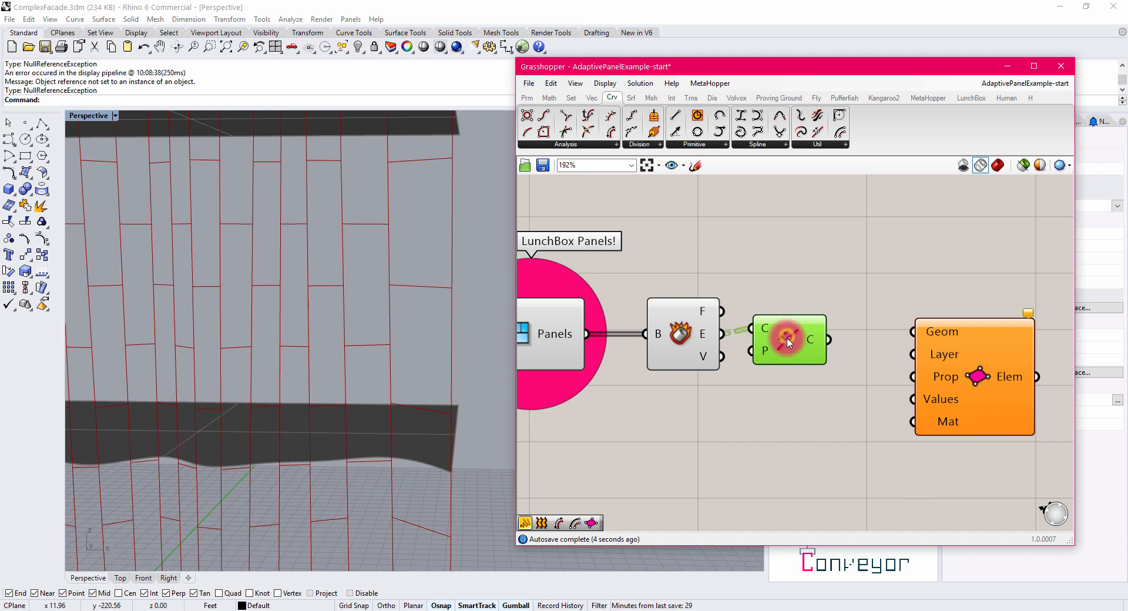
pyautogui.moveTo(763, 335)
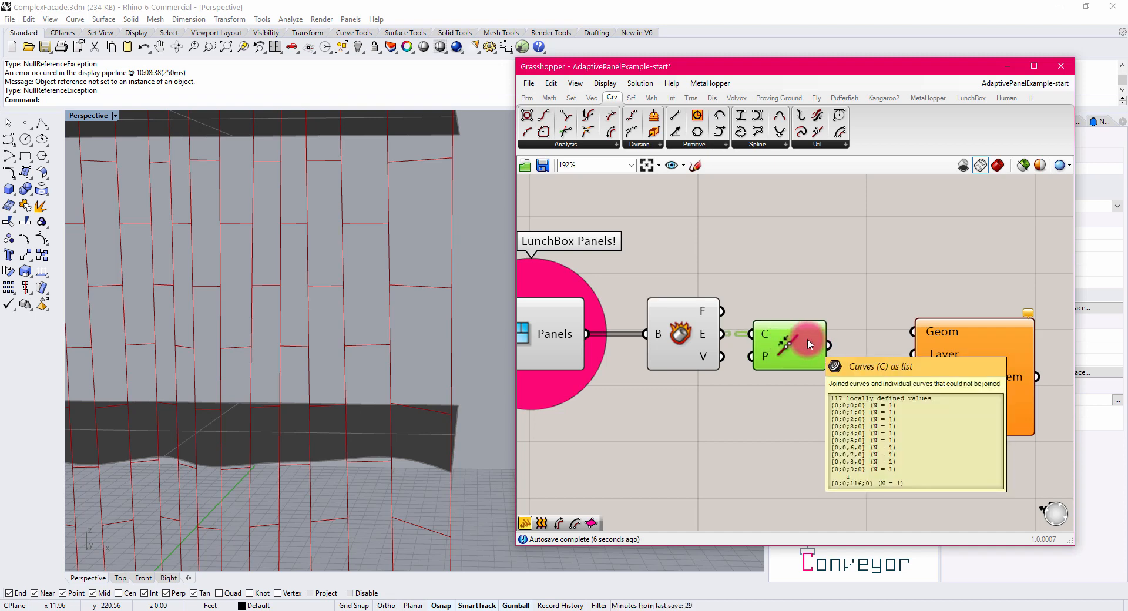
# - Flatten the Join Curves C output so all joined panel outlines form a single list
pyautogui.moveTo(810, 345); pyautogui.dragTo(813, 391)
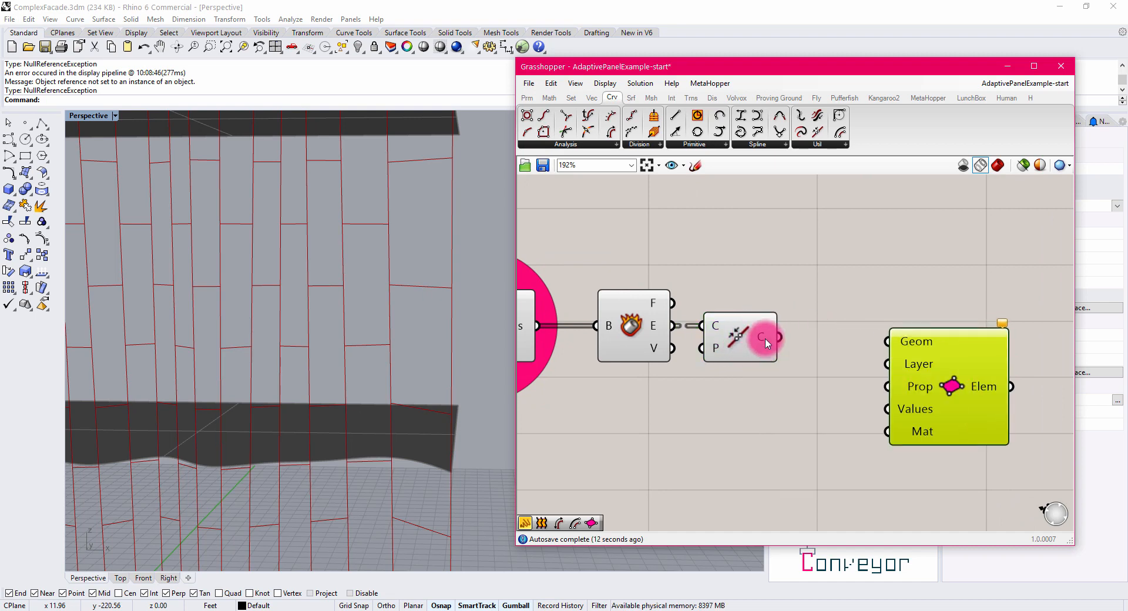
pyautogui.rightClick(761, 338)
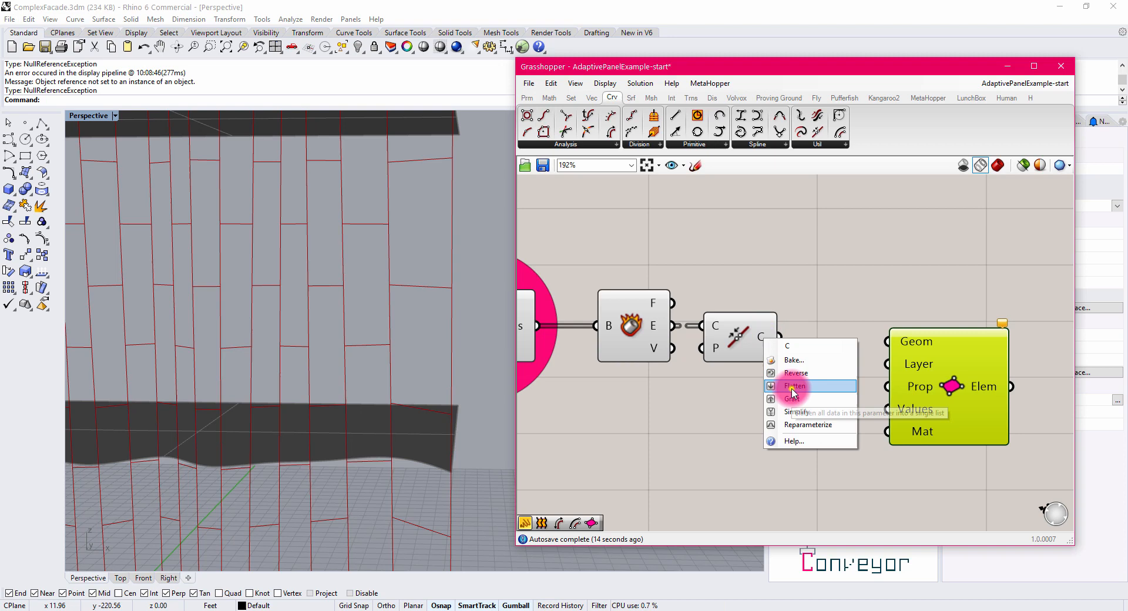
pyautogui.click(795, 386)
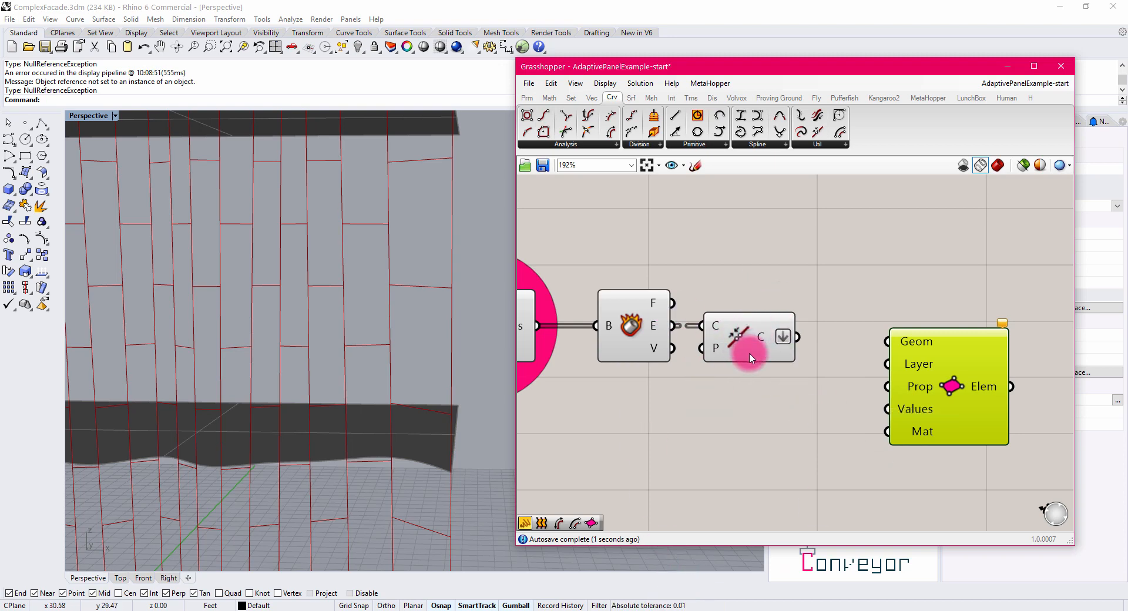
pyautogui.moveTo(814, 340)
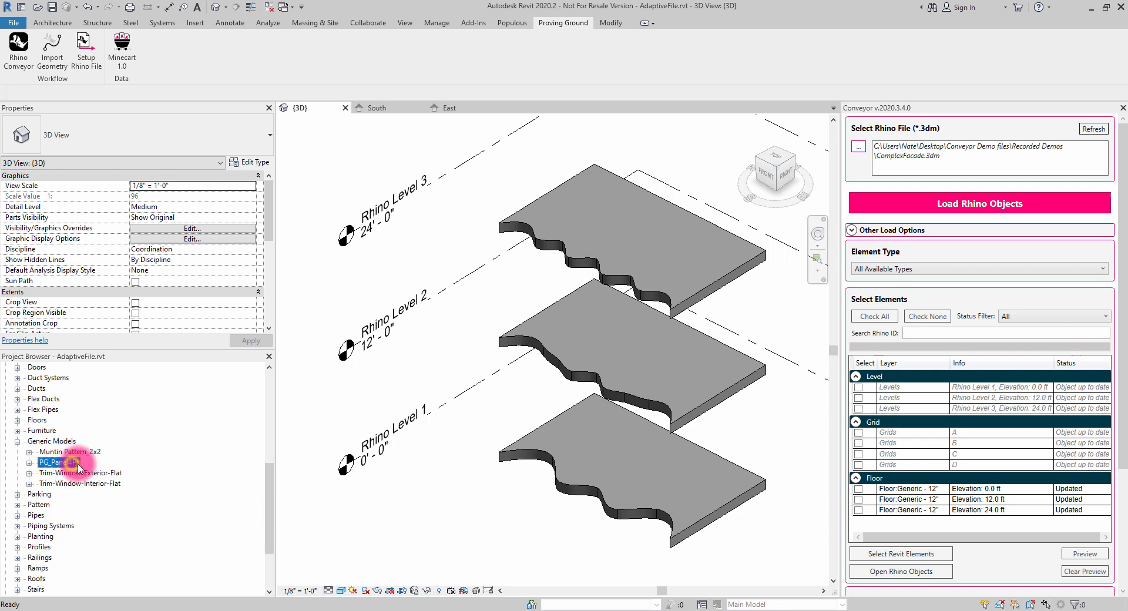
# - Expand the PG_Panel4Pt family under Generic Models and look up its exact type name
pyautogui.click(58, 461)
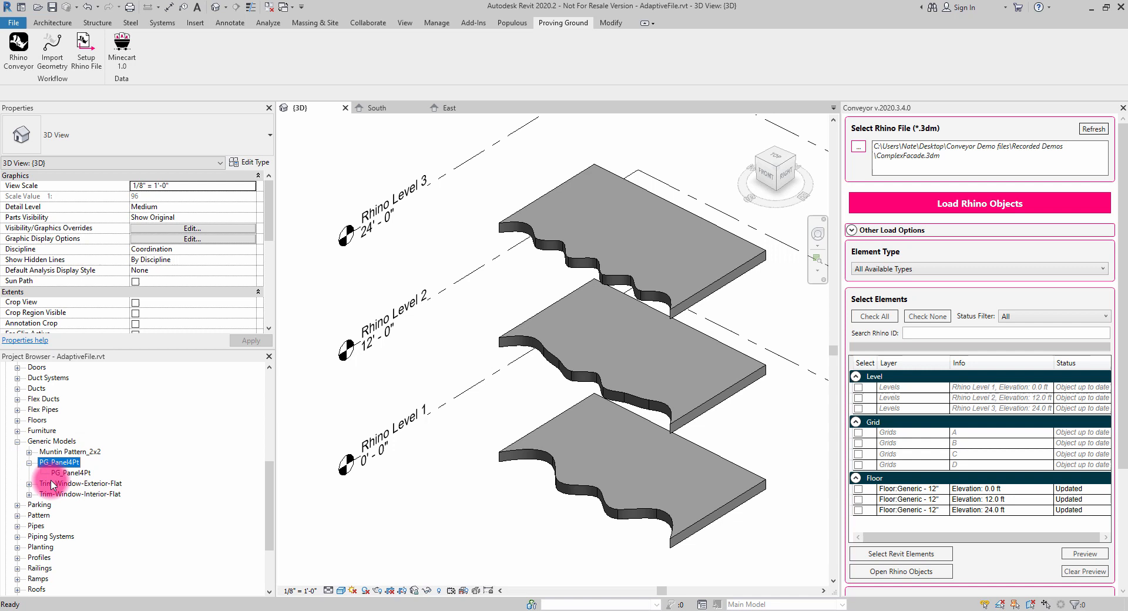
pyautogui.click(60, 462)
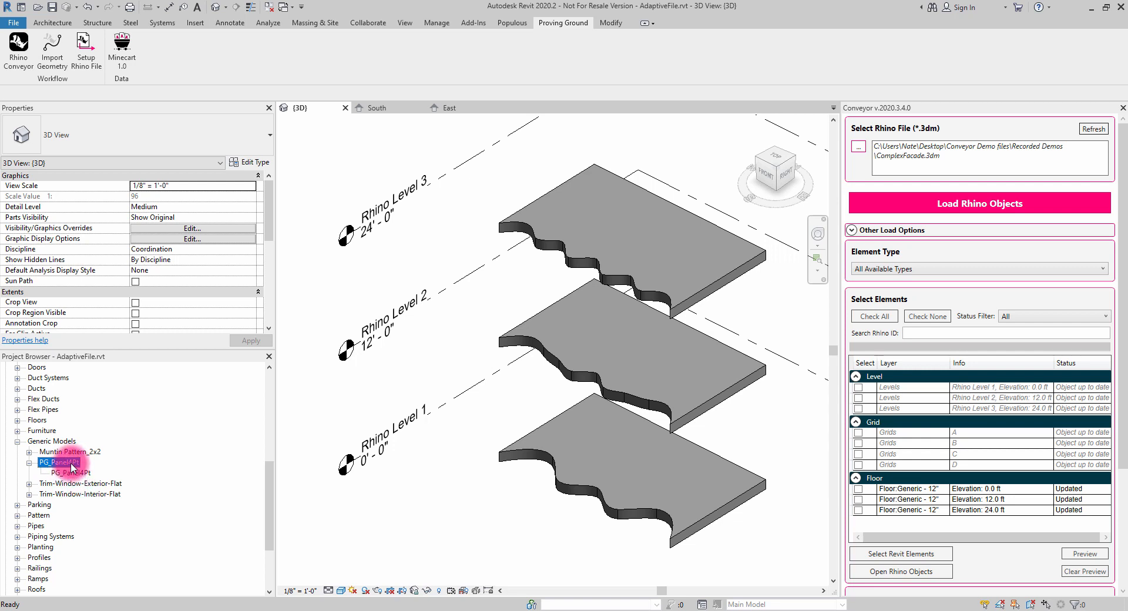
pyautogui.doubleClick(67, 473)
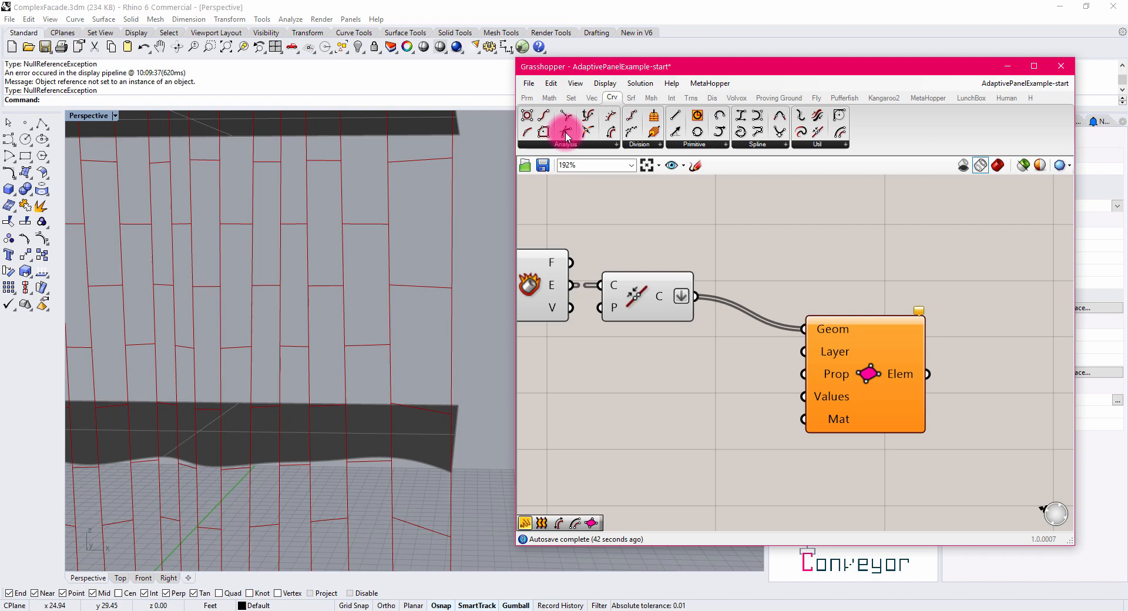
# - Add a panel containing PG_Panel4Pt:PG_Panel4Pt beside the Conveyor adaptive component
pyautogui.click(526, 97)
pyautogui.write('PG_Panel4Pt')
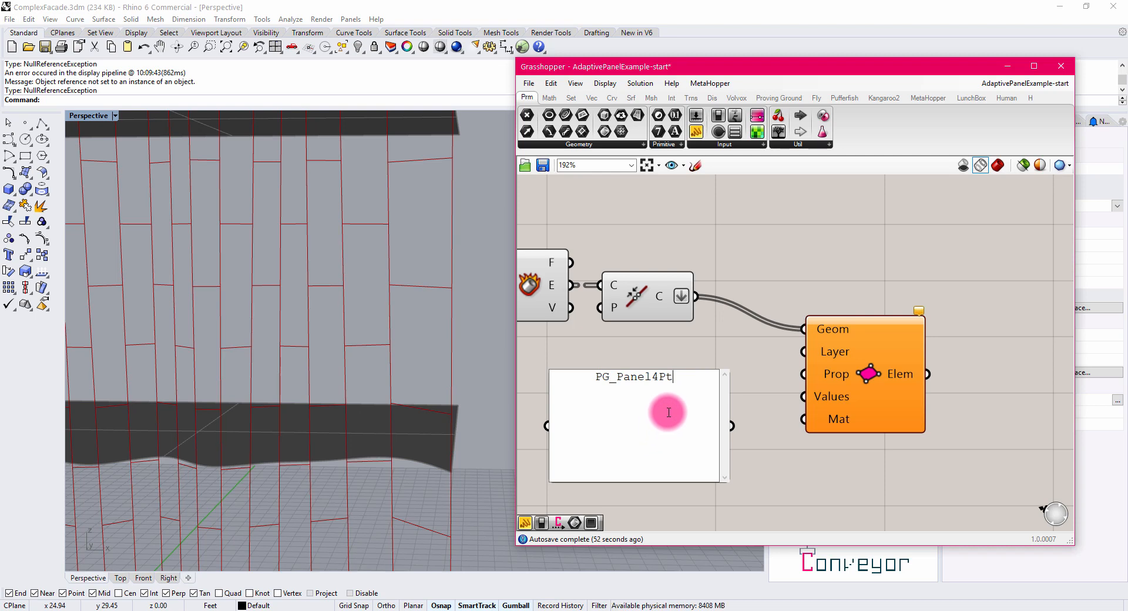
pyautogui.write(':')
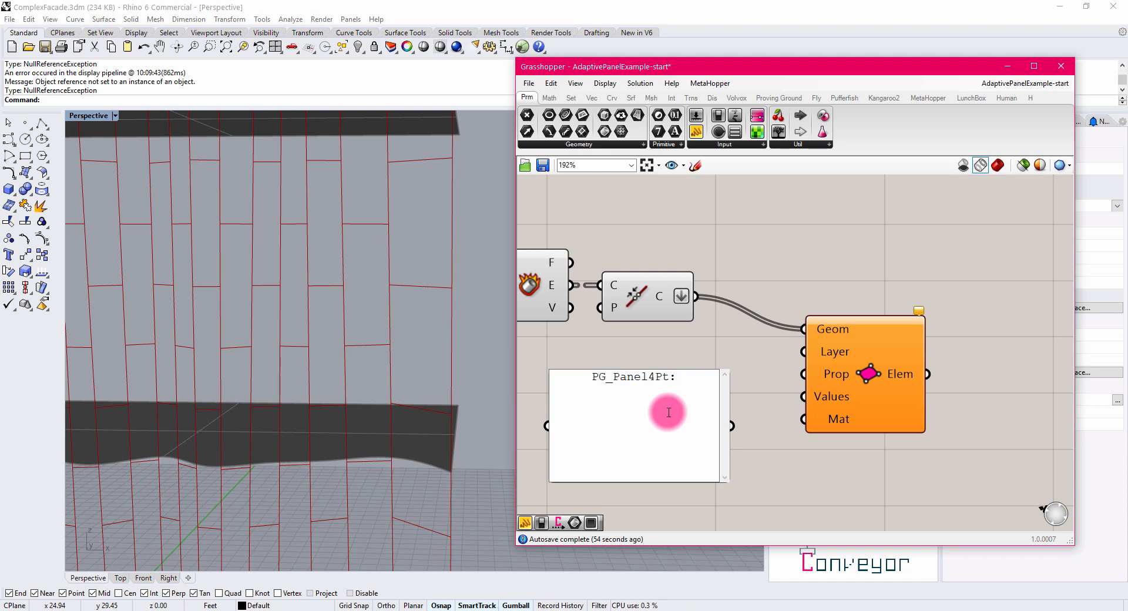
pyautogui.write('PG_Panel4Pt')
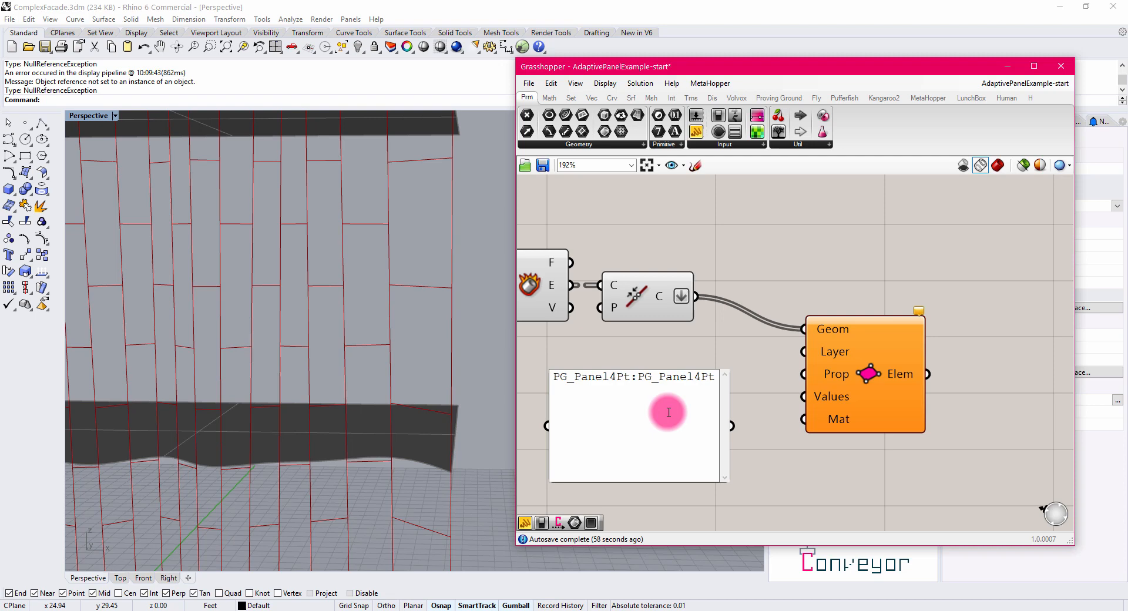
pyautogui.doubleClick(590, 376)
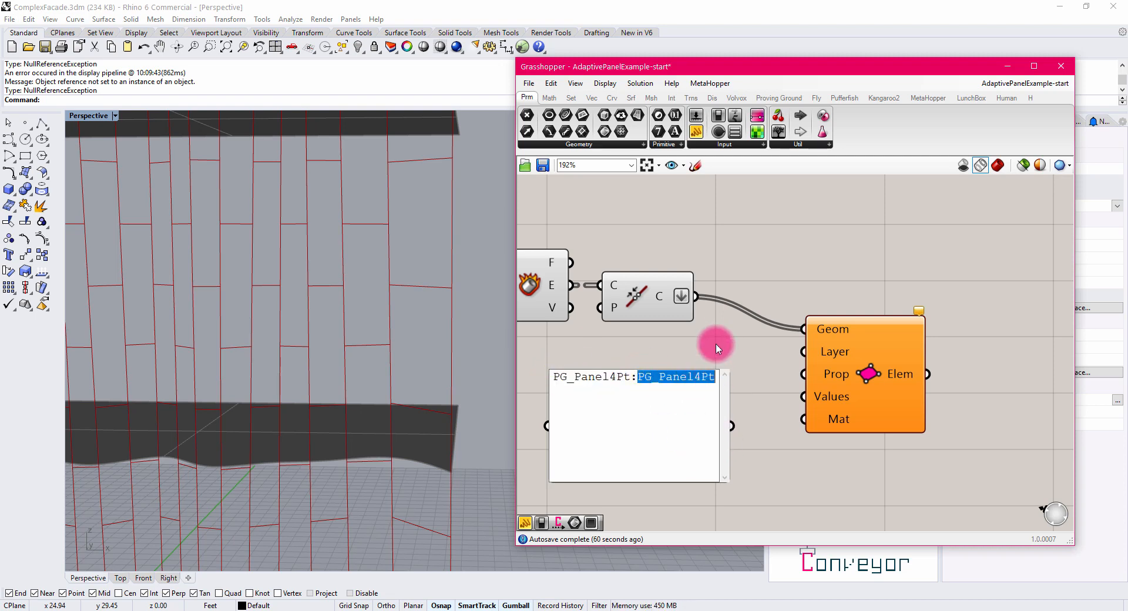
# - Rename the panel's nickname to FamilyName:FamilyType
pyautogui.rightClick(693, 332)
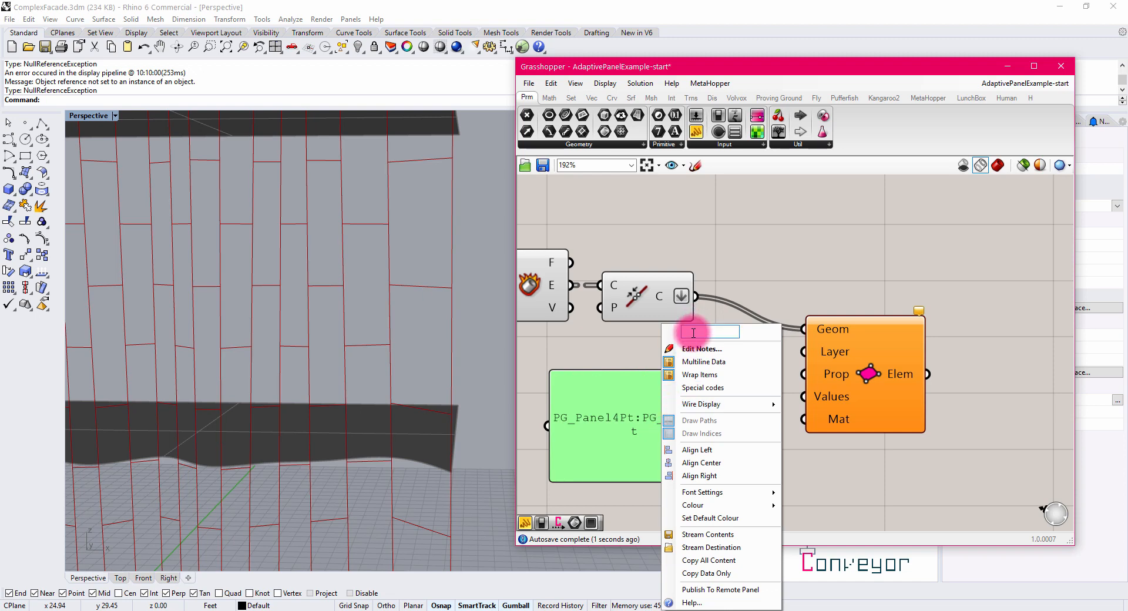
pyautogui.write('Family')
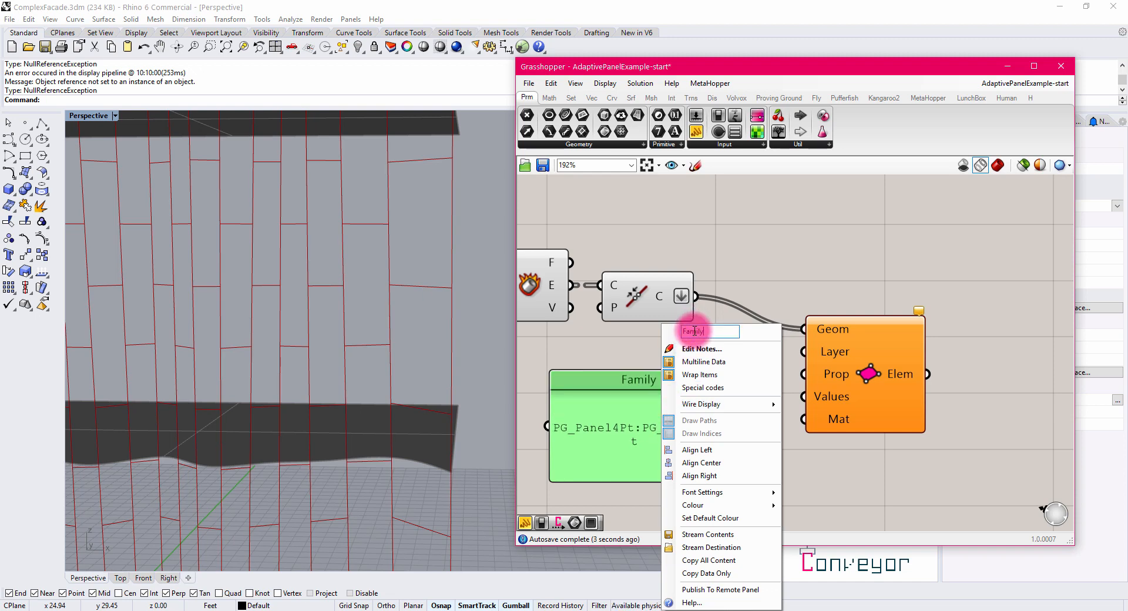
pyautogui.write('Name:')
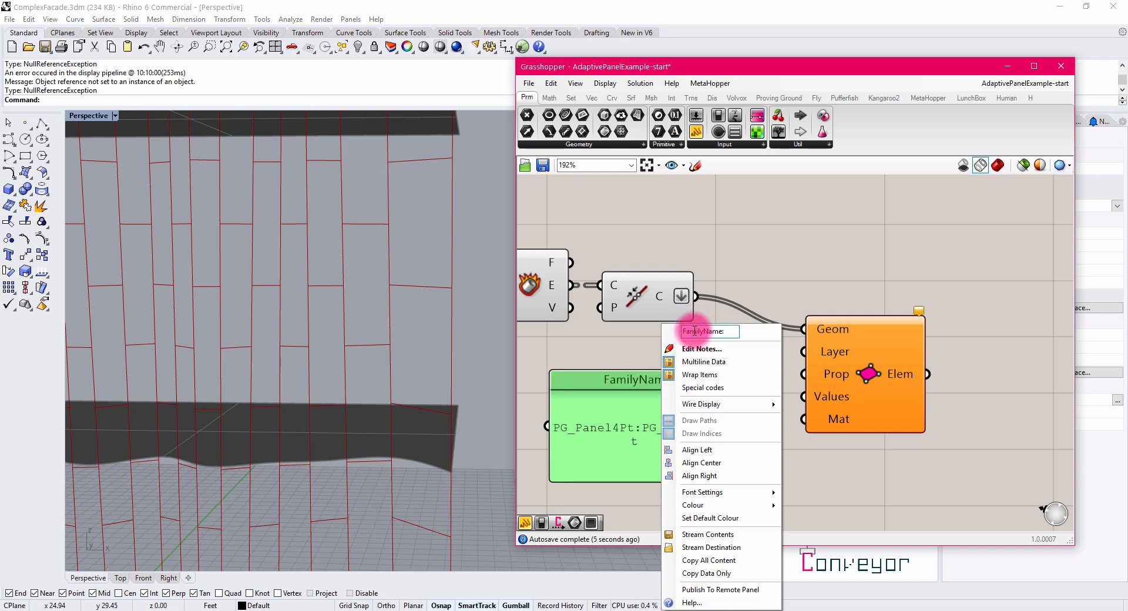
pyautogui.write('Family1')
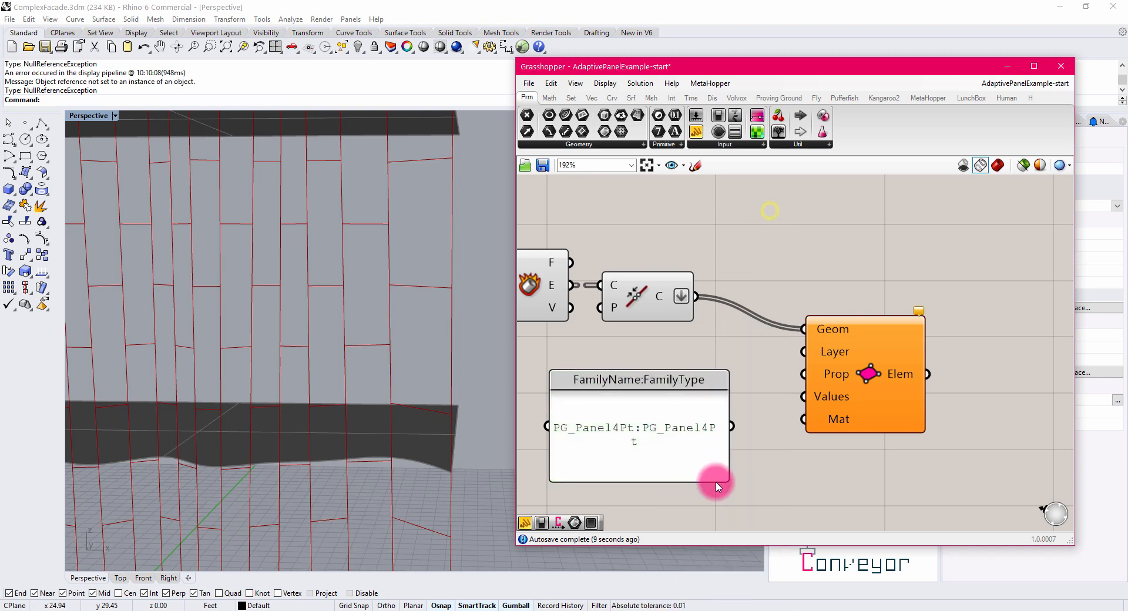
pyautogui.click(636, 380)
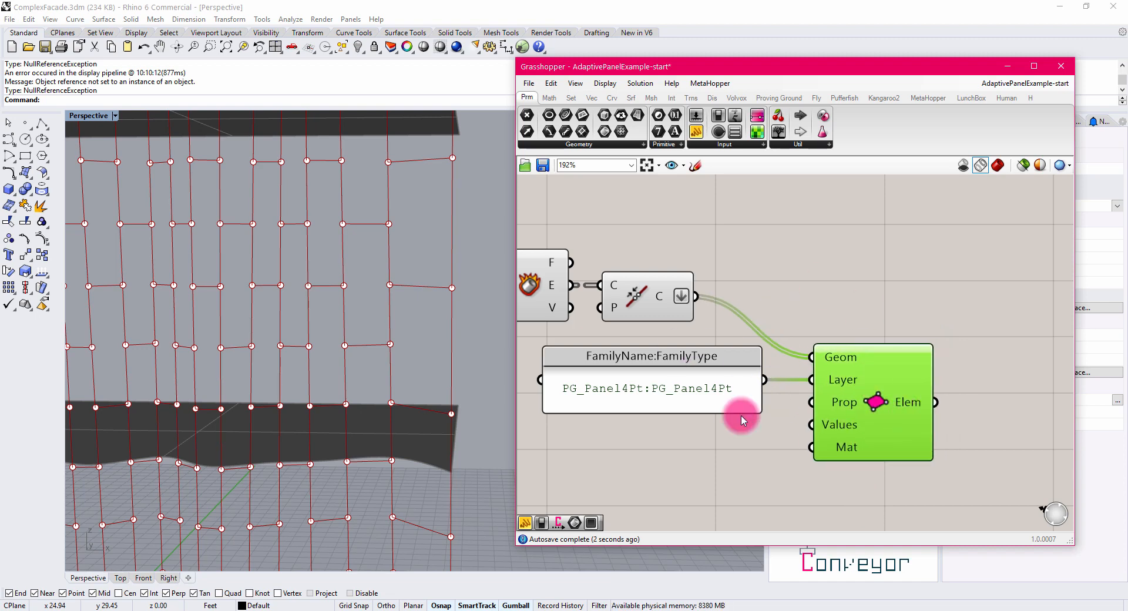
pyautogui.moveTo(909, 402)
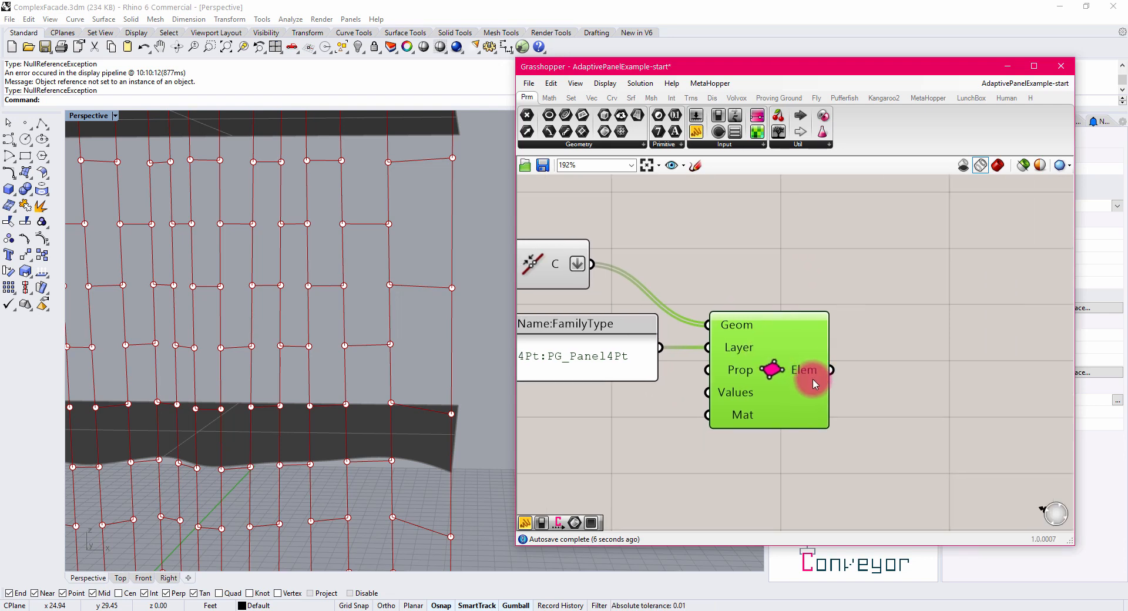
pyautogui.moveTo(807, 369)
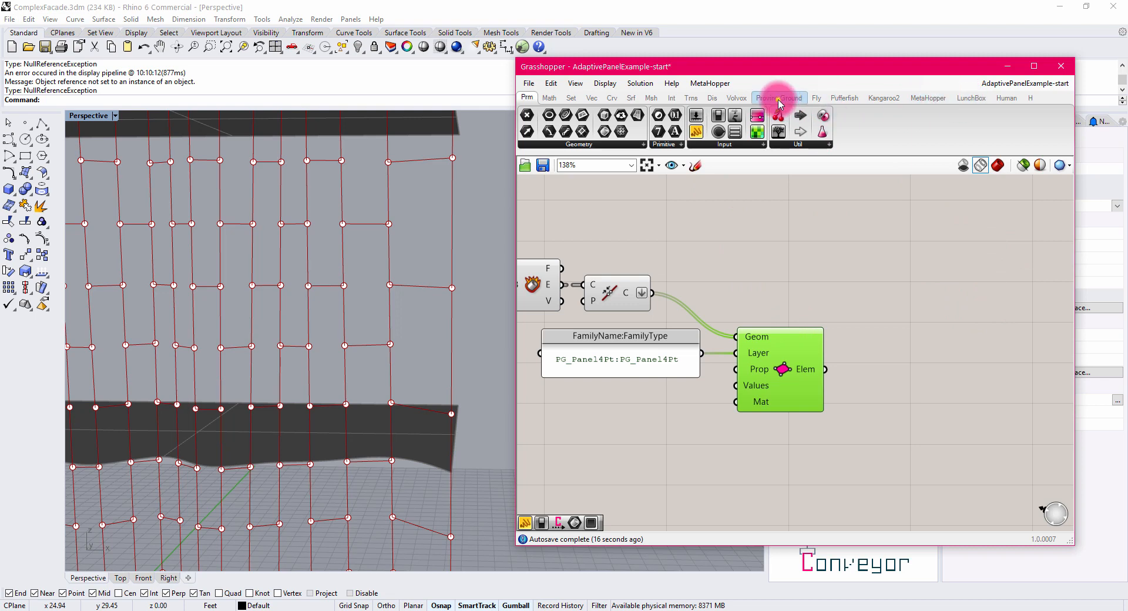
# - Add a Write Conveyor File component and feed the adaptive component's Elem output into it
pyautogui.click(779, 97)
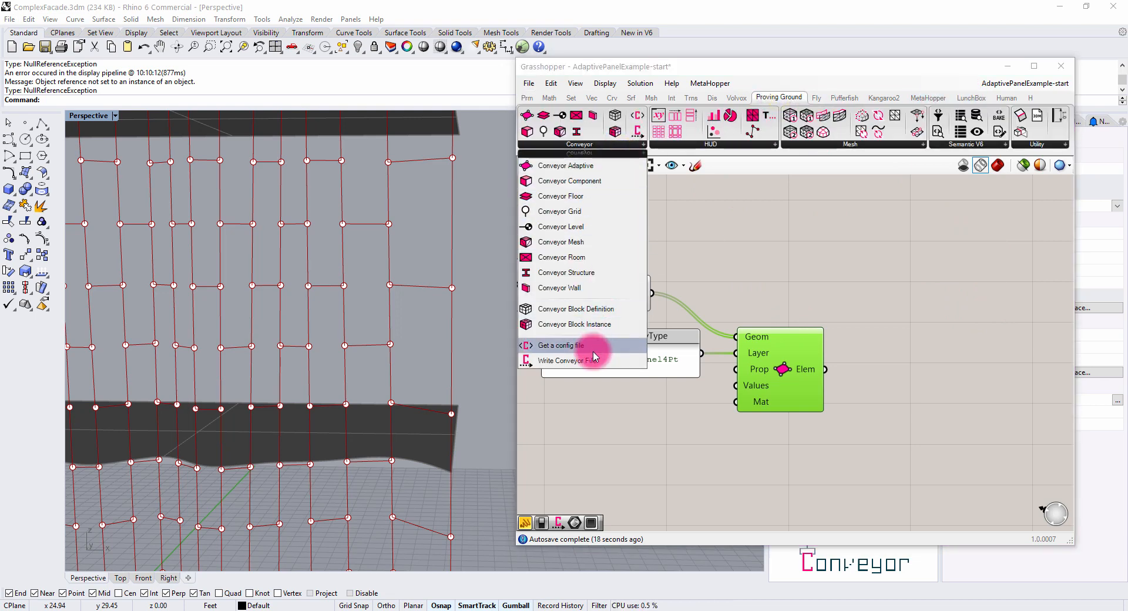
pyautogui.click(562, 345)
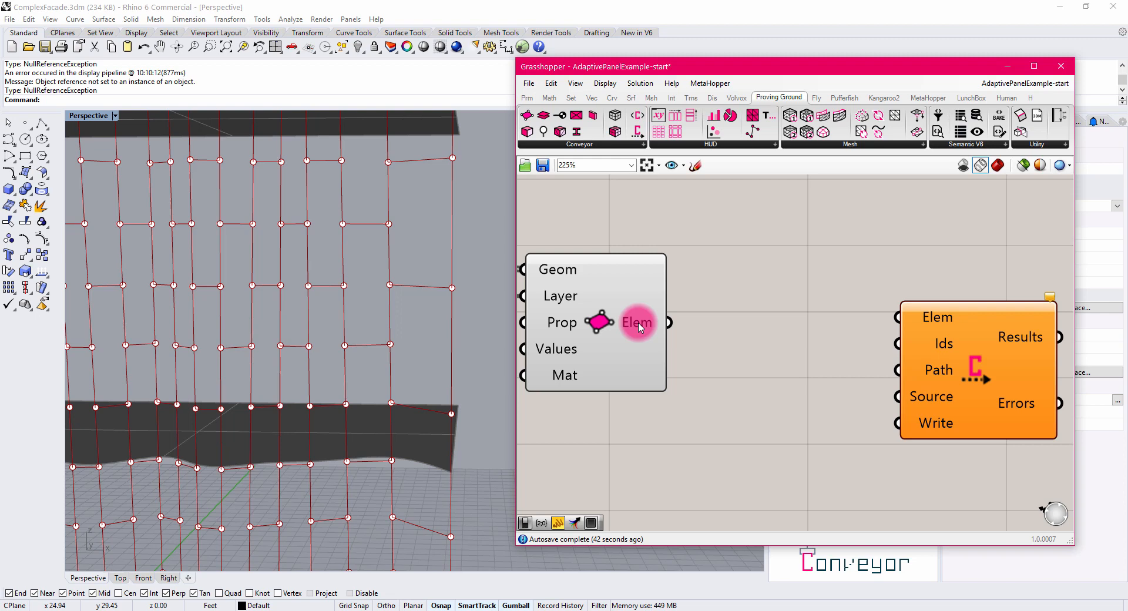
pyautogui.moveTo(667, 322); pyautogui.dragTo(897, 316)
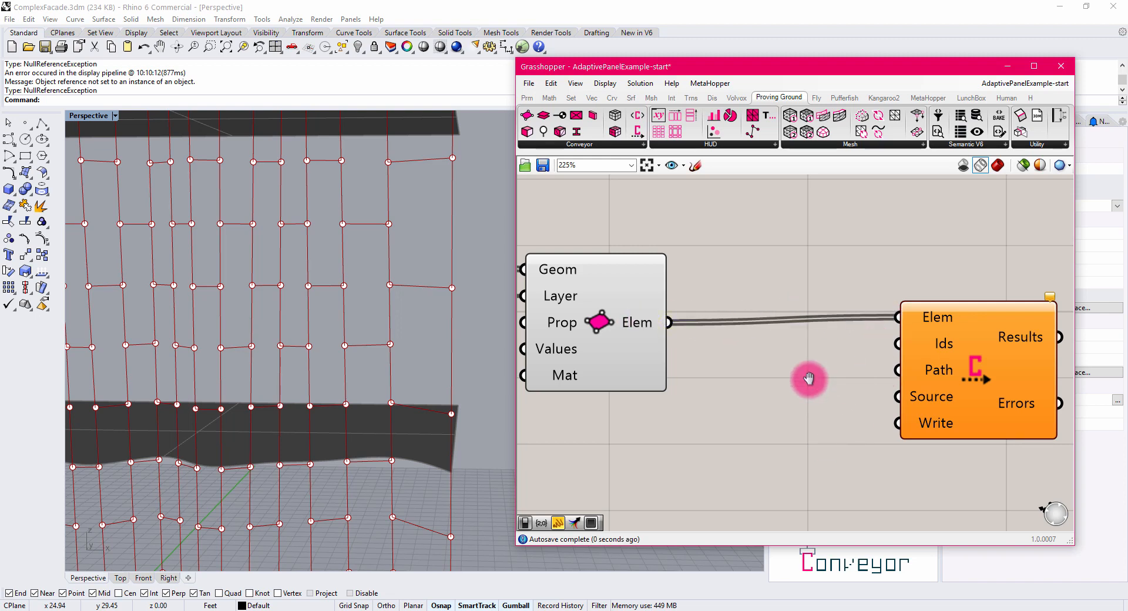
pyautogui.moveTo(979, 370); pyautogui.dragTo(864, 392)
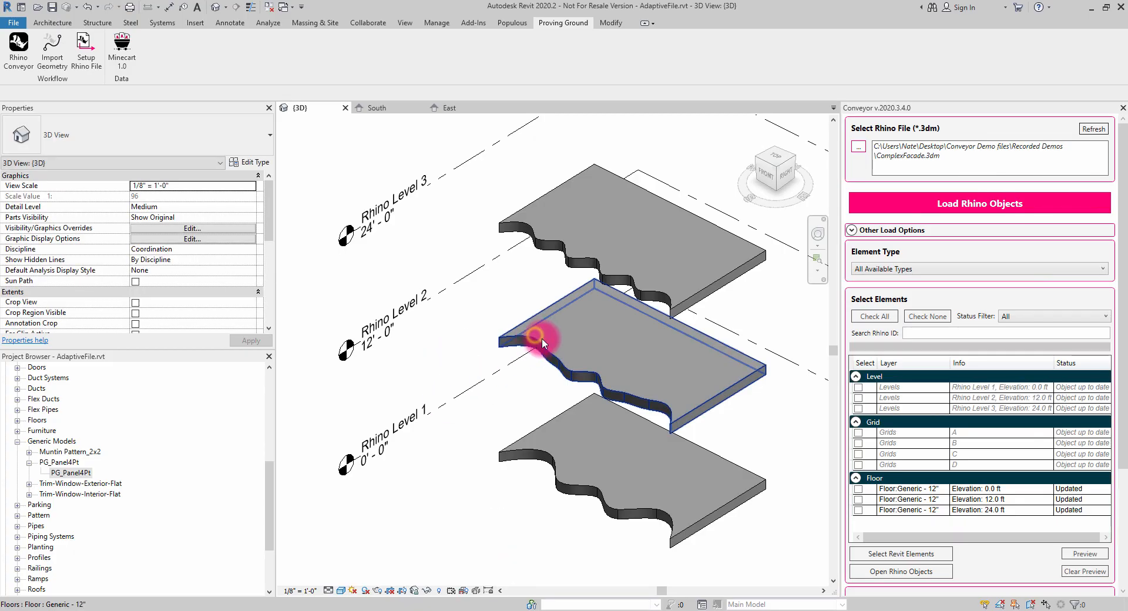
# - Select the Level 2 floor and show its Rhino Object ID and Rhino Hash under Identity Data
pyautogui.click(536, 339)
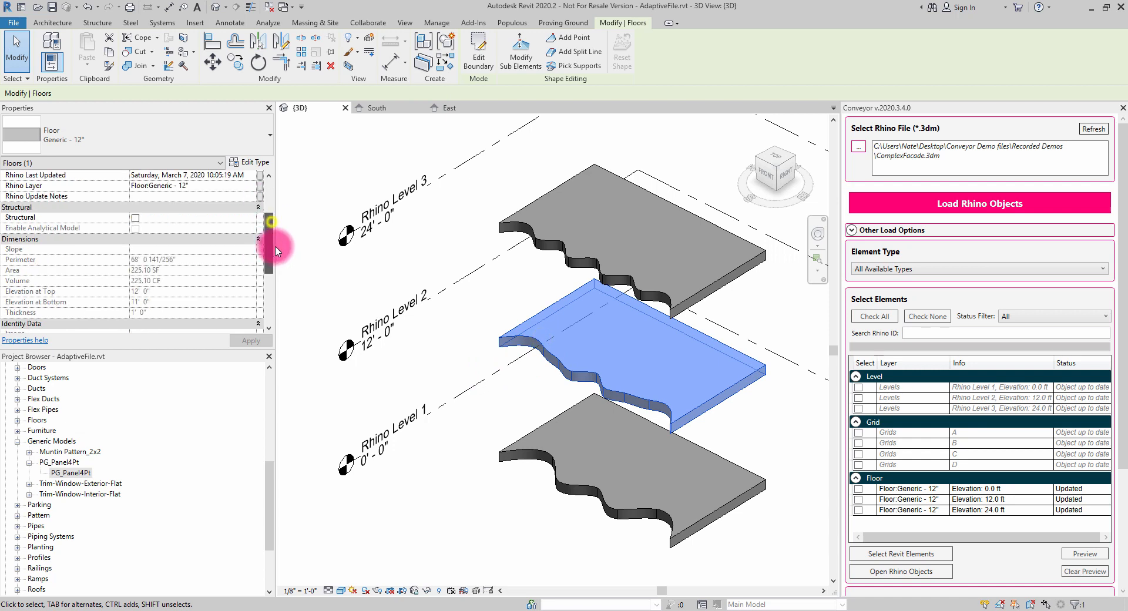
pyautogui.scroll(-3)
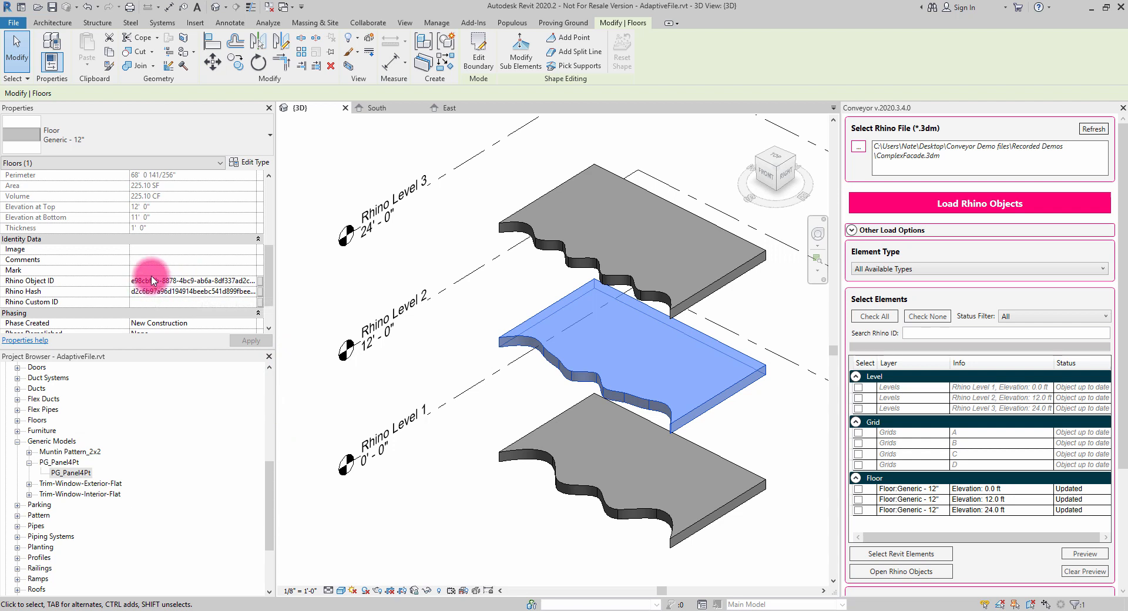
pyautogui.moveTo(151, 280)
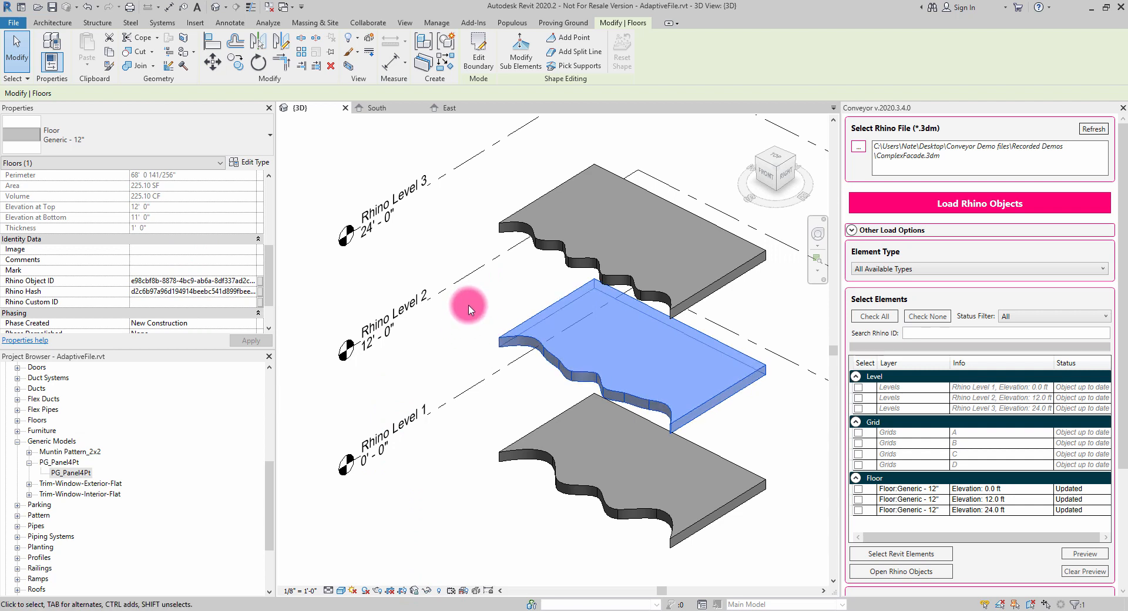
pyautogui.moveTo(482, 335)
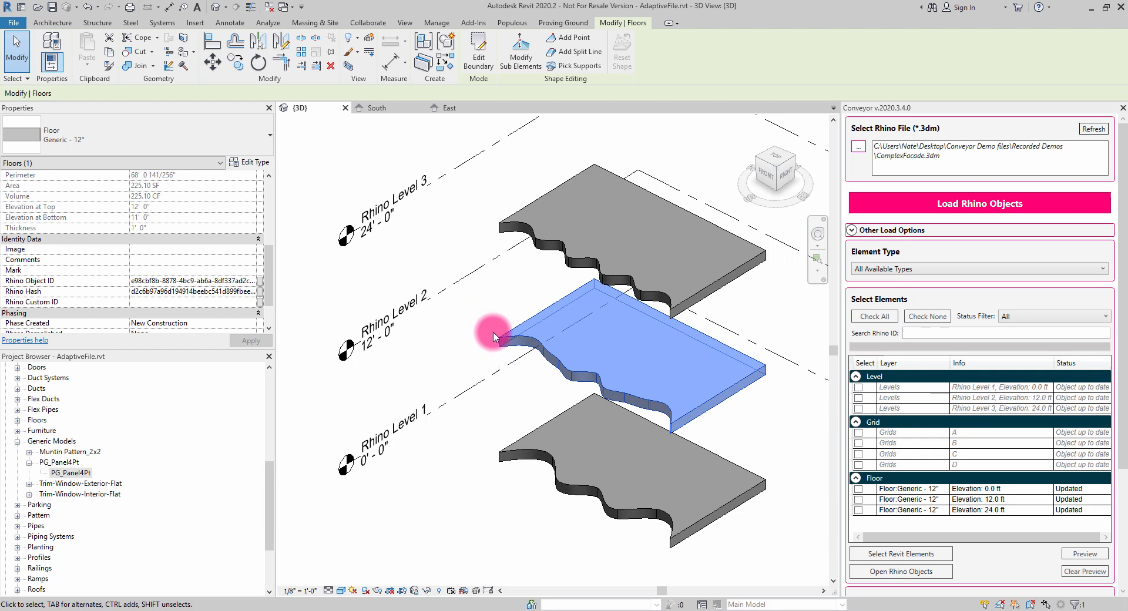
pyautogui.moveTo(492, 365)
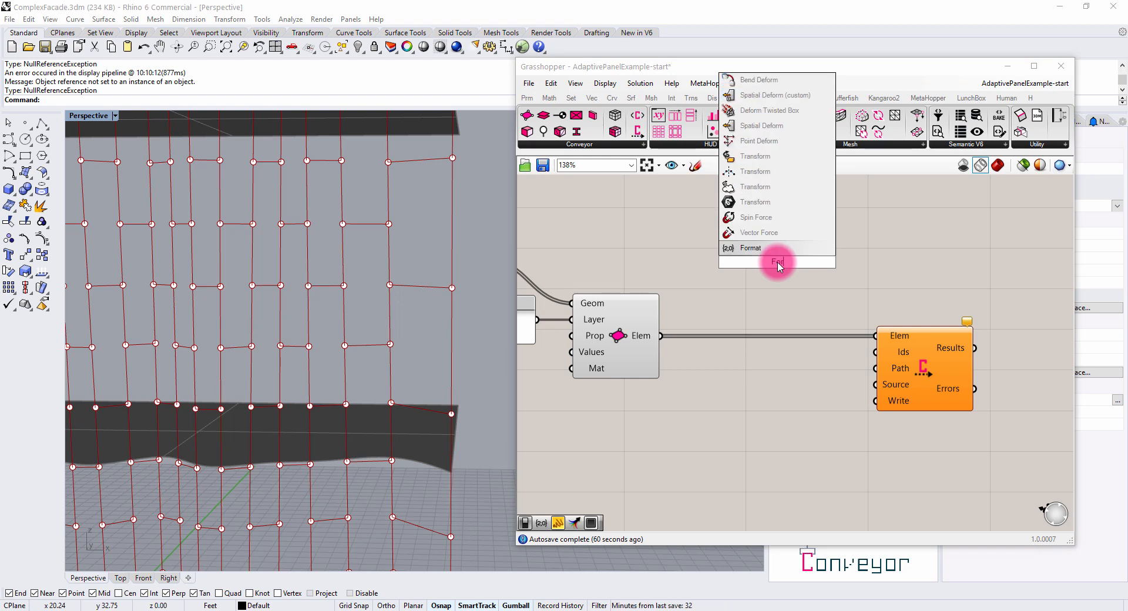
# - Add a Format component fed by a panel reading GH Panel {0} on its F input
pyautogui.click(751, 248)
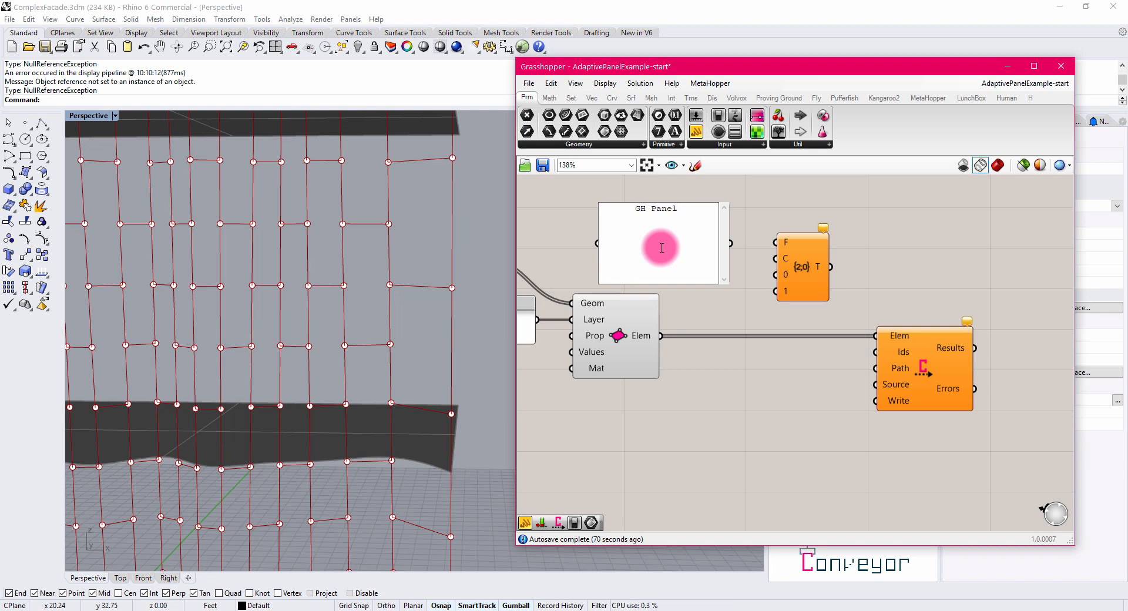
pyautogui.write('{0')
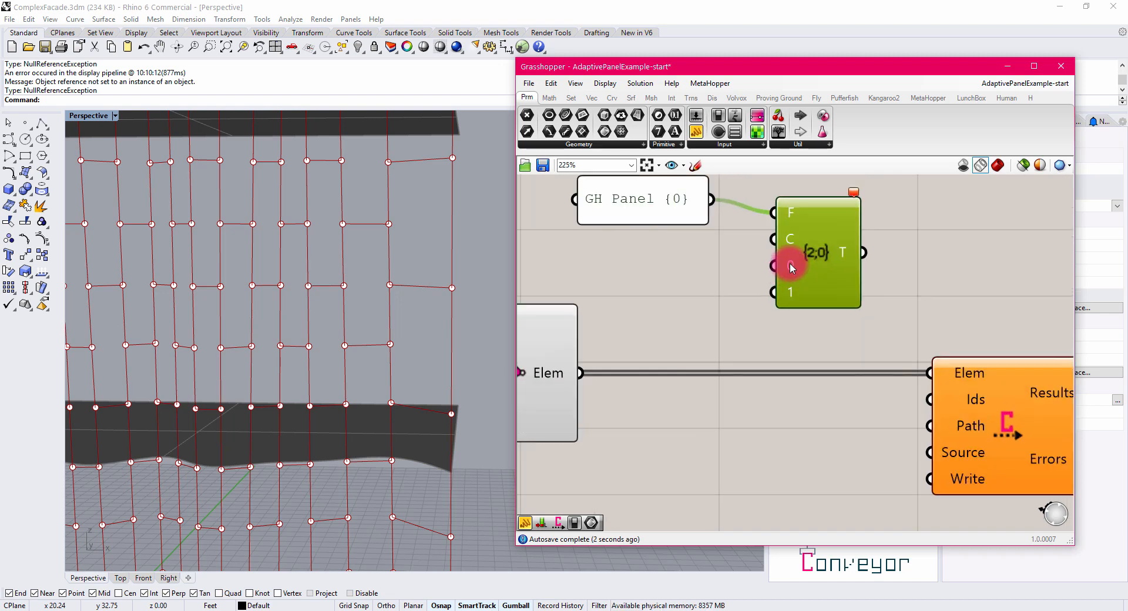
pyautogui.moveTo(790, 268); pyautogui.dragTo(853, 242)
pyautogui.write('Lis')
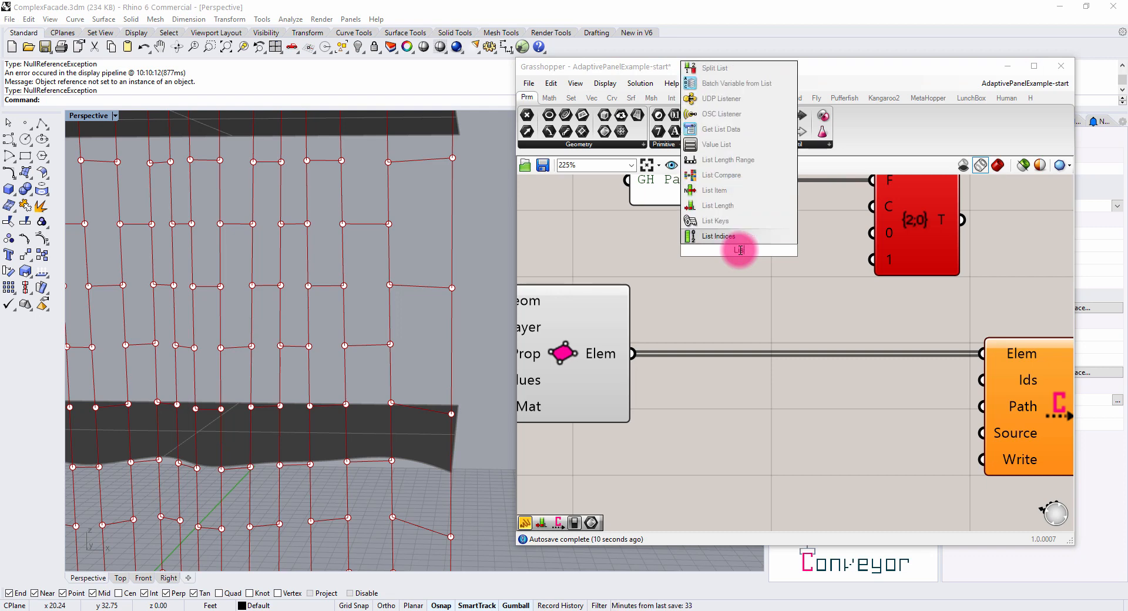
# - Number the elements with List Length and Series so Format outputs GH Panel 0 through 116
pyautogui.scroll(-3)
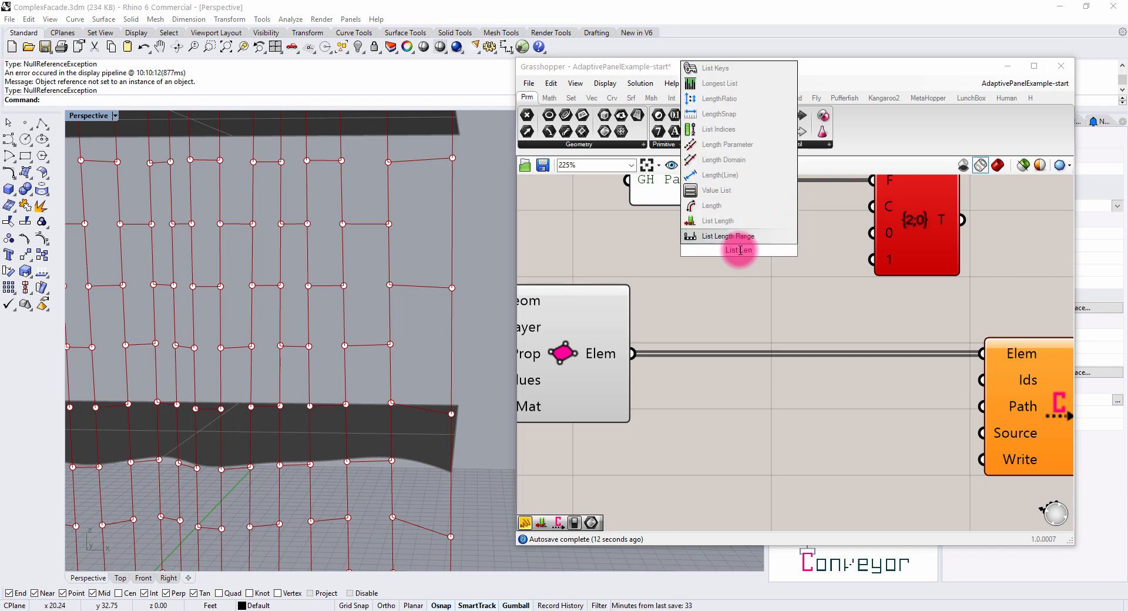
pyautogui.click(719, 251)
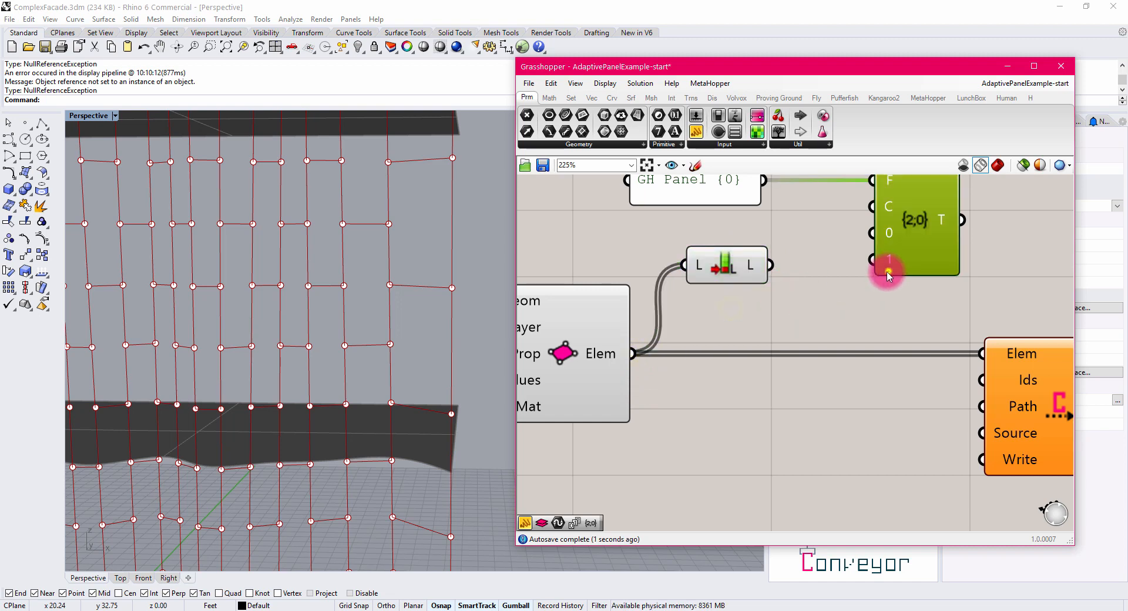
pyautogui.rightClick(888, 274)
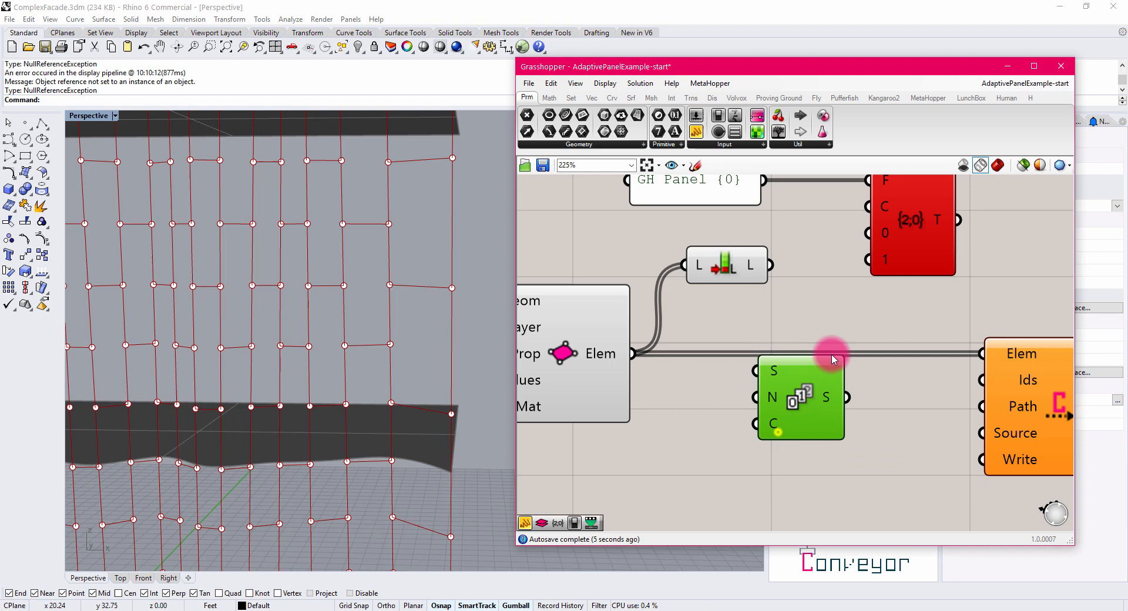
pyautogui.moveTo(832, 359); pyautogui.dragTo(875, 324)
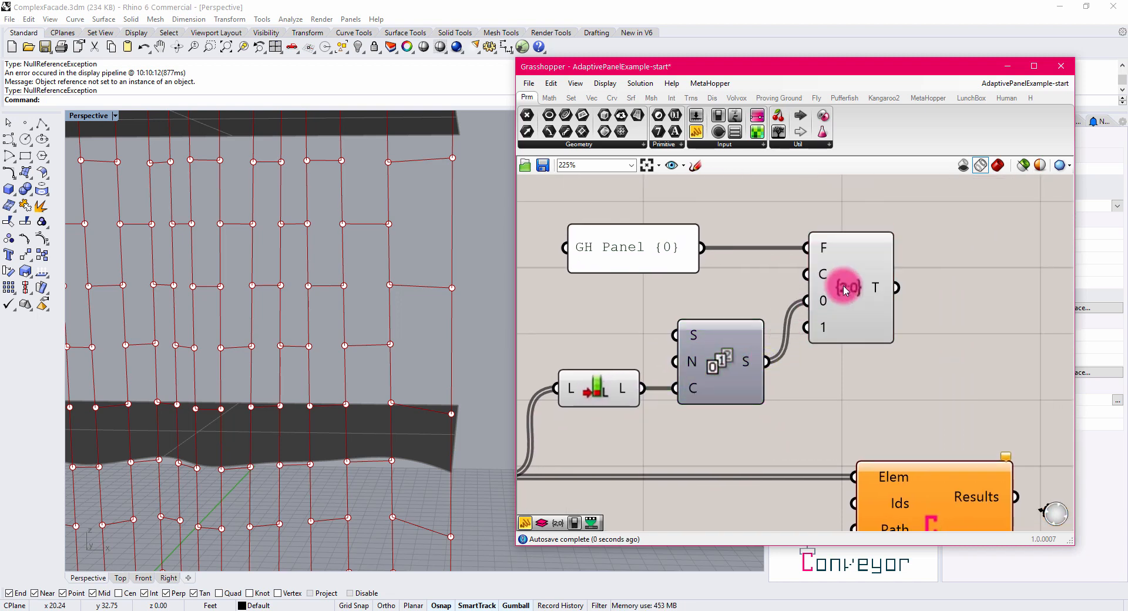
pyautogui.moveTo(874, 287)
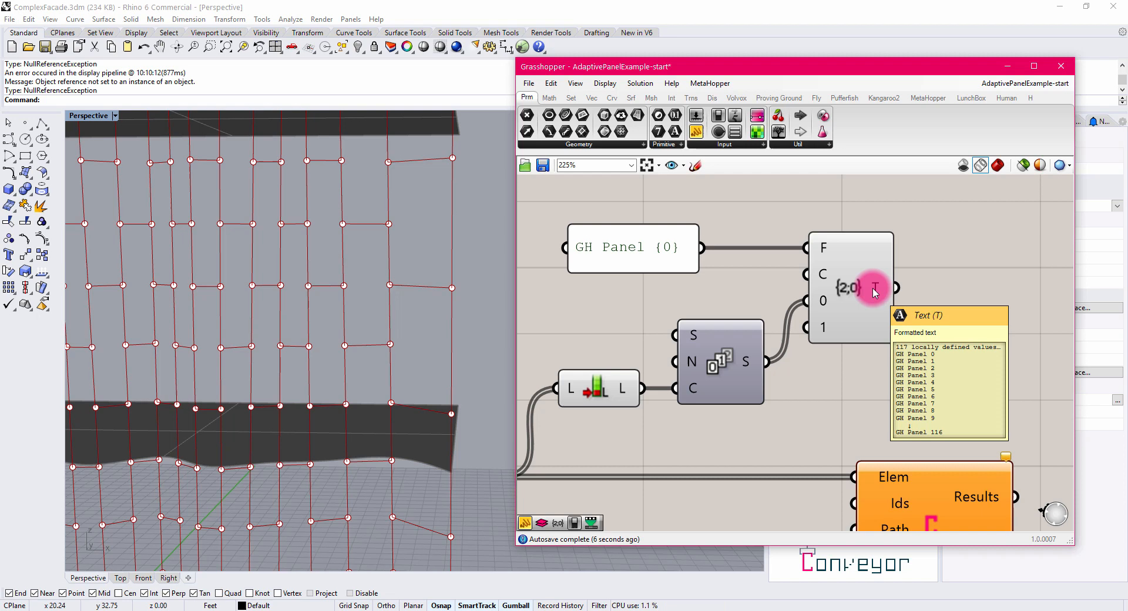
pyautogui.moveTo(834, 354)
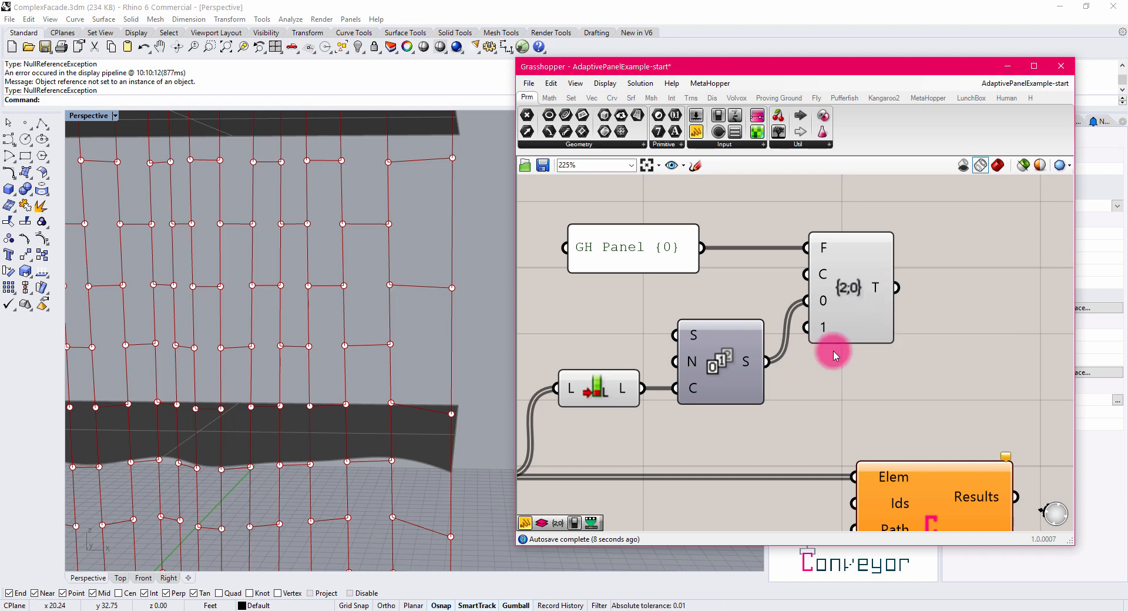
pyautogui.scroll(-3)
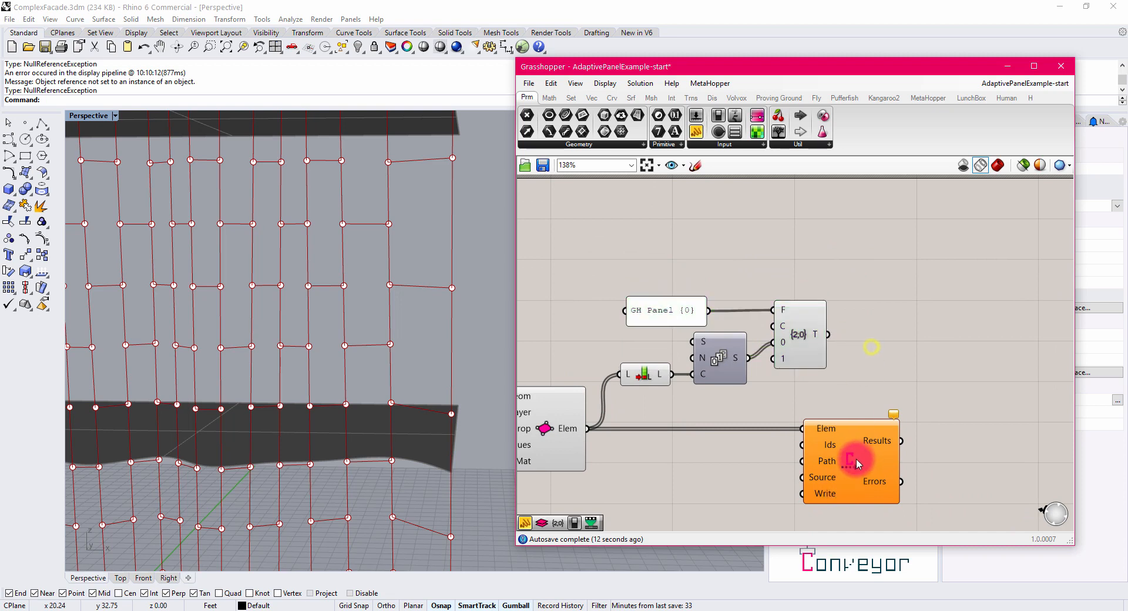
# - Wire the formatted GH Panel names into the Write Conveyor File component
pyautogui.moveTo(857, 461); pyautogui.dragTo(953, 447)
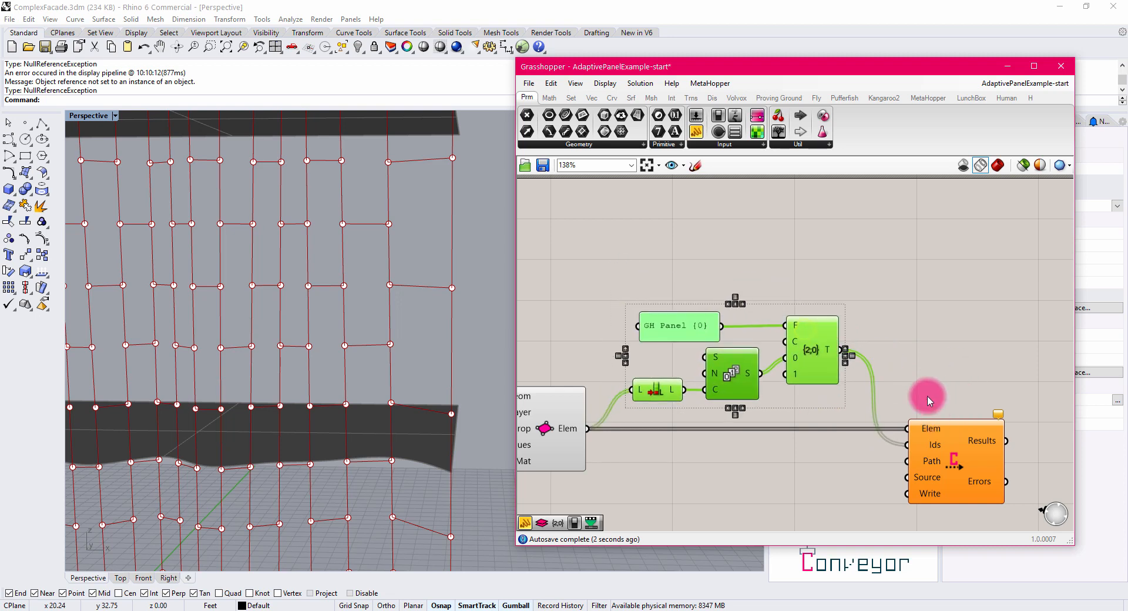
pyautogui.scroll(3)
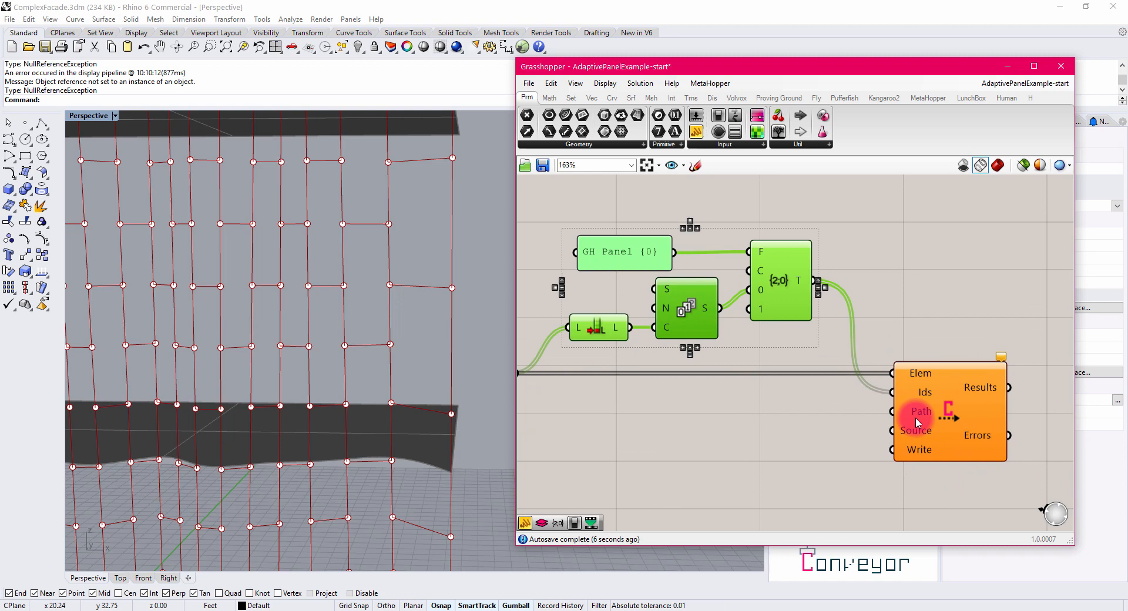
pyautogui.moveTo(922, 411)
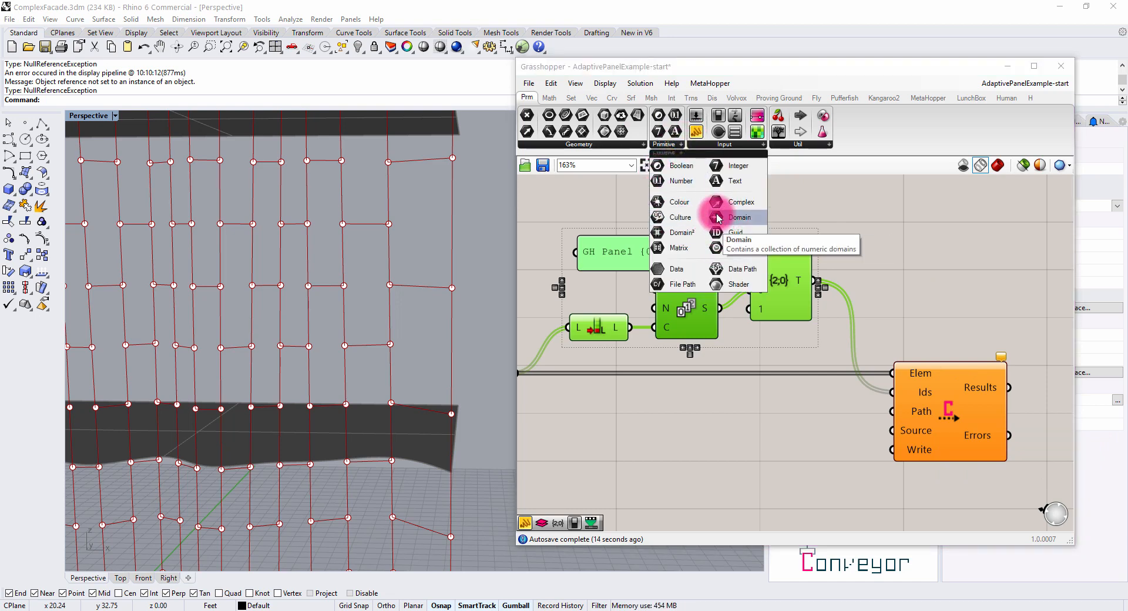
pyautogui.moveTo(726, 248)
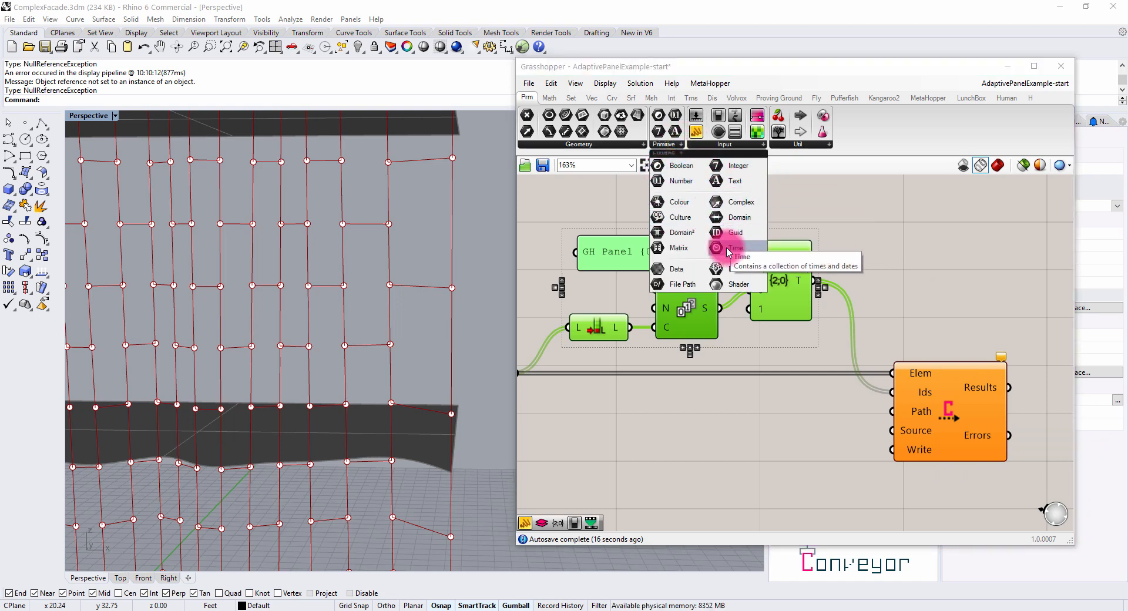
pyautogui.moveTo(735, 287)
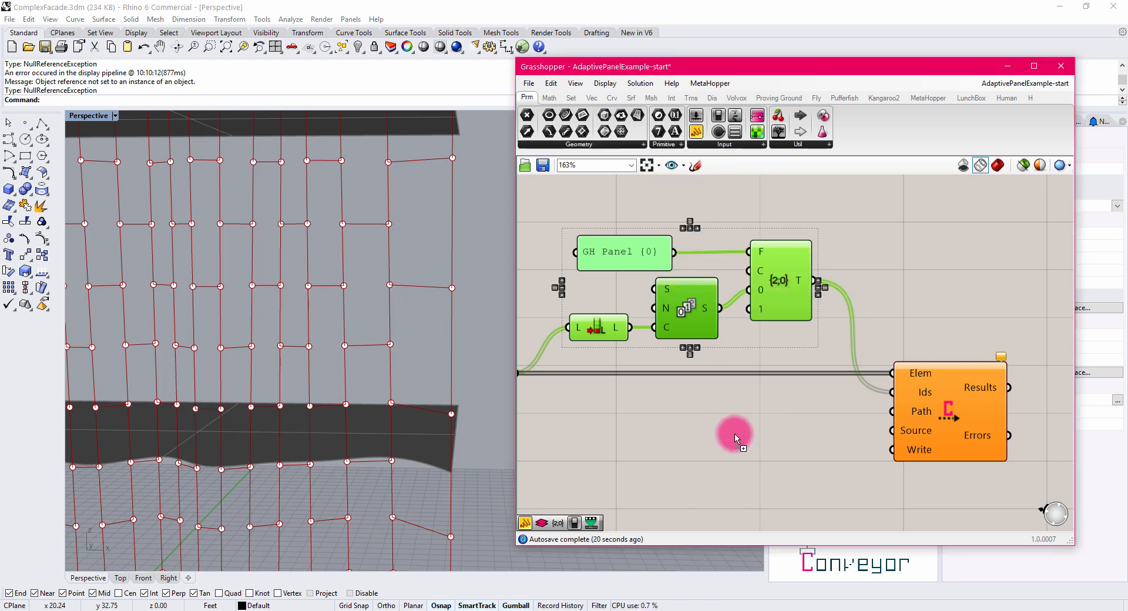
# - Point the Path input to a new ComplexPanelsDemo.3dm file and place the path parameter beside the component
pyautogui.rightClick(733, 431)
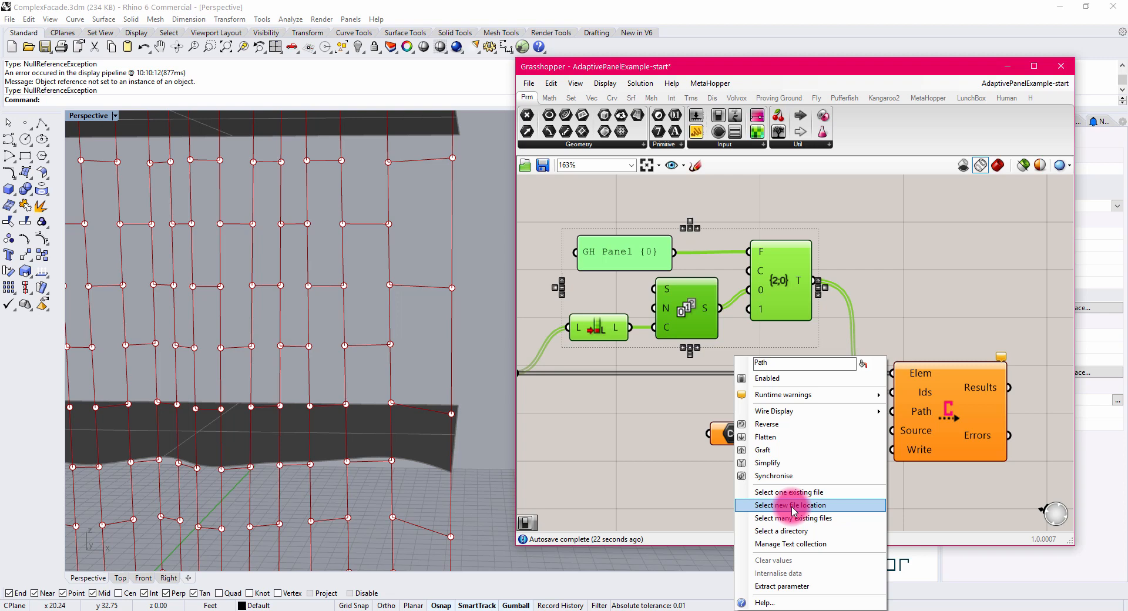
pyautogui.click(790, 504)
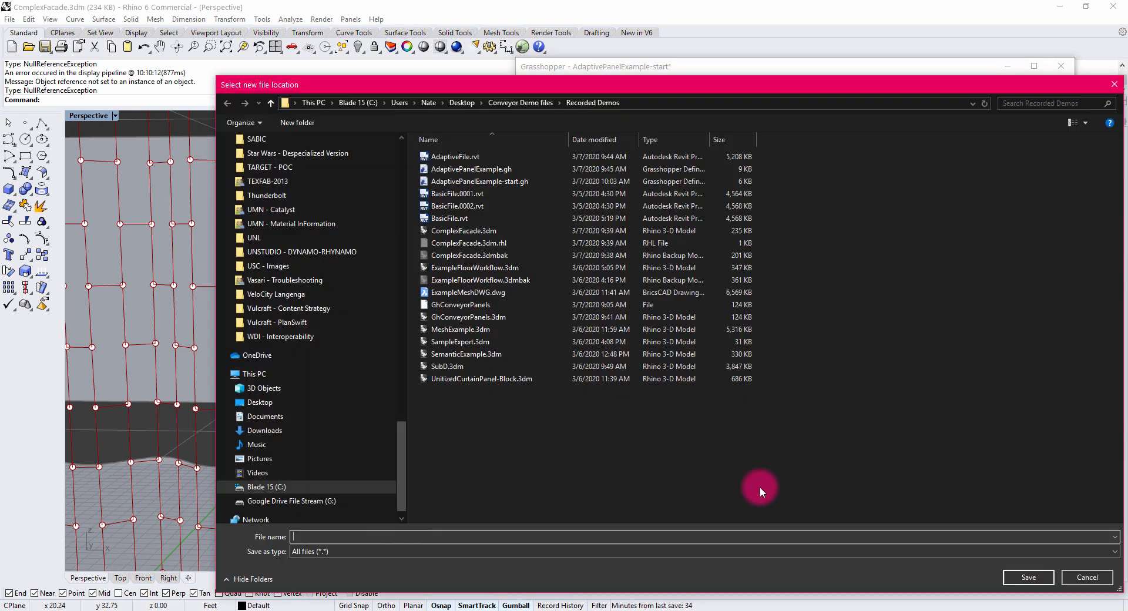
pyautogui.write('C')
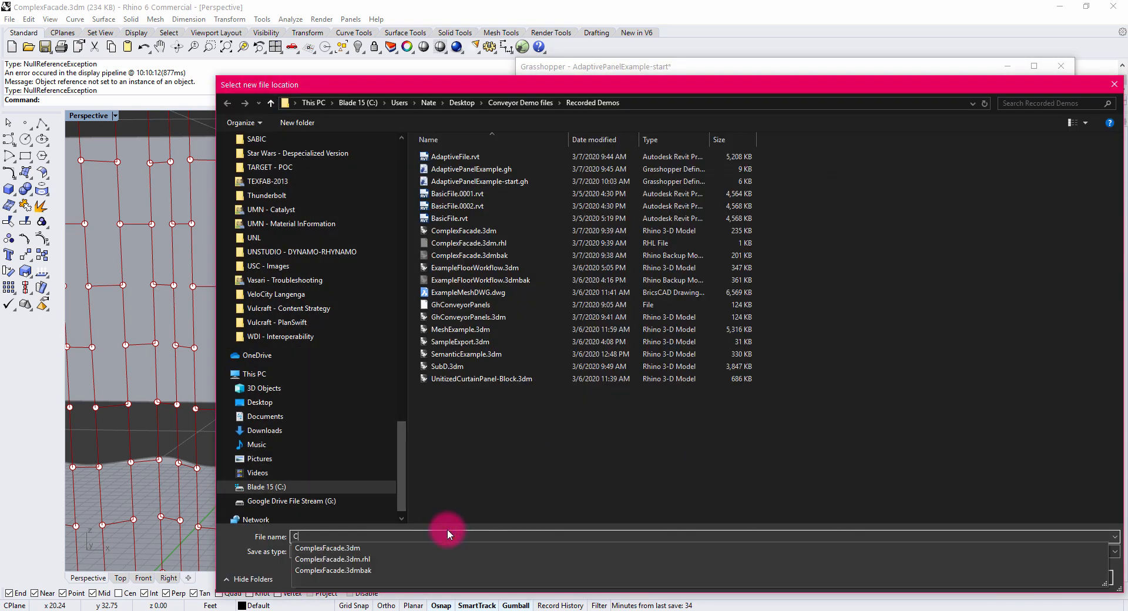
pyautogui.write('ComplexPanel')
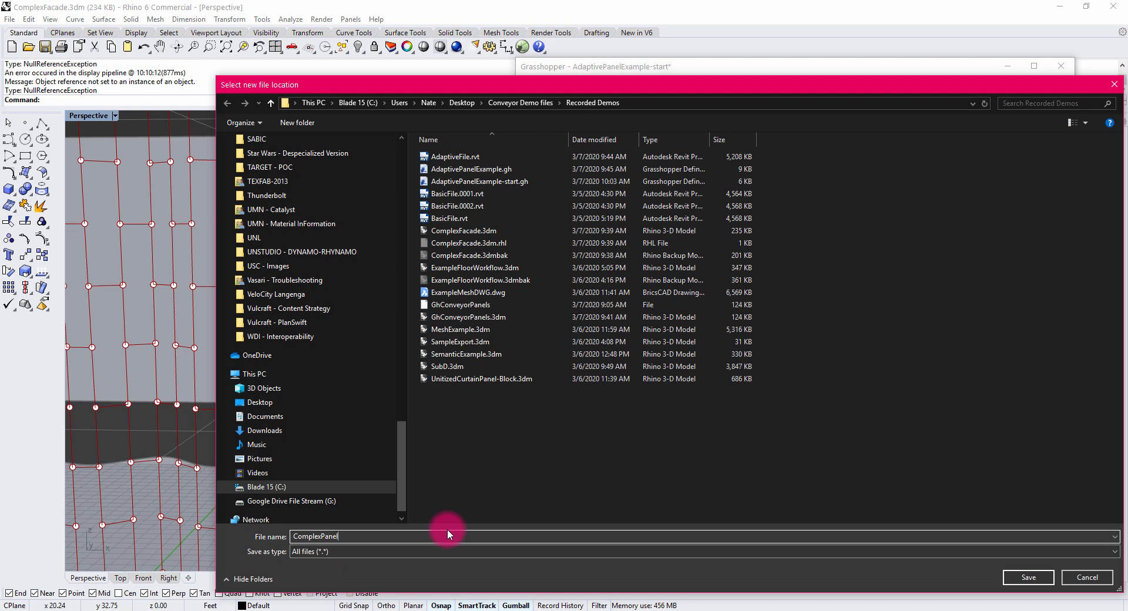
pyautogui.write('sDemo')
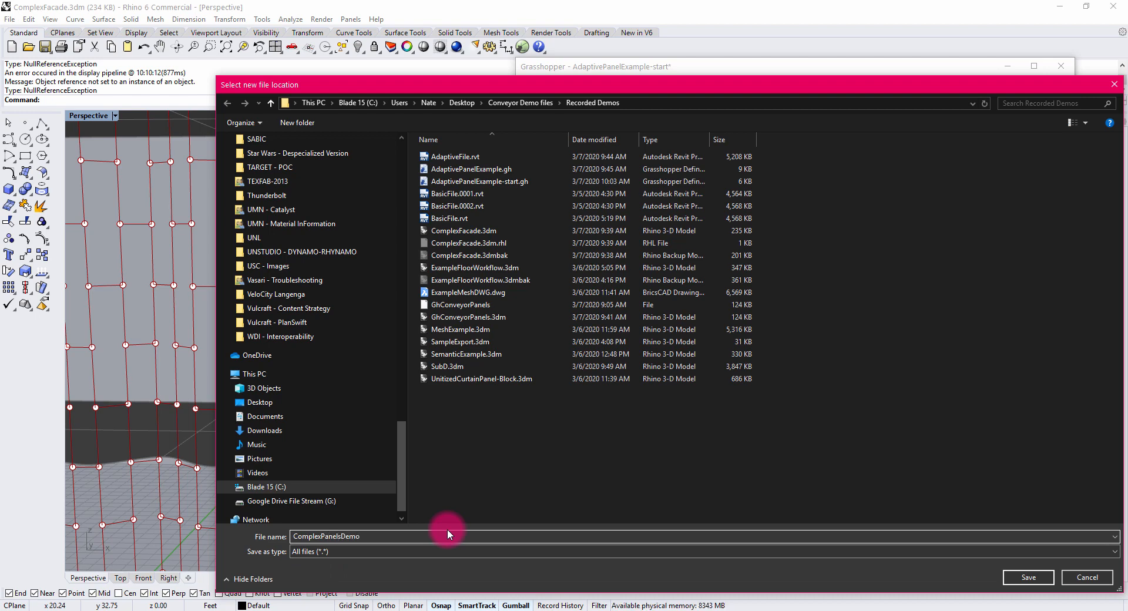
pyautogui.write('.3dm')
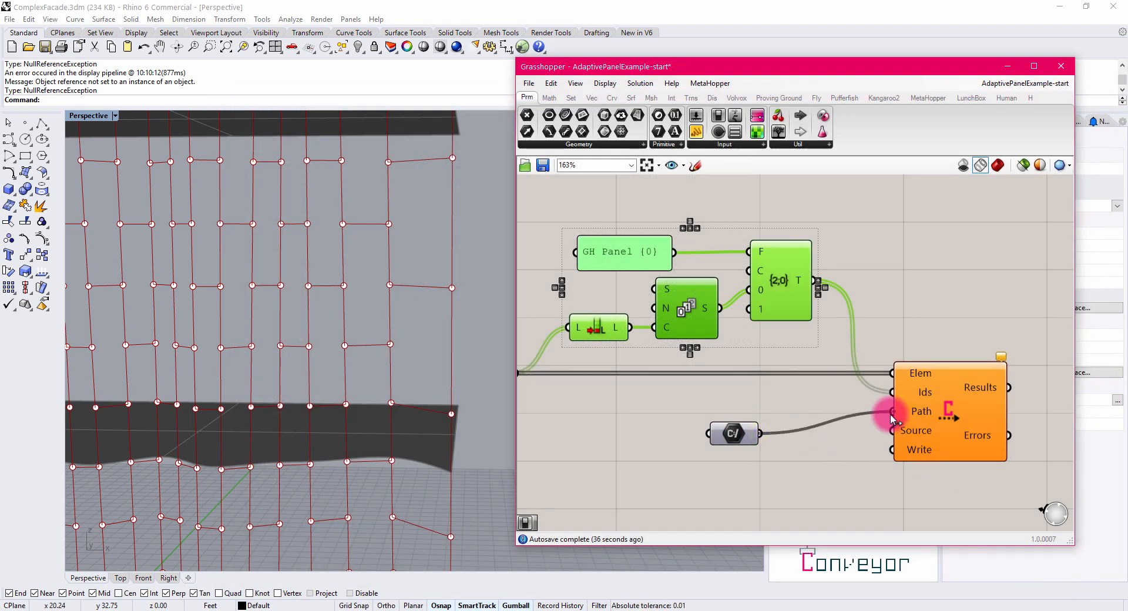
pyautogui.moveTo(733, 432); pyautogui.dragTo(823, 406)
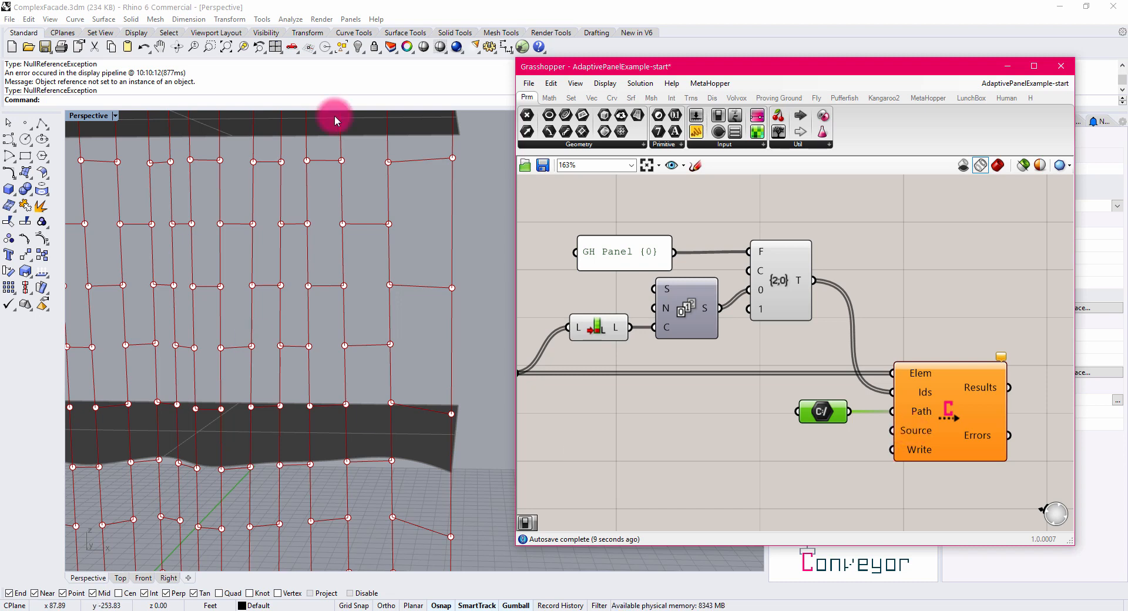
pyautogui.moveTo(332, 296)
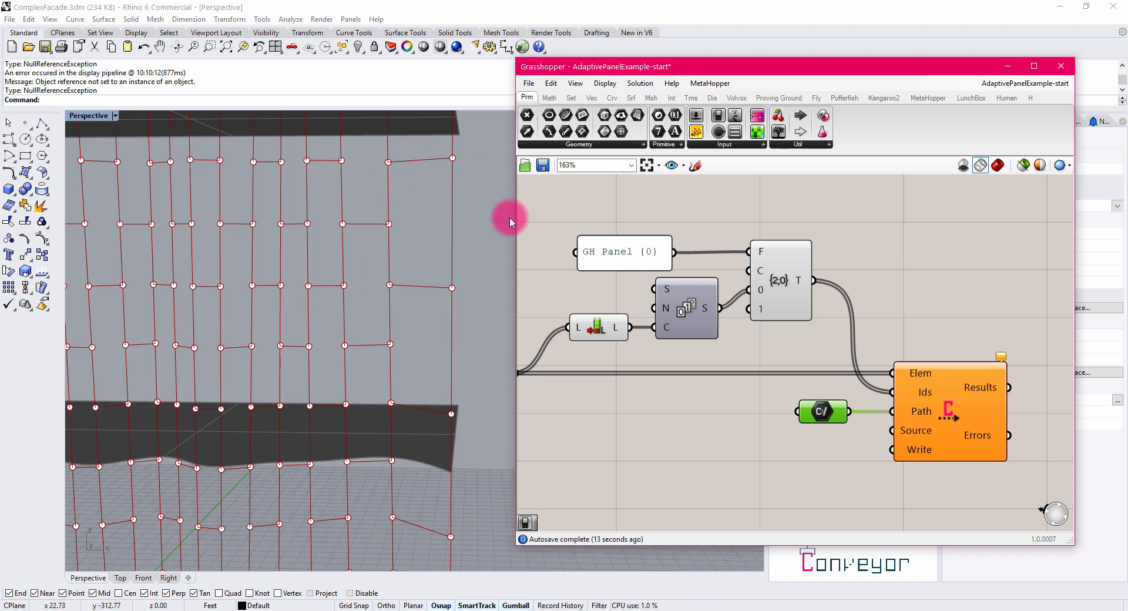
pyautogui.moveTo(655, 97)
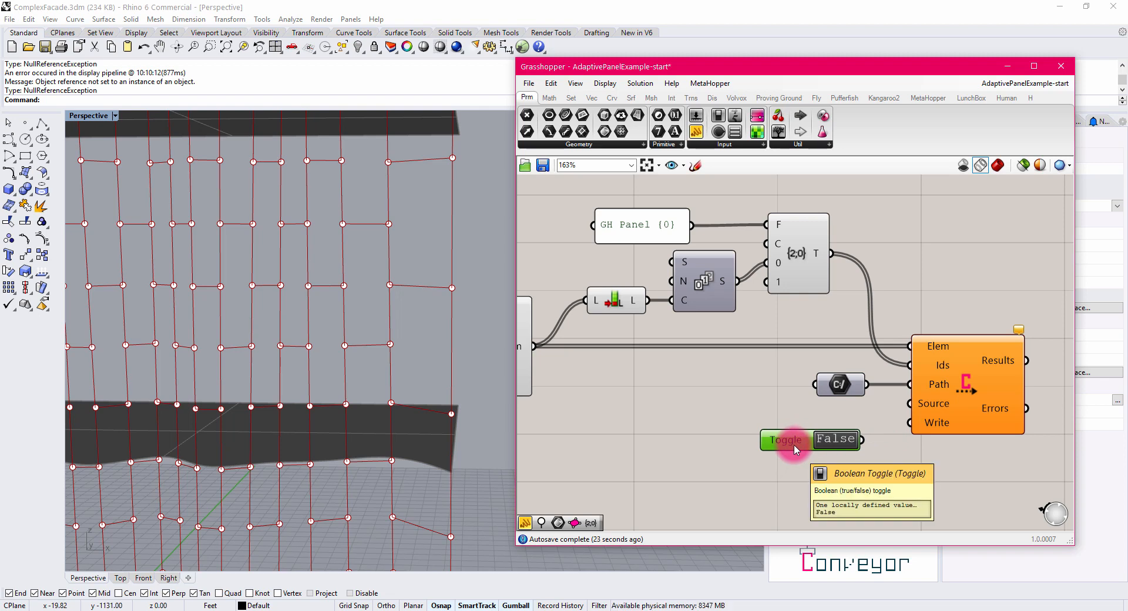
pyautogui.moveTo(845, 423)
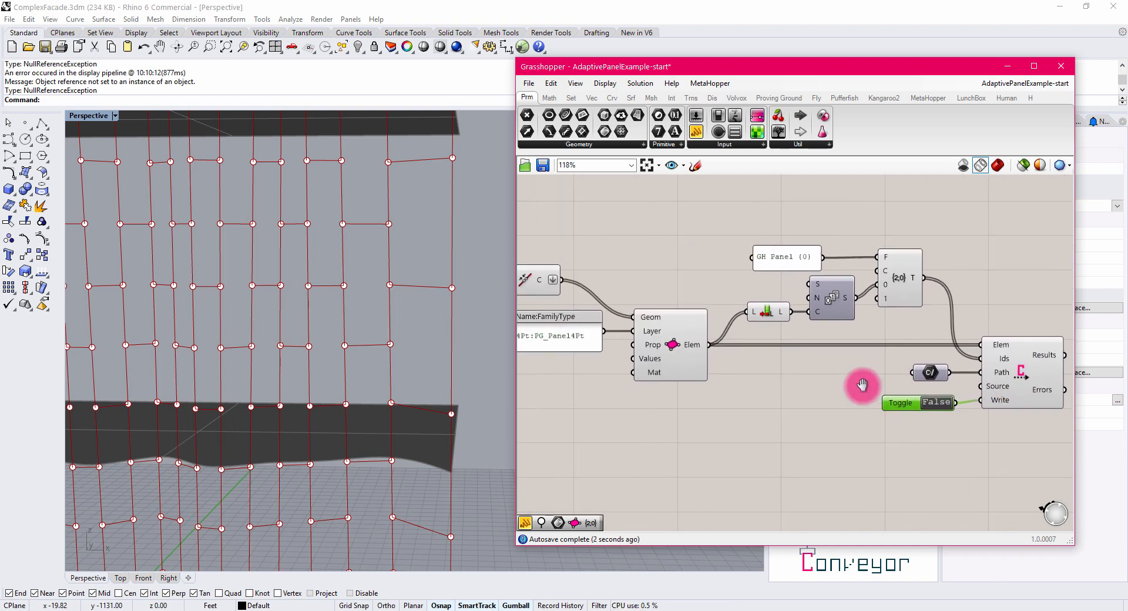
# - Flip the Boolean Toggle on the Write input to write the panels to the file
pyautogui.scroll(-3)
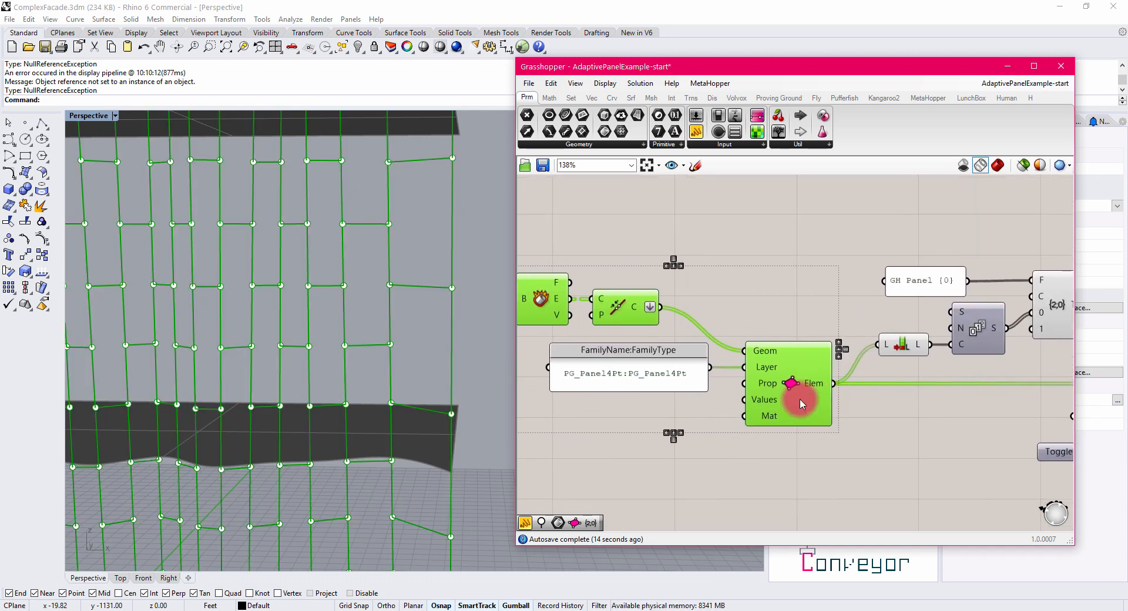
pyautogui.moveTo(801, 403); pyautogui.dragTo(655, 403)
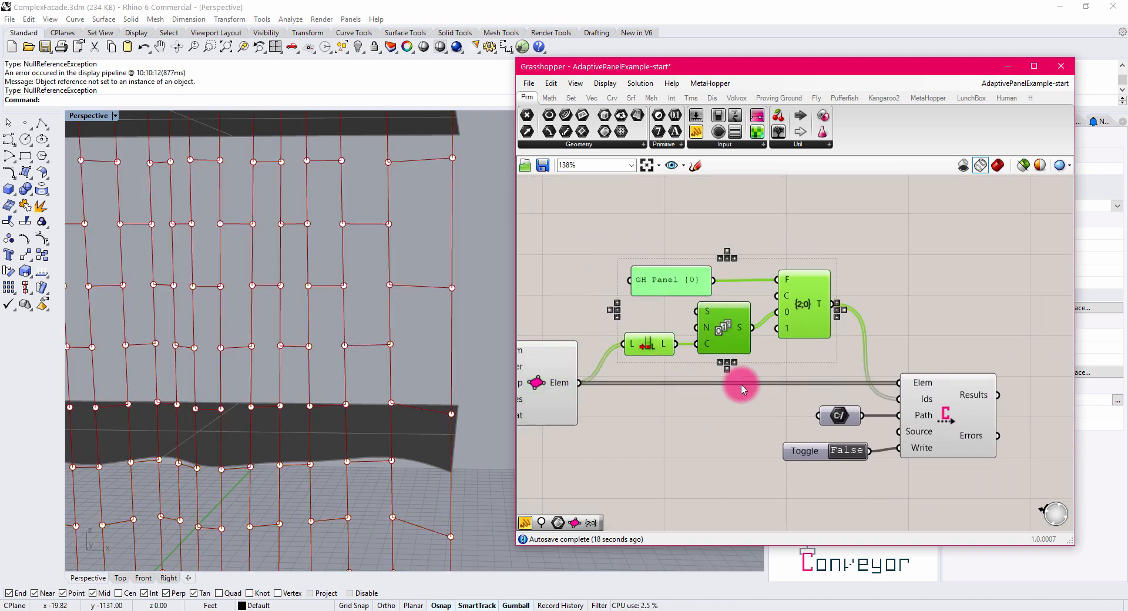
pyautogui.moveTo(948, 452)
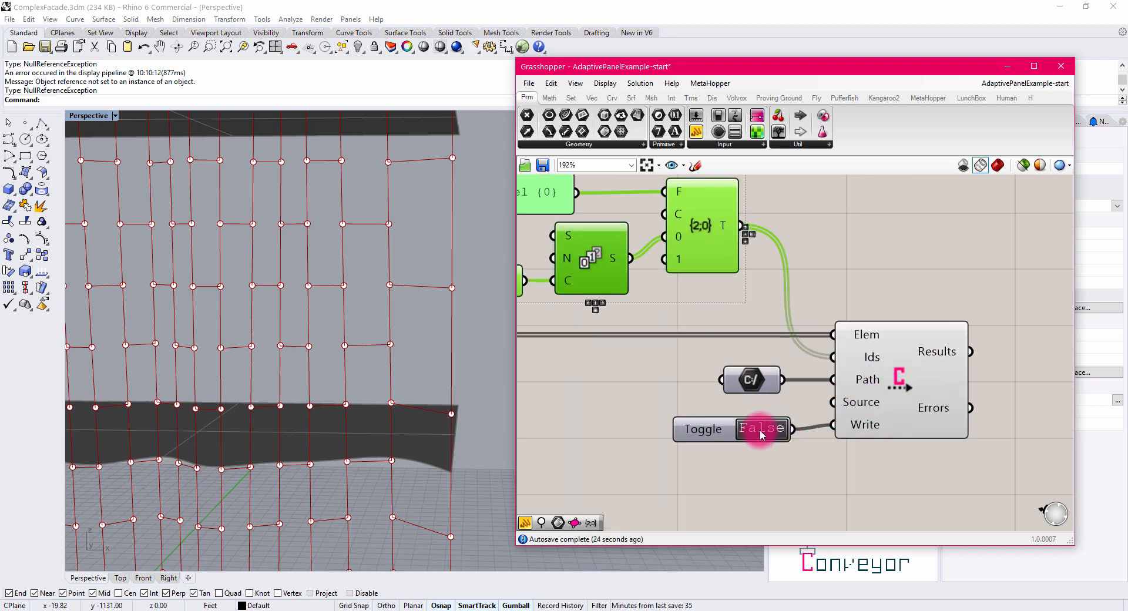
pyautogui.doubleClick(761, 429)
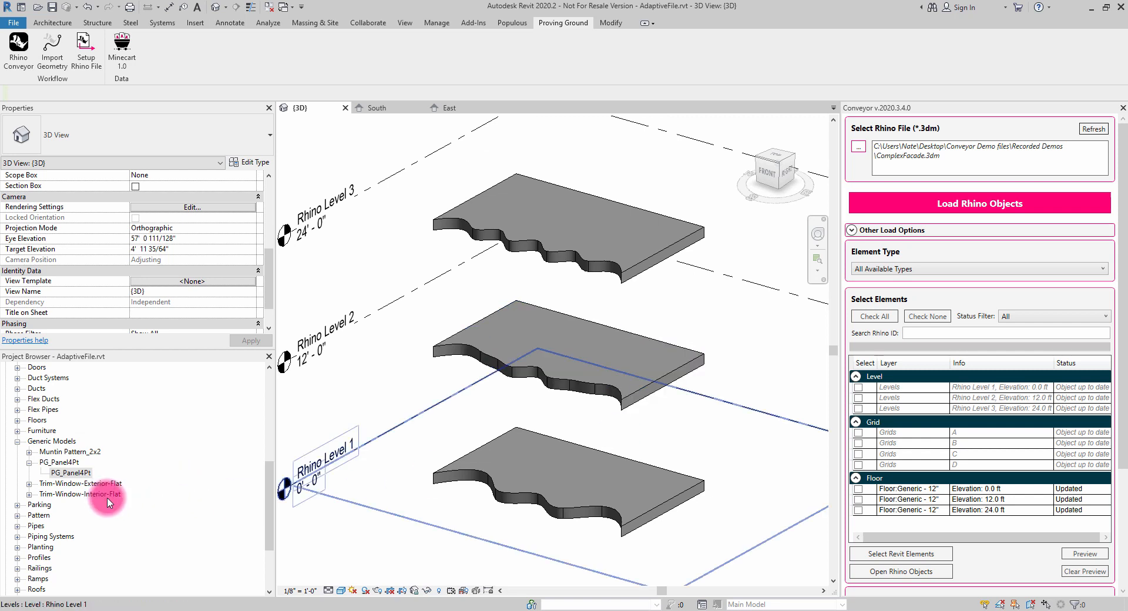
# - In the South elevation, load ComplexPanelsDemo.3dm into the Conveyor panel
pyautogui.click(47, 431)
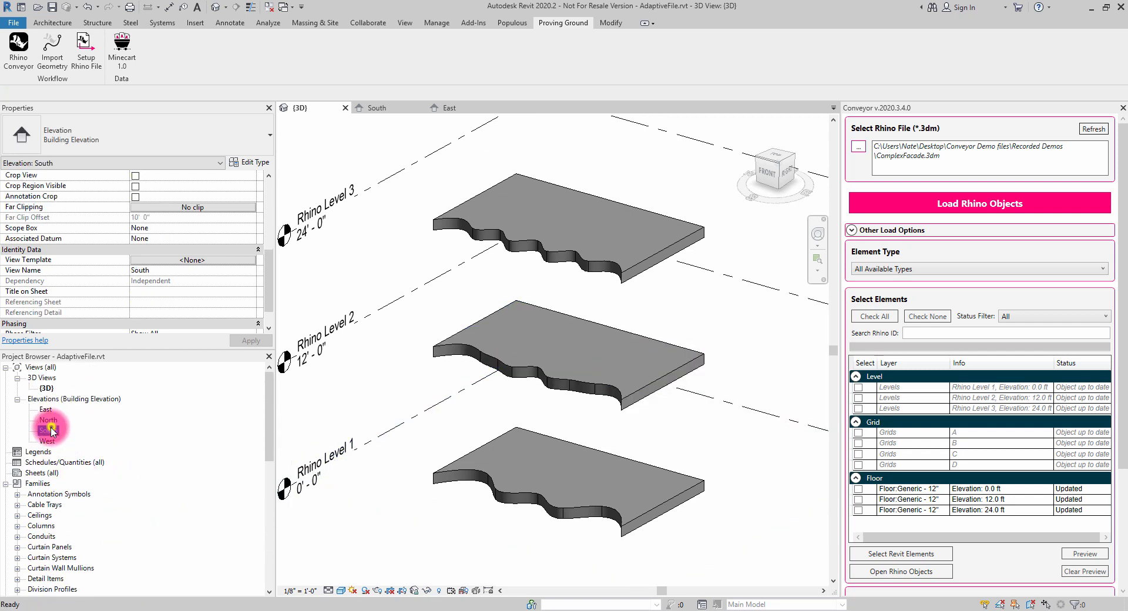
pyautogui.doubleClick(48, 430)
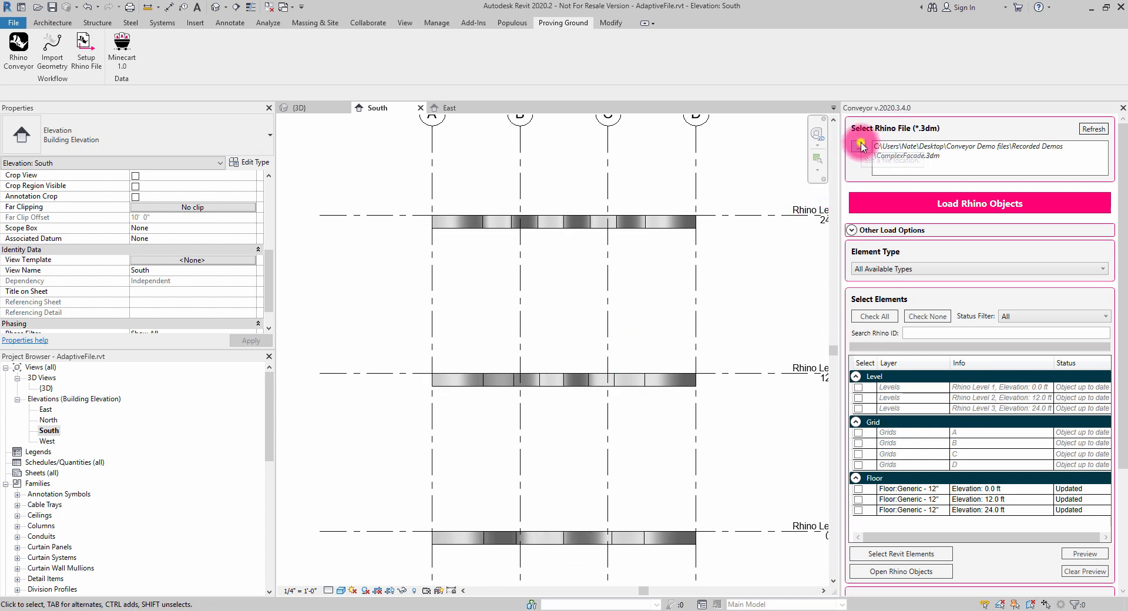
pyautogui.click(862, 146)
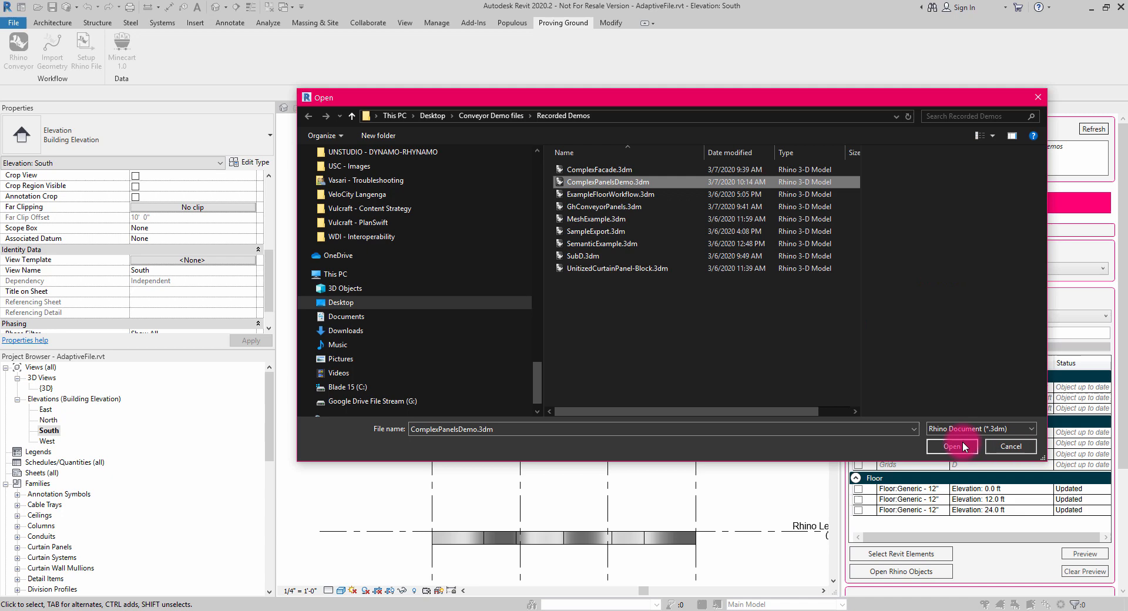
pyautogui.click(949, 446)
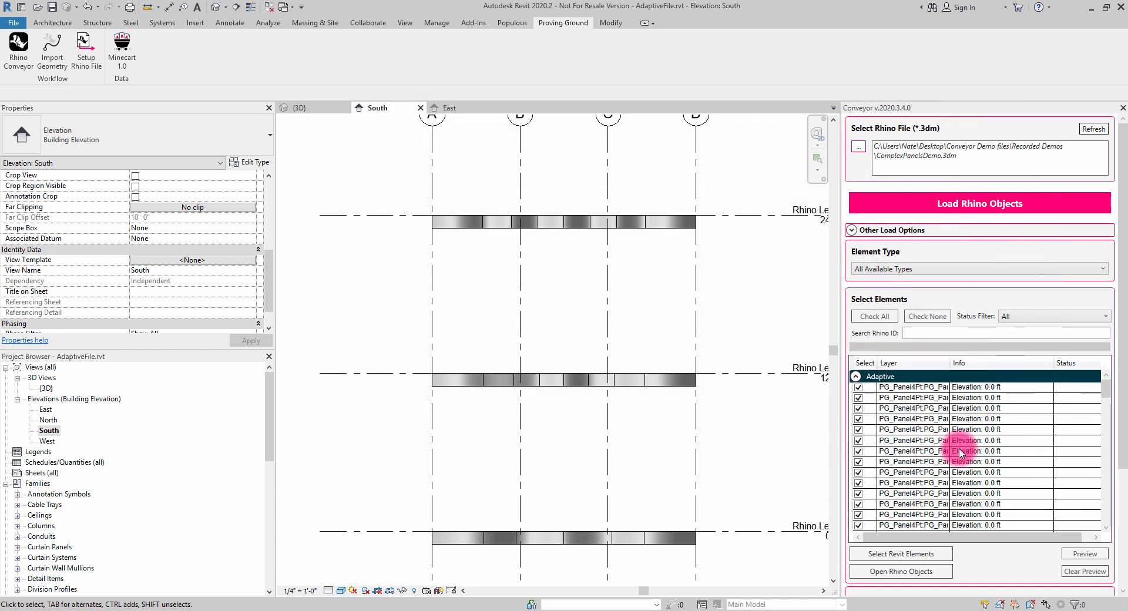
pyautogui.scroll(-3)
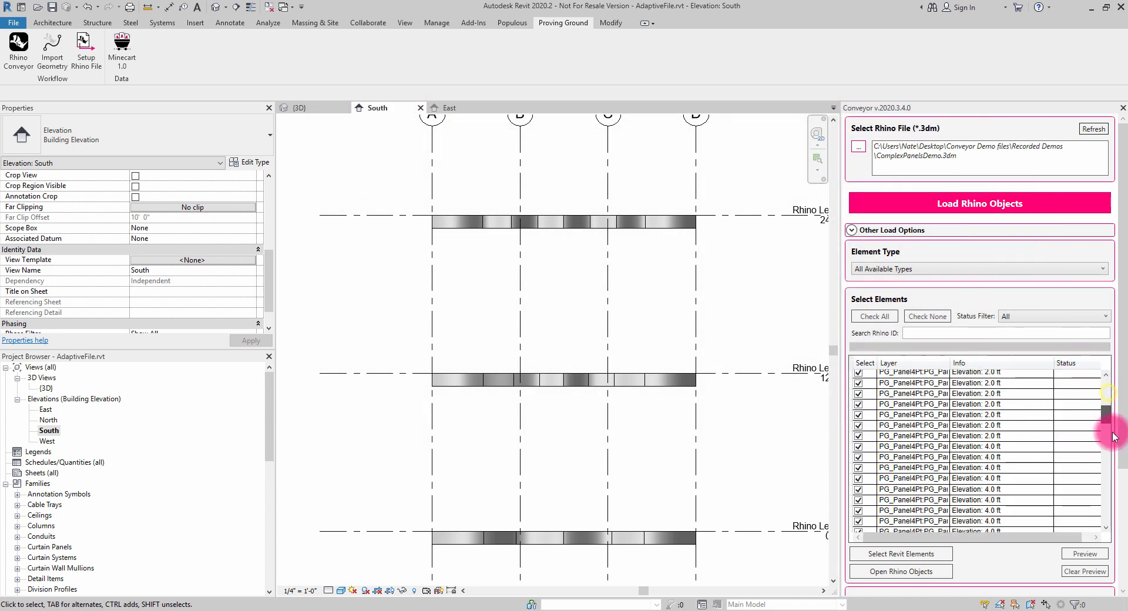
pyautogui.scroll(-3)
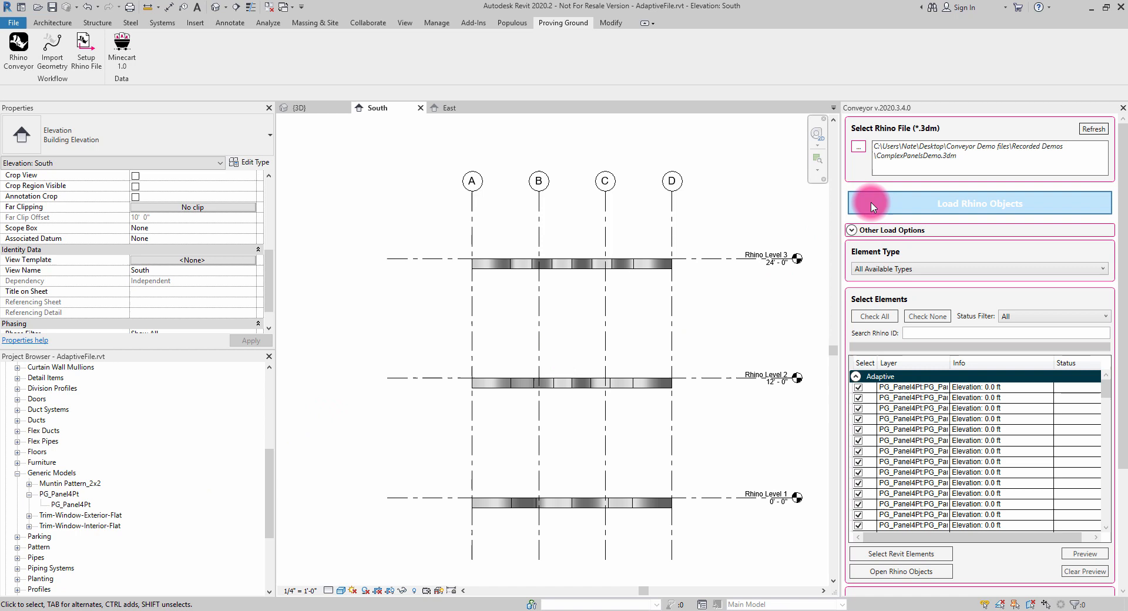
pyautogui.moveTo(938, 210)
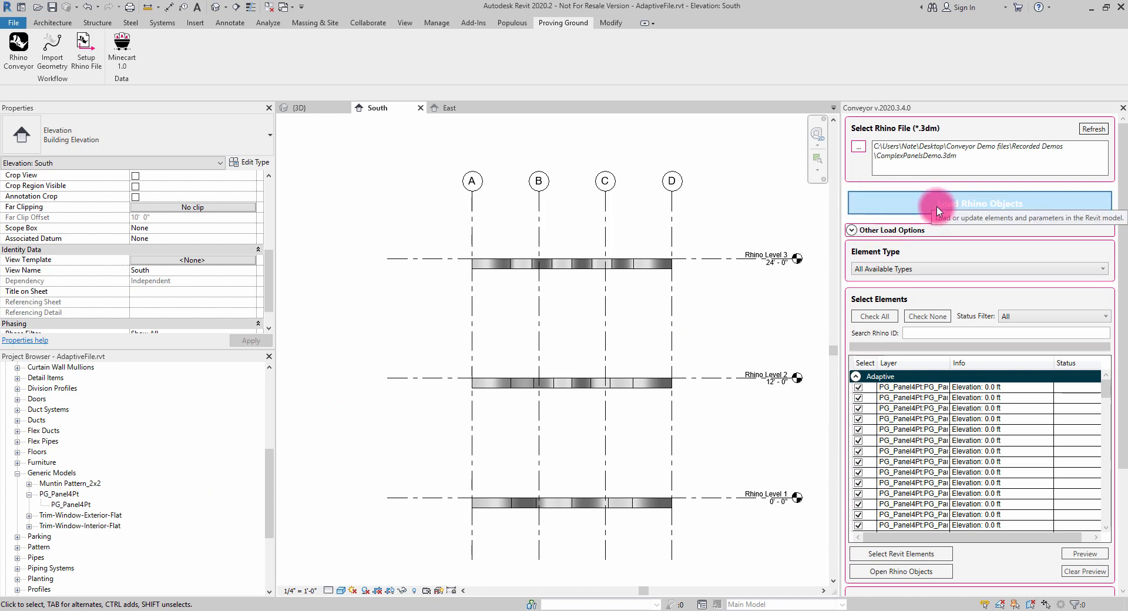
# - Load the Rhino objects and confirm importing the 117 adaptive panel elements
pyautogui.click(979, 203)
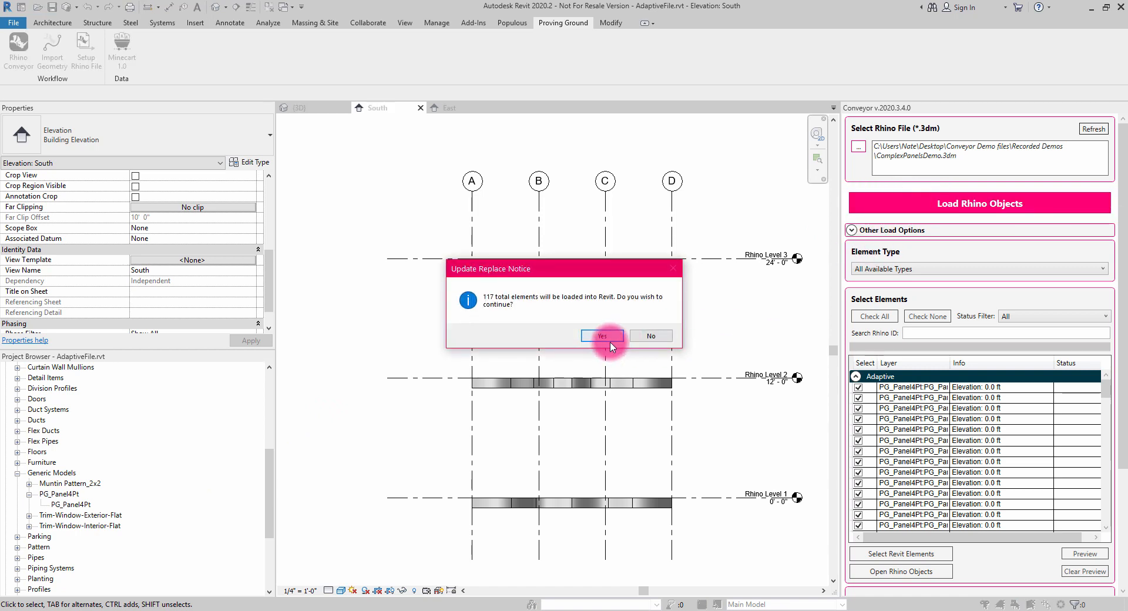
pyautogui.click(601, 336)
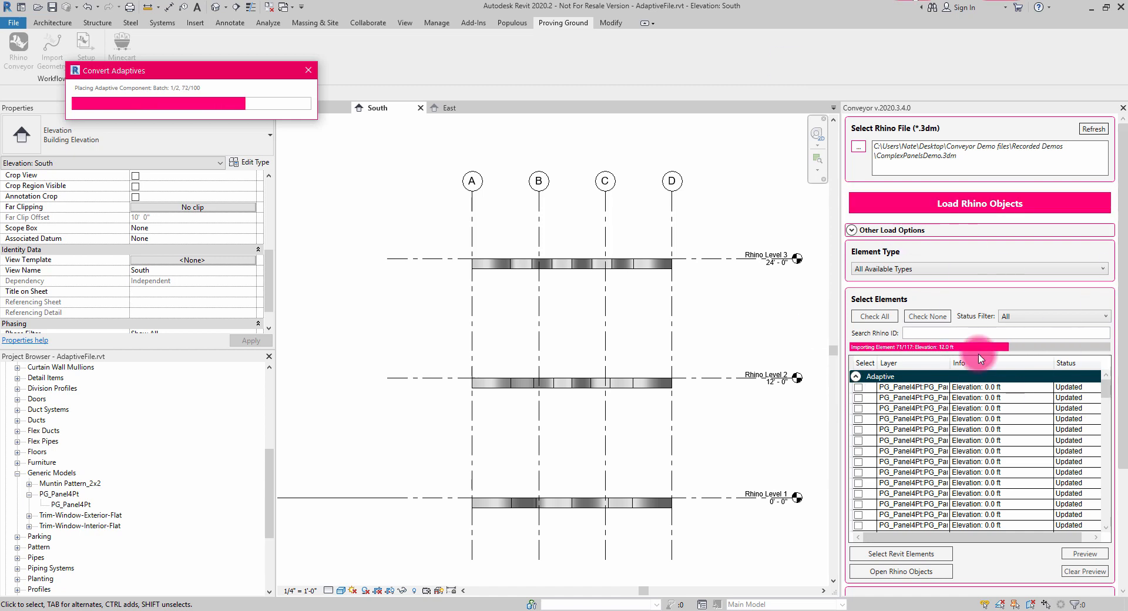
pyautogui.moveTo(325, 326)
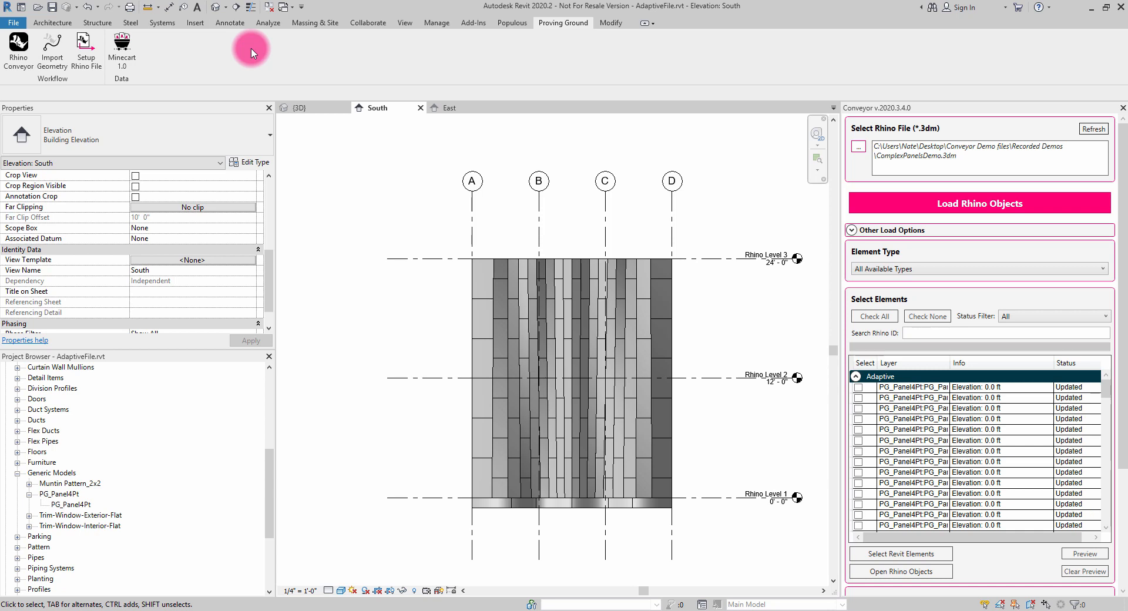
pyautogui.moveTo(389, 518)
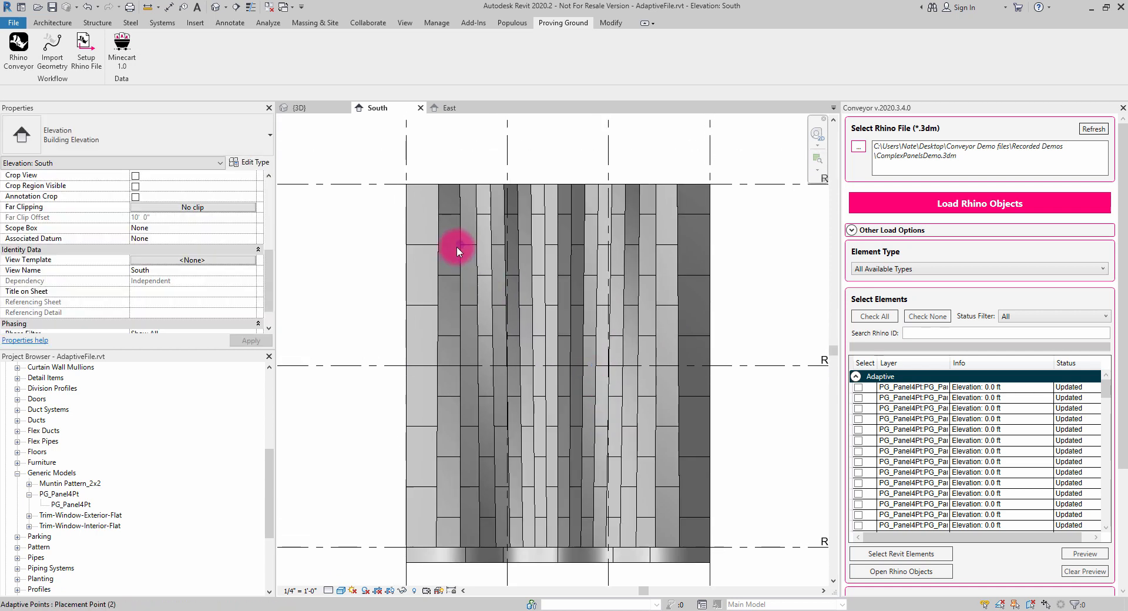
pyautogui.moveTo(752, 503)
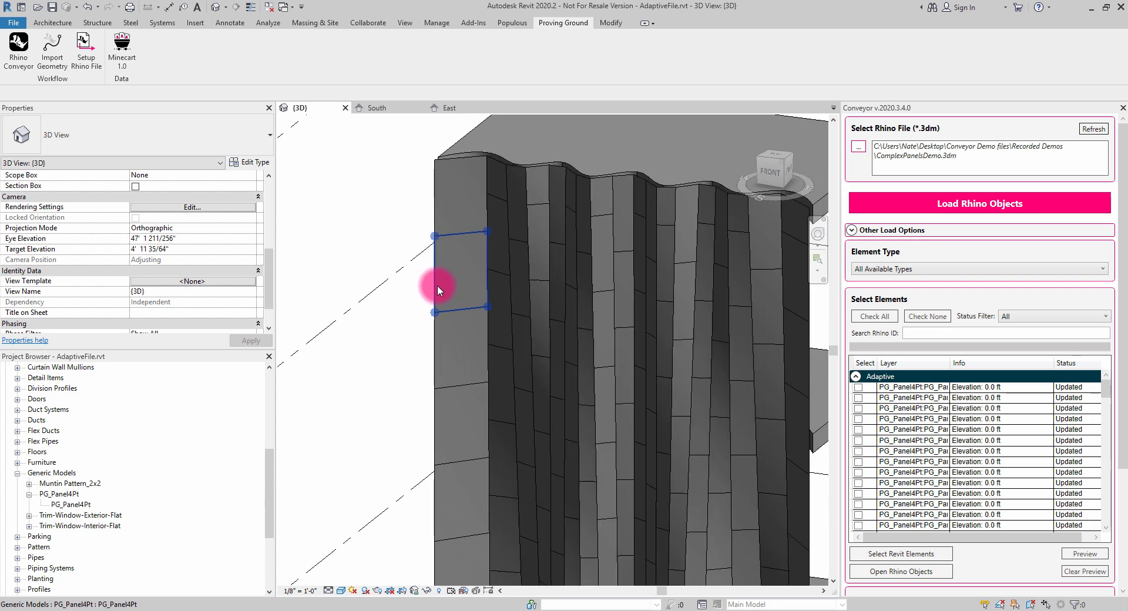
# - Orbit the 3D view to see the wavy panel facade across all three floor slabs
pyautogui.moveTo(439, 290); pyautogui.dragTo(632, 393)
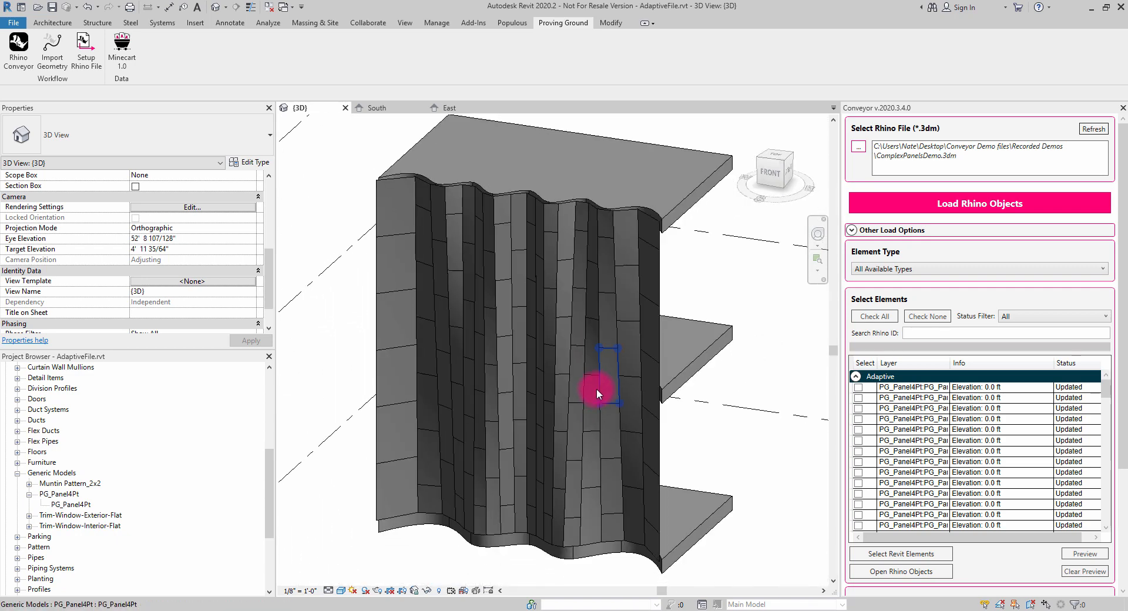
pyautogui.moveTo(597, 394)
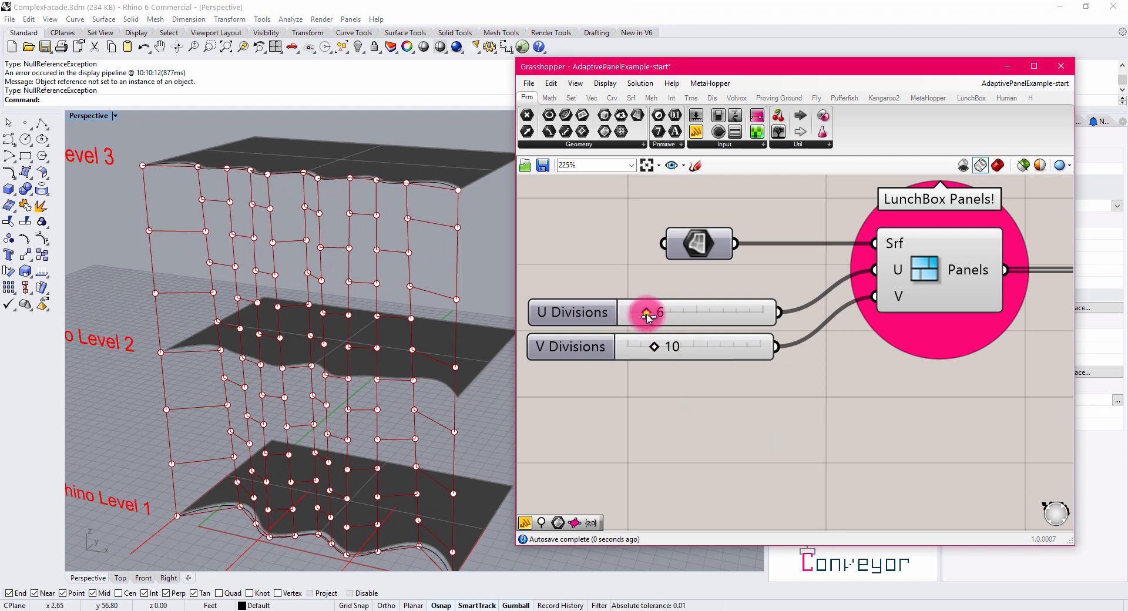
# - Raise the LunchBox Panels U Divisions slider to 8, regenerating a denser facade grid
pyautogui.moveTo(646, 313); pyautogui.dragTo(665, 313)
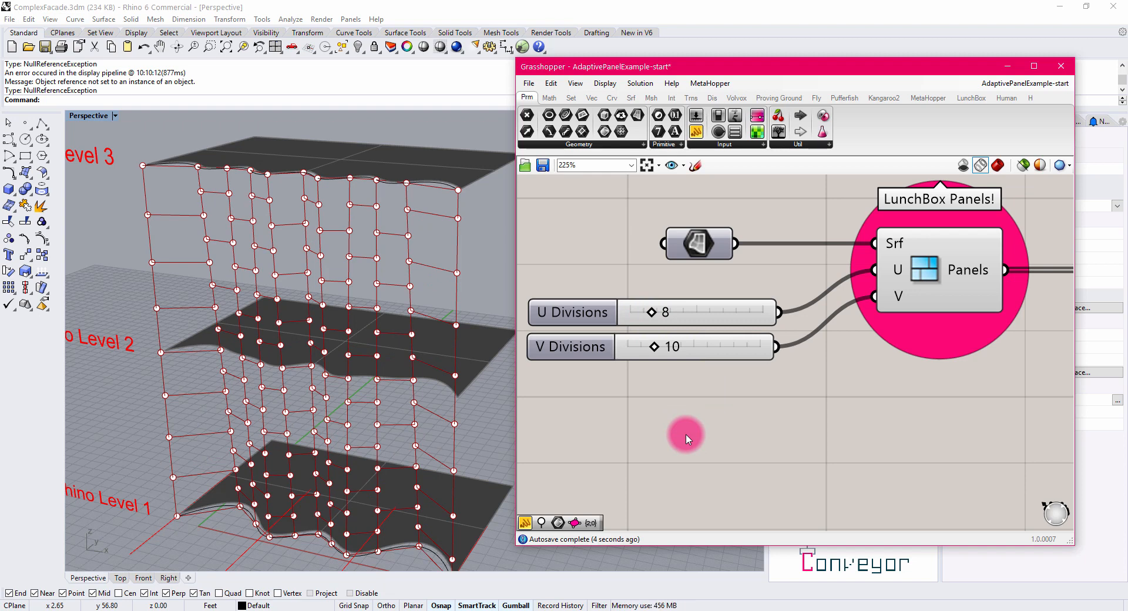
pyautogui.moveTo(751, 371)
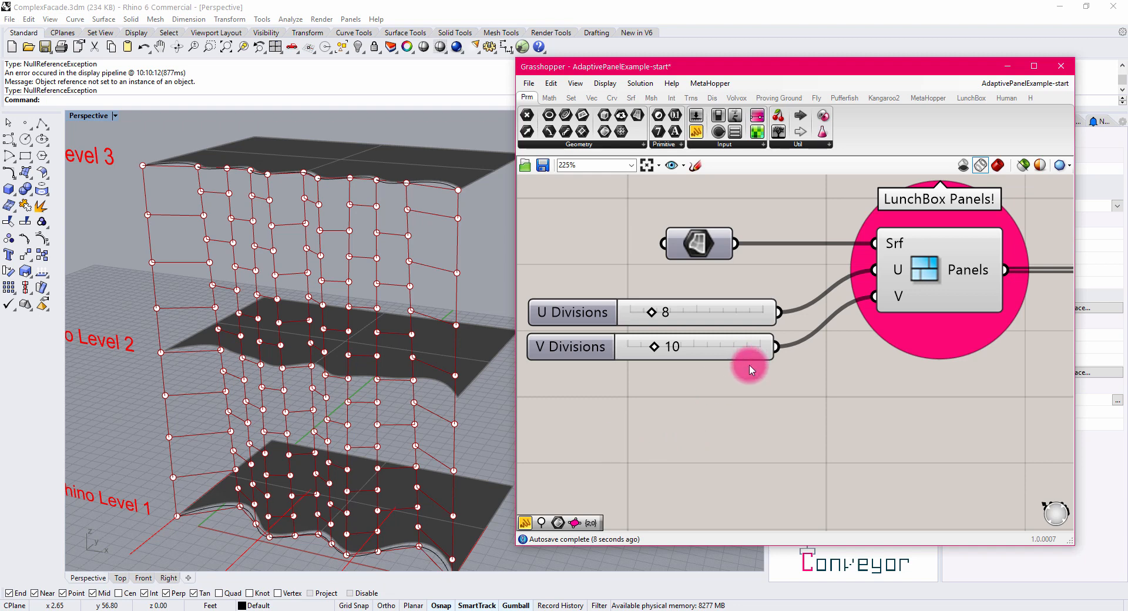
pyautogui.moveTo(778, 290)
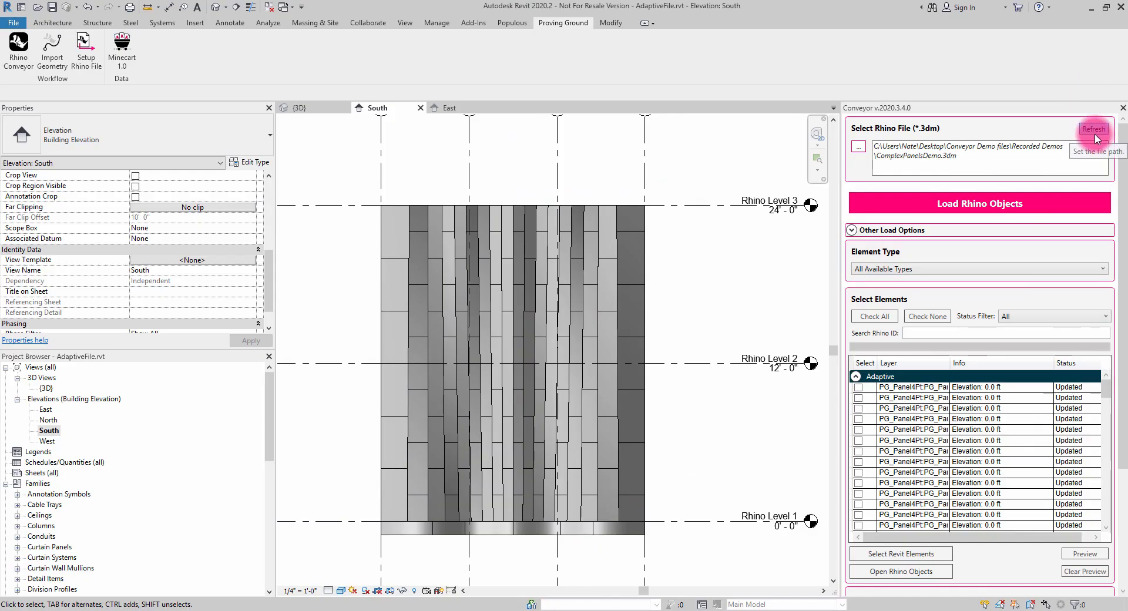
# - Refresh the Conveyor loader so the adaptive panel rows are flagged Needs Update
pyautogui.click(1094, 130)
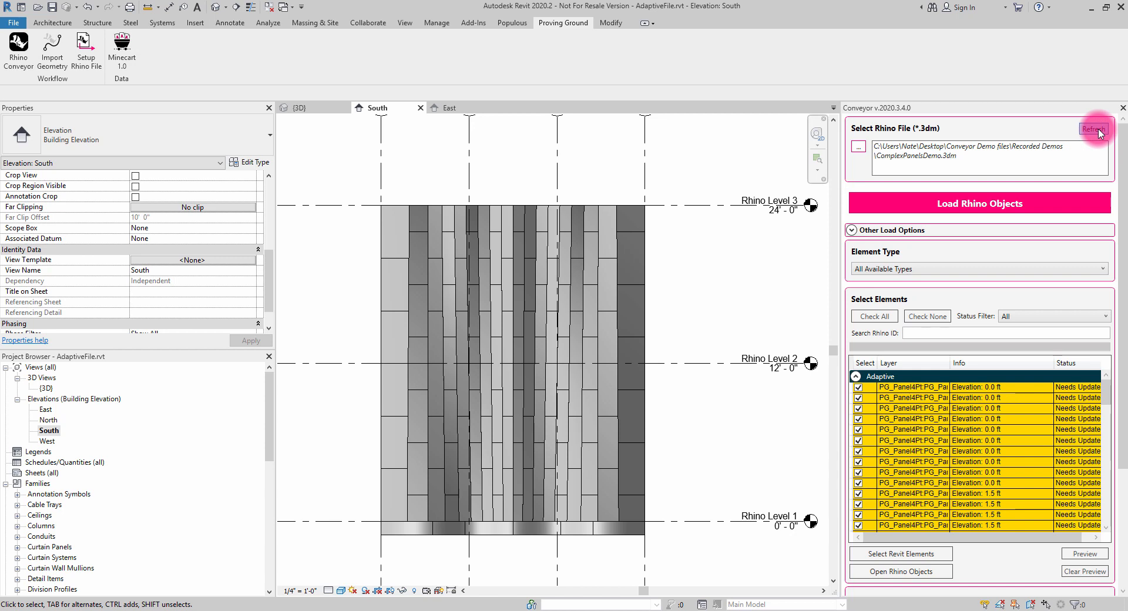
pyautogui.scroll(-3)
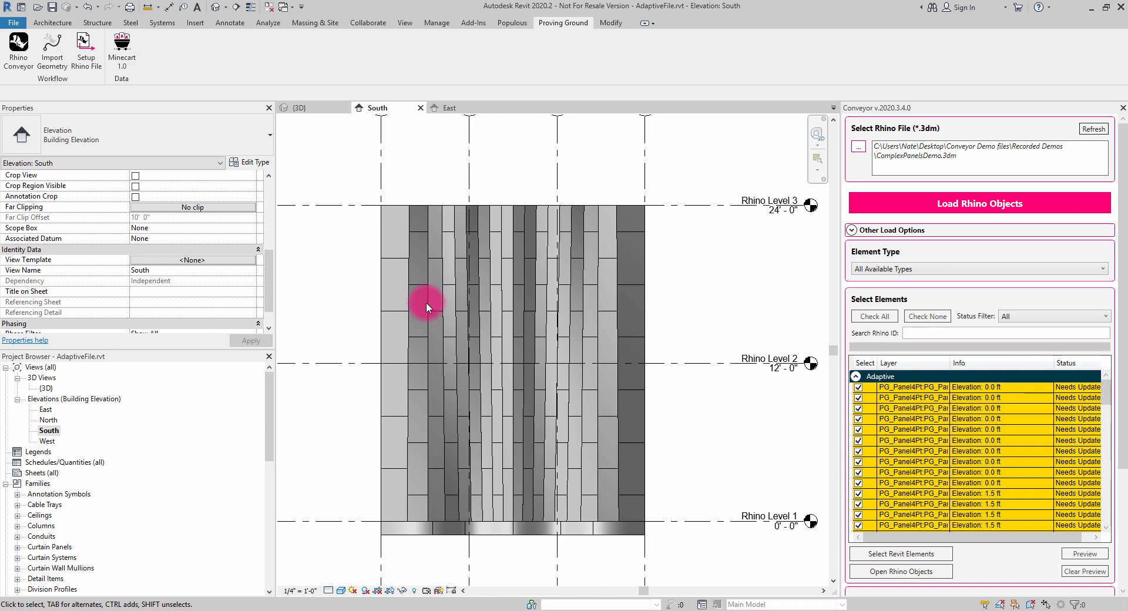
pyautogui.moveTo(386, 279)
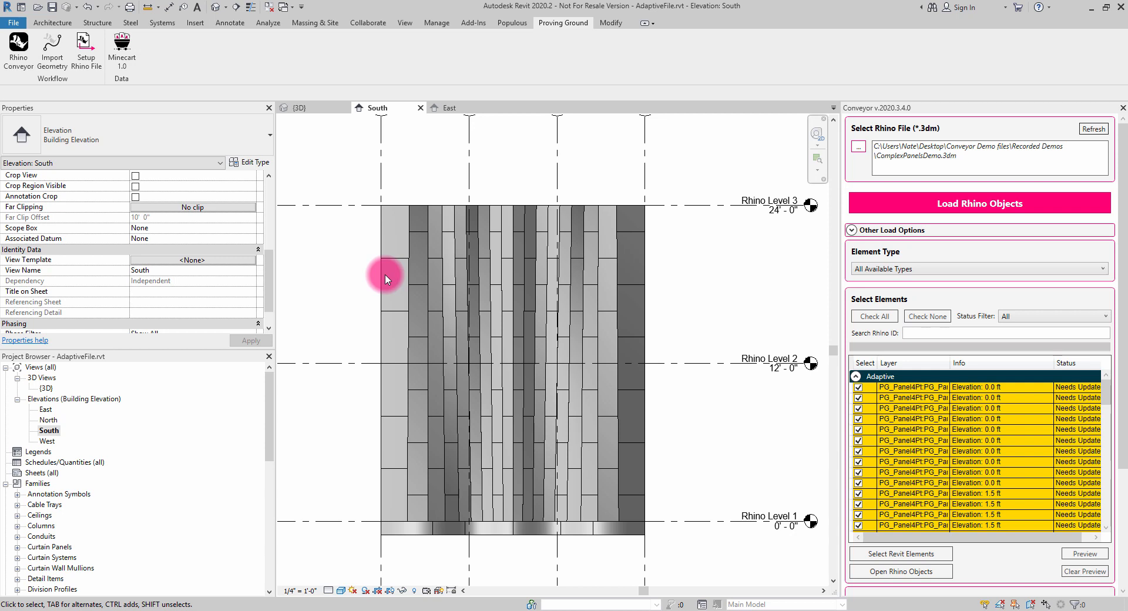
pyautogui.click(978, 203)
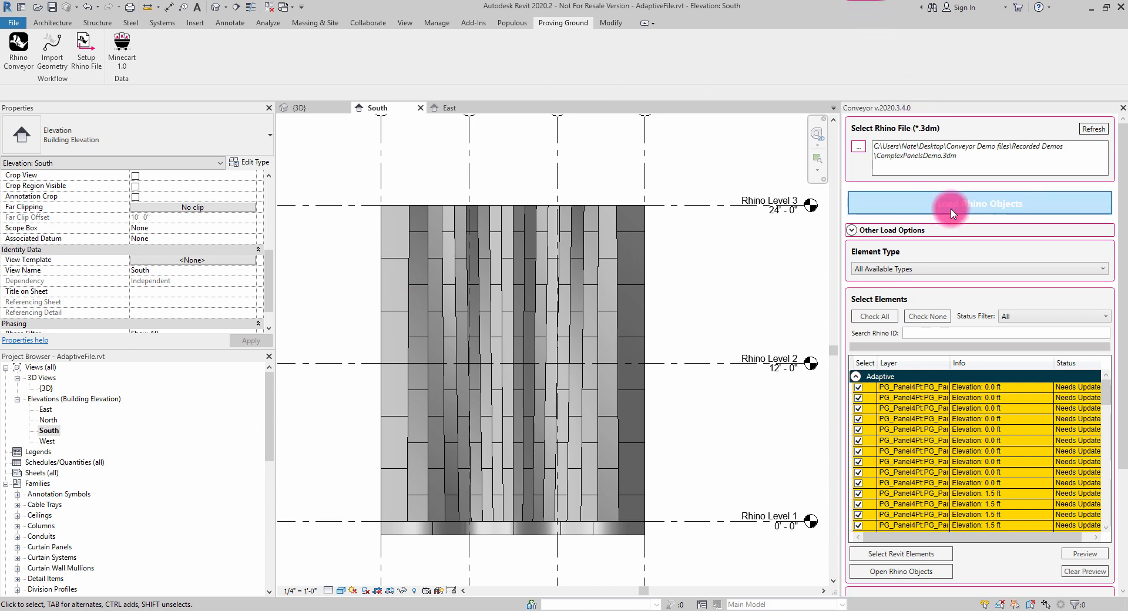
# - Load Rhino Objects and confirm updating the 85 adaptive panels, then view the facade top
pyautogui.click(976, 203)
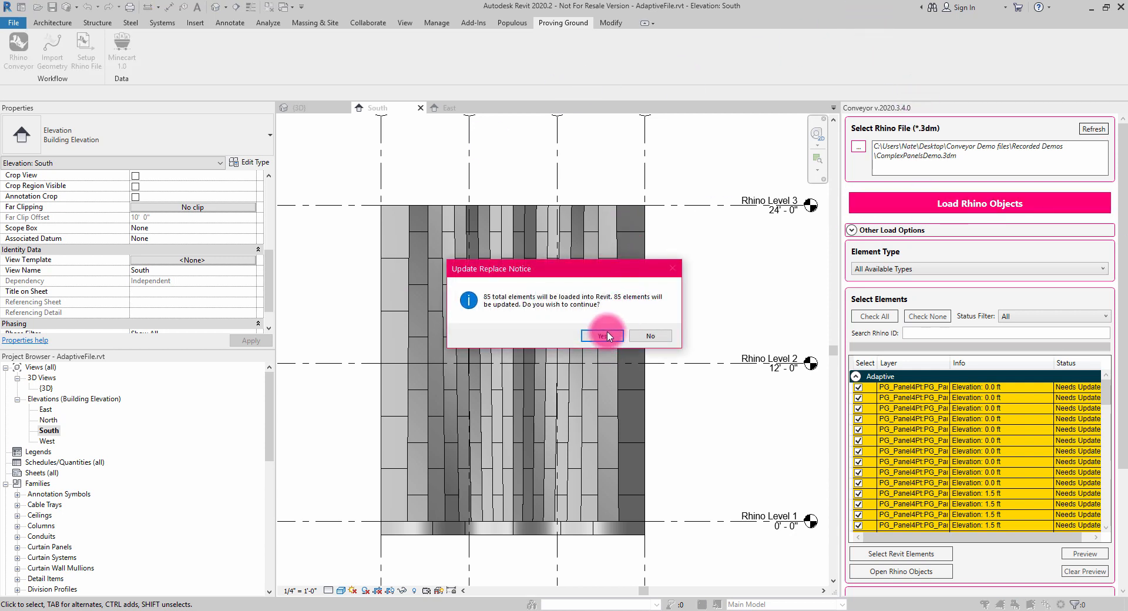
pyautogui.click(601, 336)
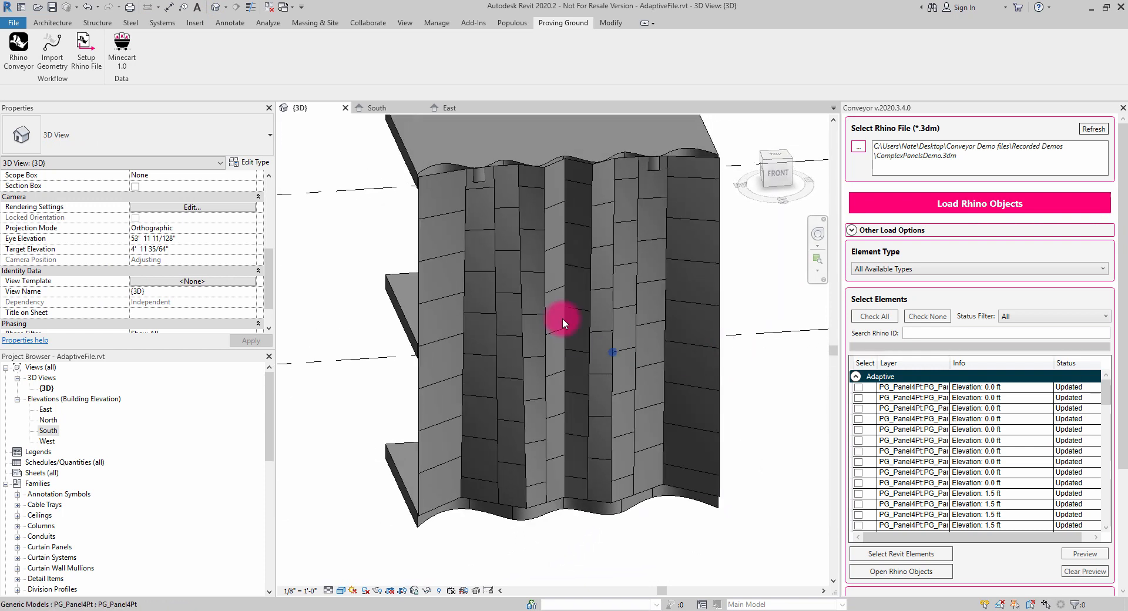
pyautogui.moveTo(563, 322); pyautogui.dragTo(377, 229)
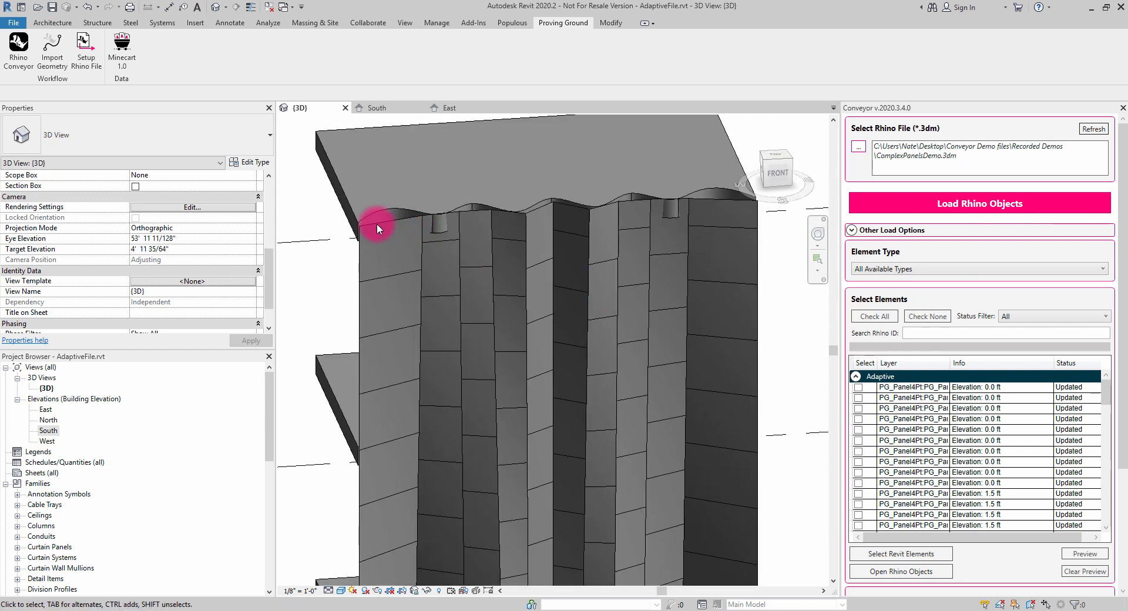
pyautogui.moveTo(694, 213)
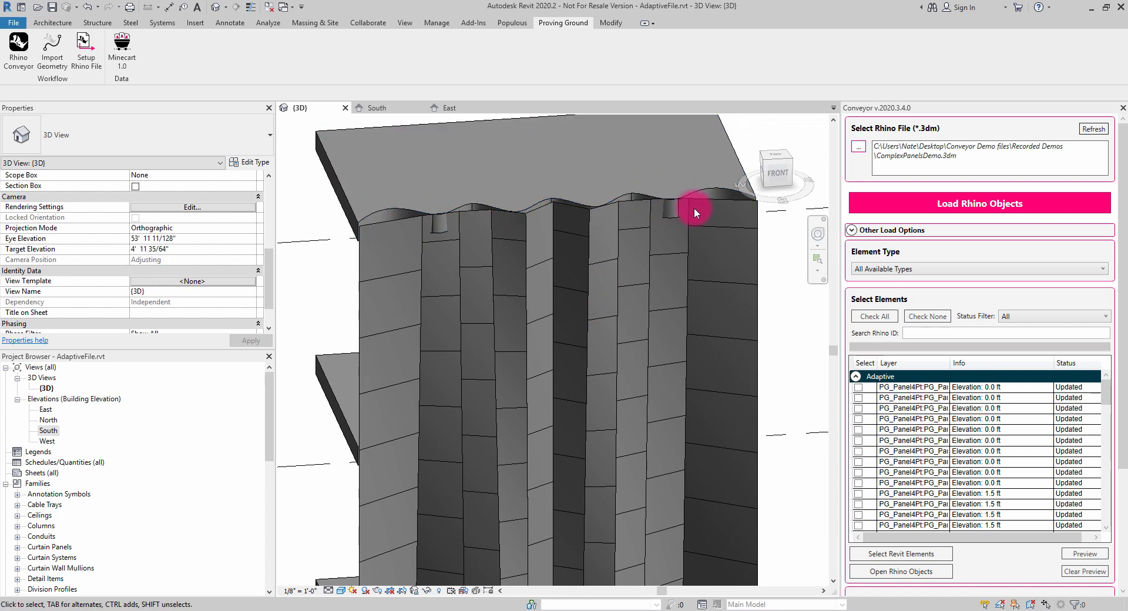
pyautogui.moveTo(381, 248)
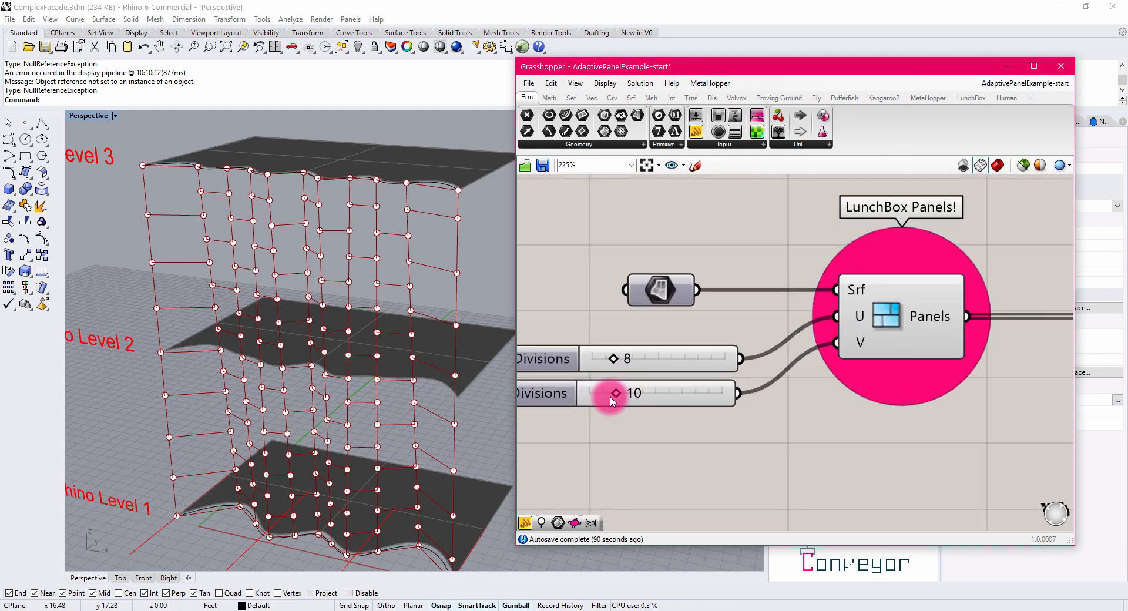
# - Raise the V Divisions slider from 10 to about 19 for many more rows of points
pyautogui.moveTo(613, 393); pyautogui.dragTo(639, 392)
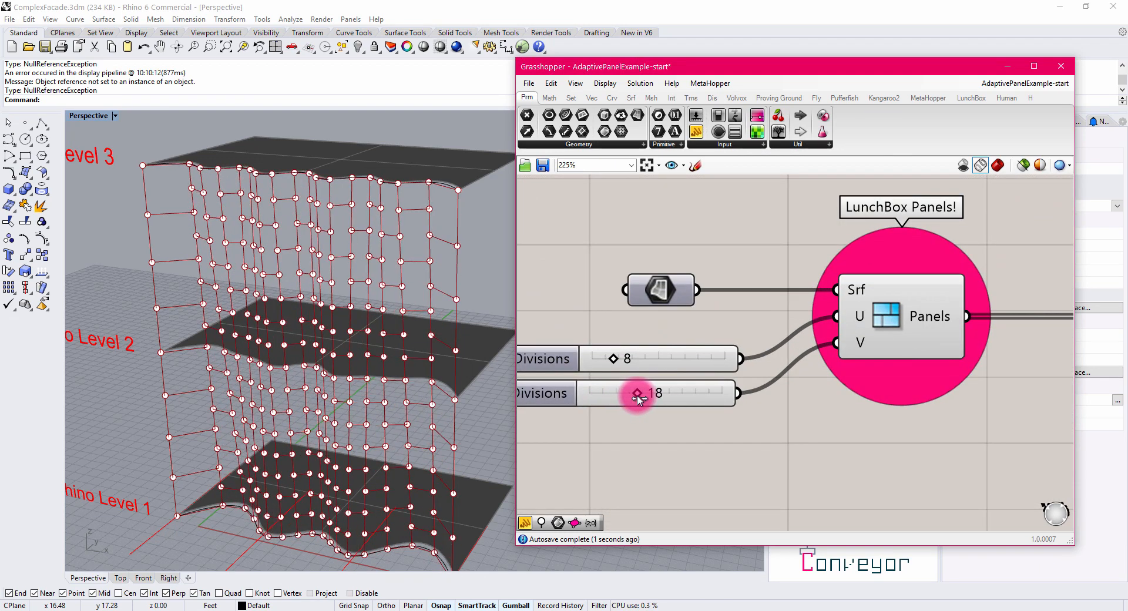
pyautogui.moveTo(637, 394); pyautogui.dragTo(644, 394)
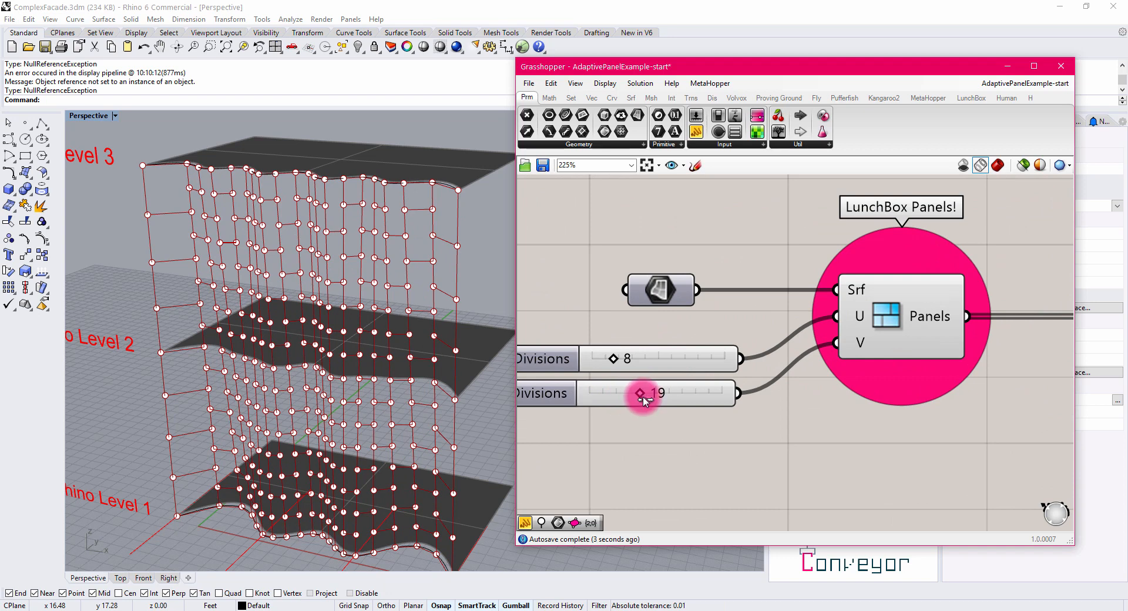
pyautogui.moveTo(639, 393); pyautogui.dragTo(646, 392)
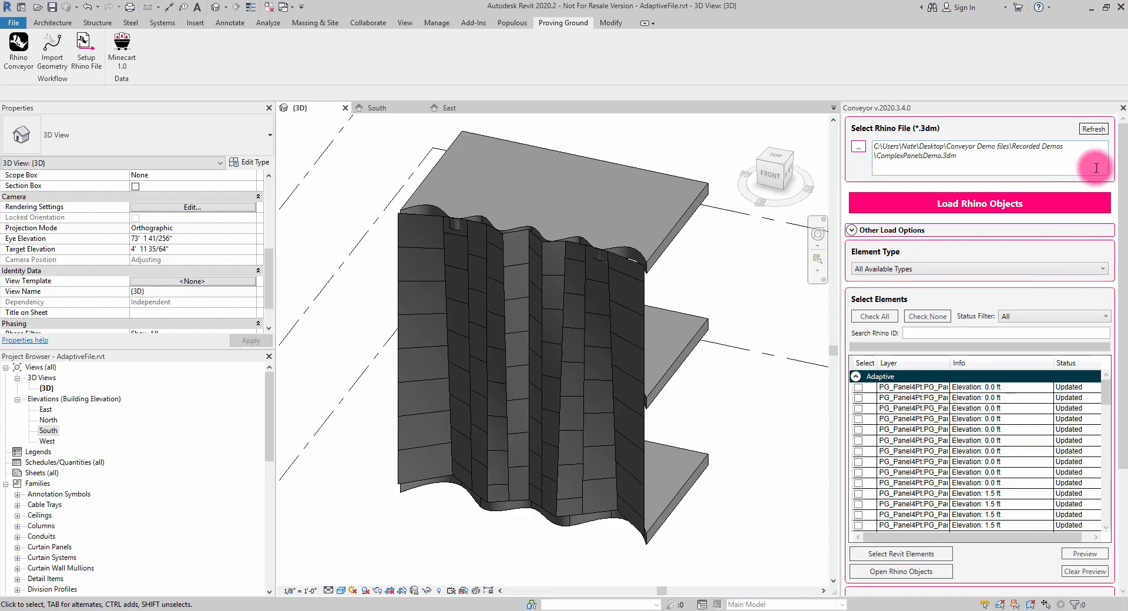
# - Refresh the Conveyor loader and review the panel rows now flagged Needs Update
pyautogui.click(1093, 129)
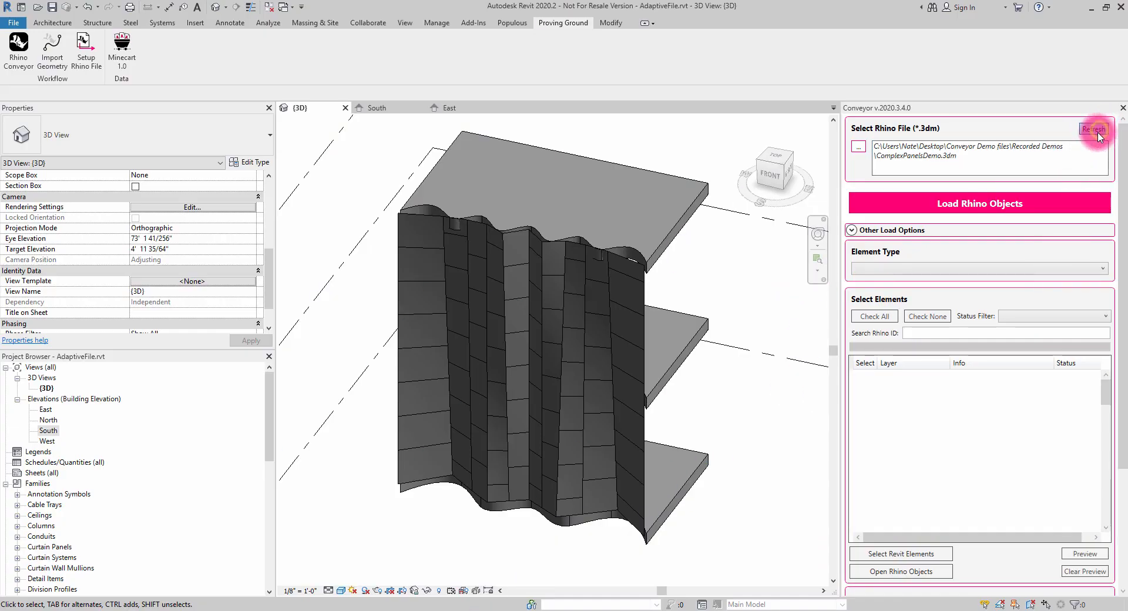
pyautogui.click(1091, 128)
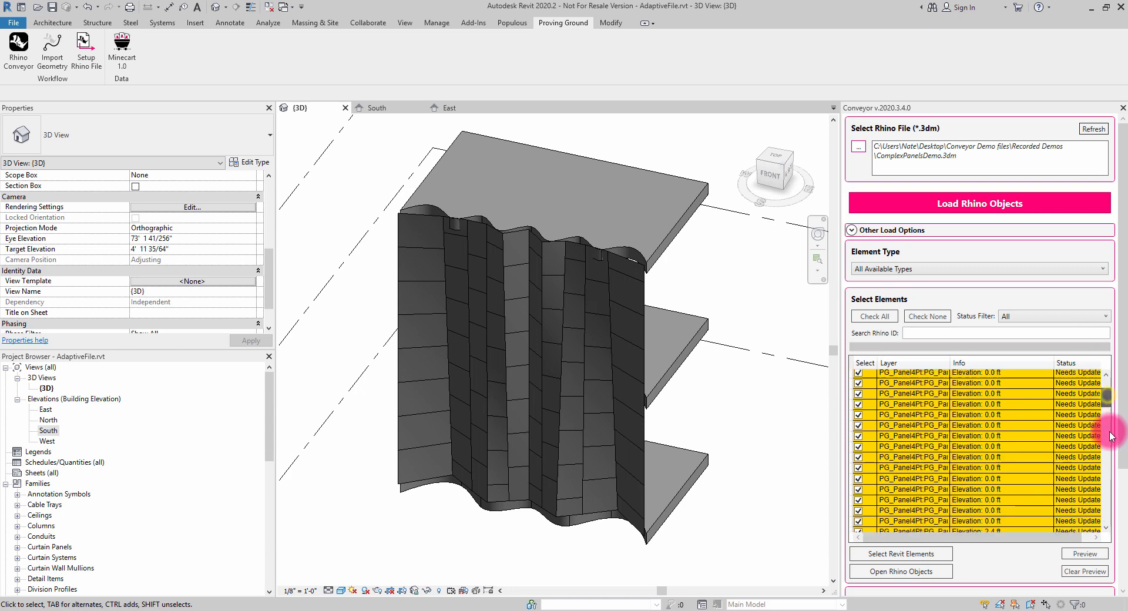
pyautogui.scroll(-3)
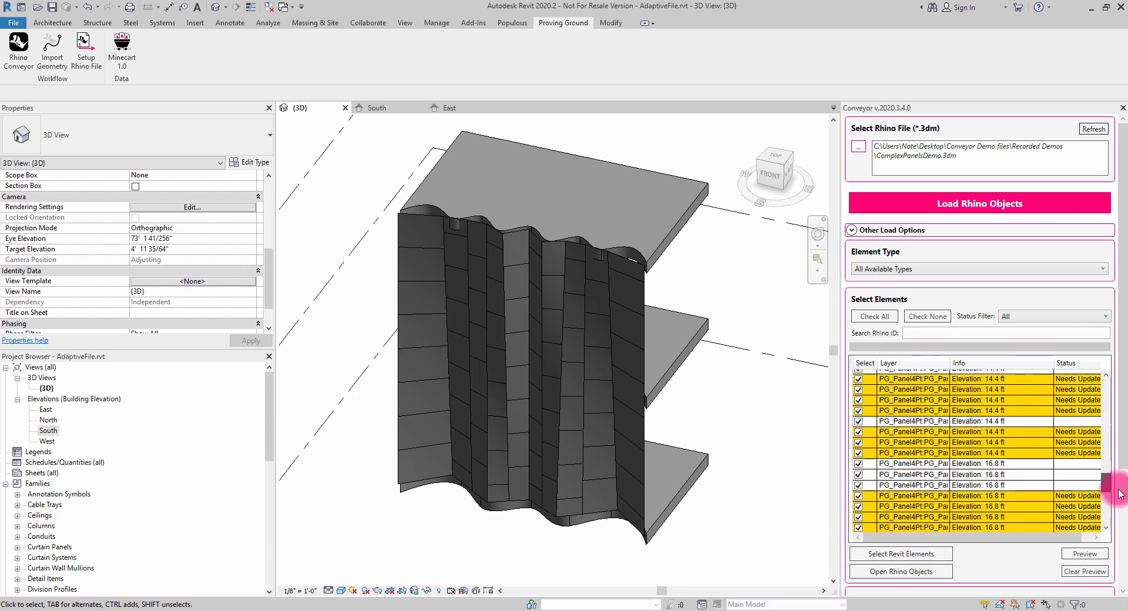
pyautogui.scroll(-3)
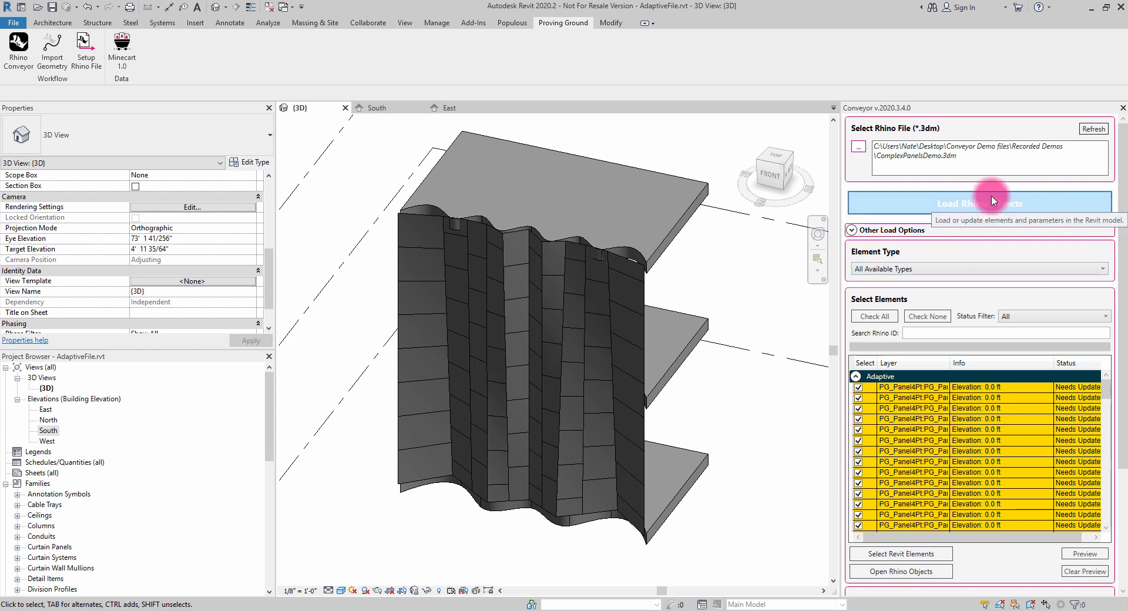
# - Load Rhino Objects and confirm the 110-panel update, then show an elevation of the facade
pyautogui.click(978, 203)
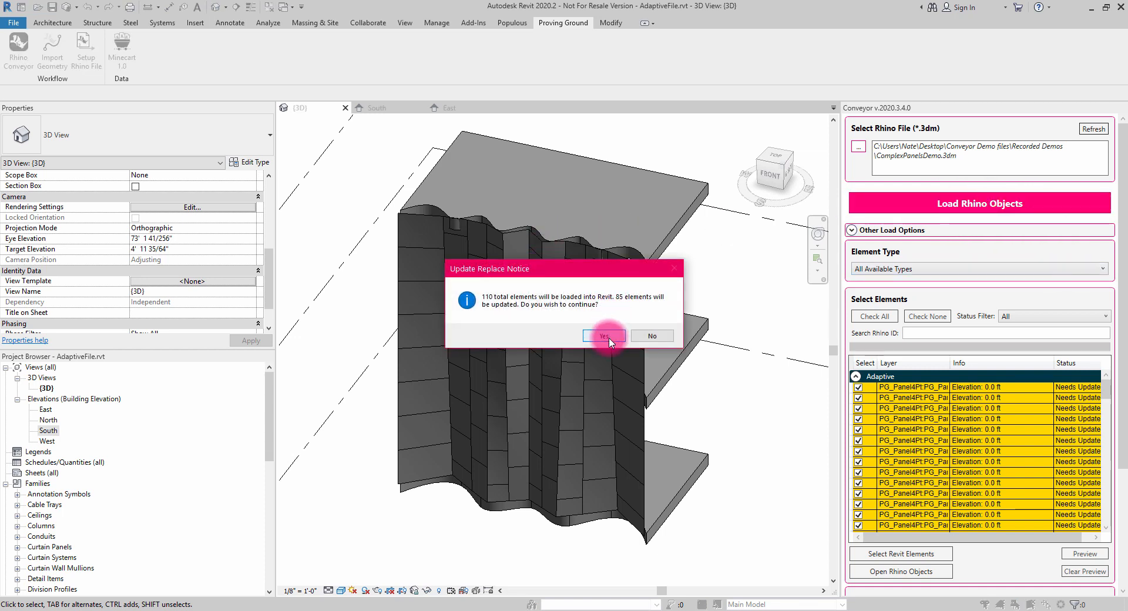
pyautogui.click(603, 335)
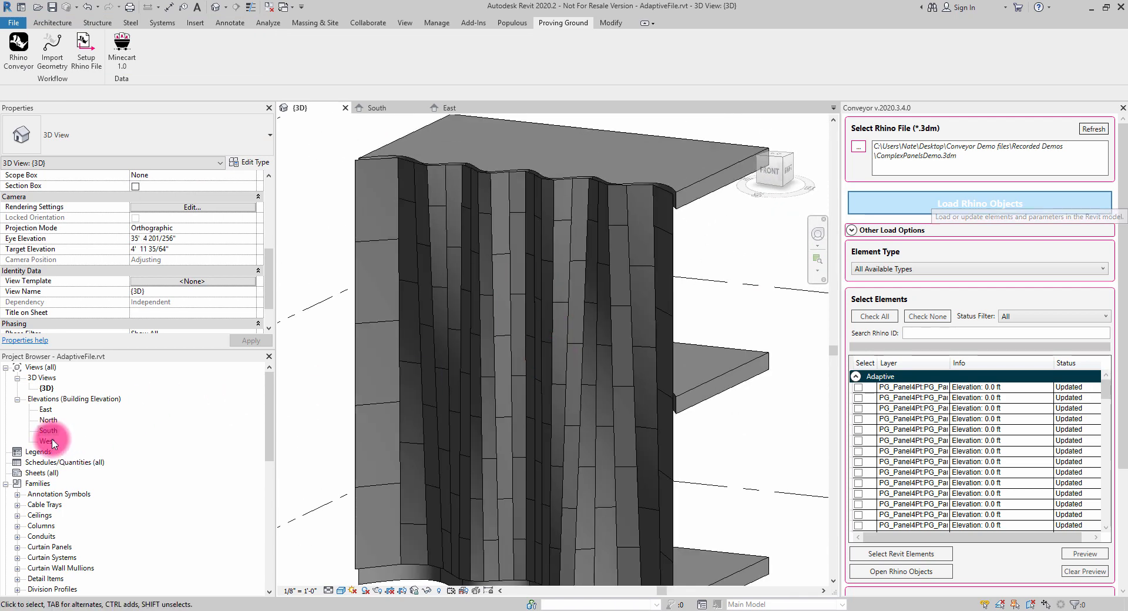
pyautogui.doubleClick(48, 430)
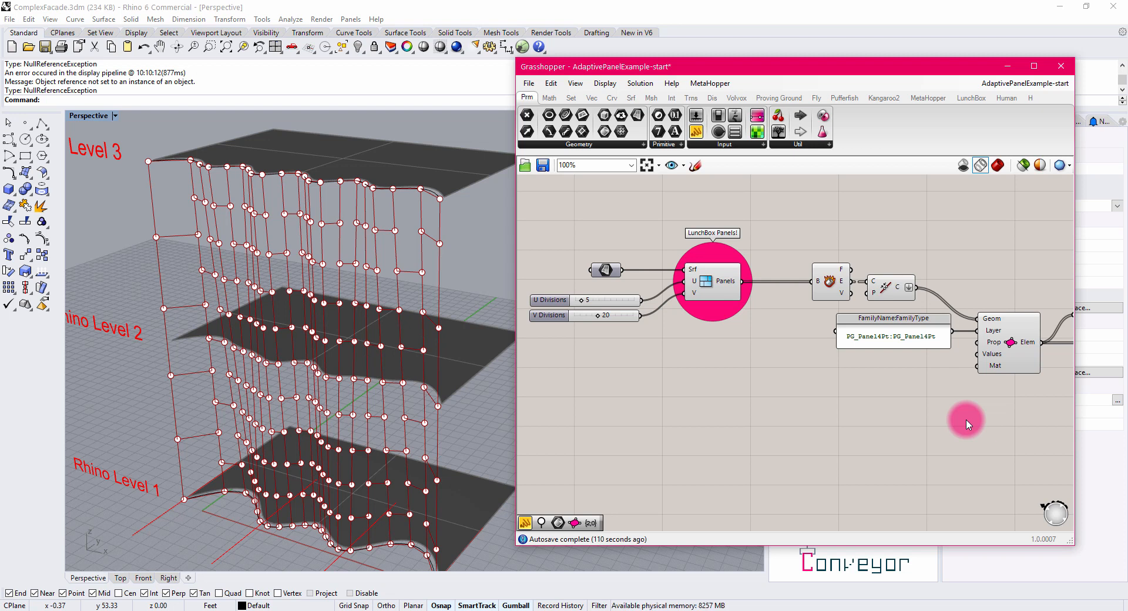
pyautogui.moveTo(535, 583)
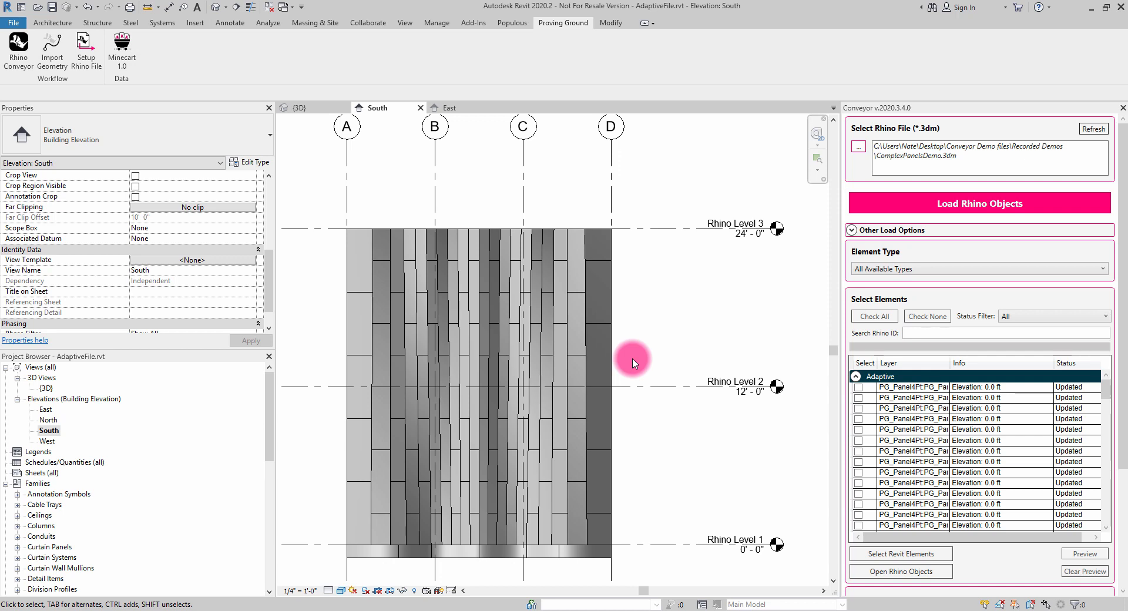
# - Select grid line C in the South elevation showing the denser facade
pyautogui.click(521, 127)
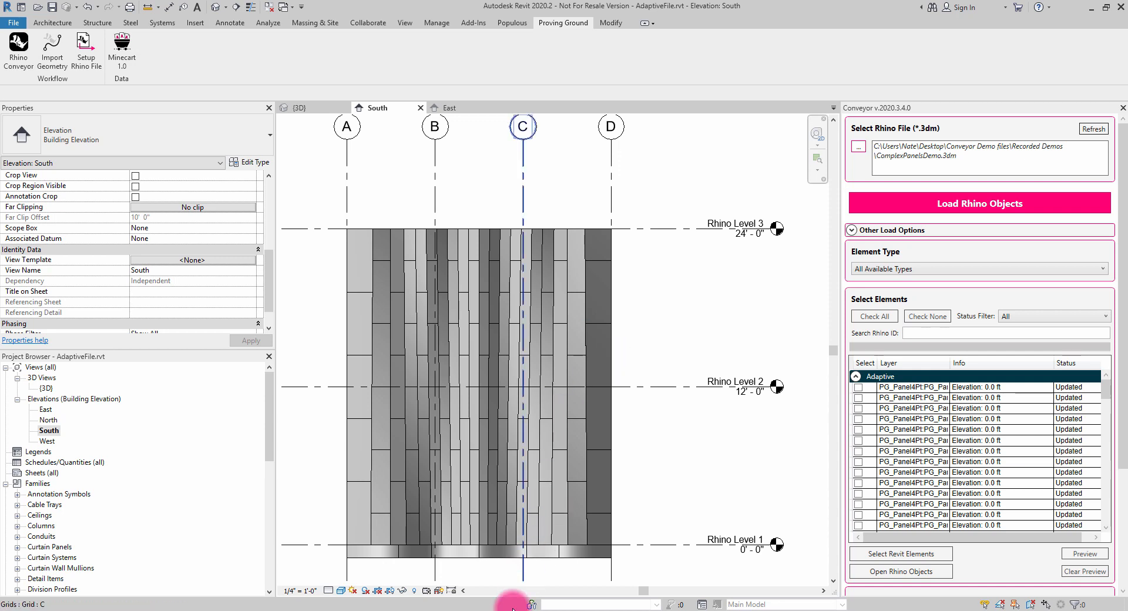